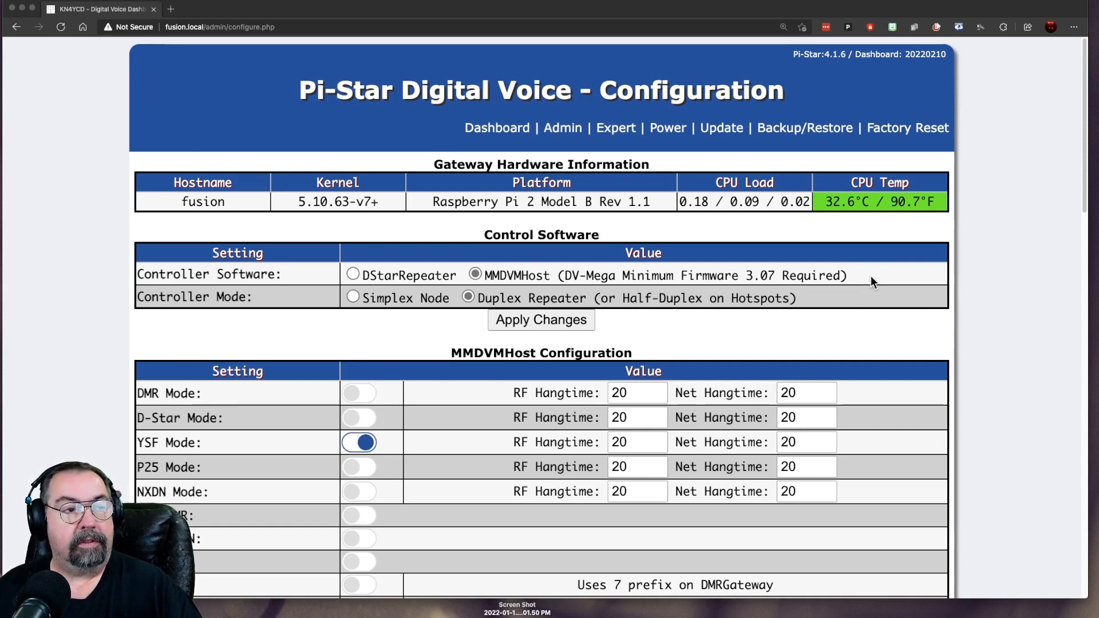
pyautogui.moveTo(964, 277)
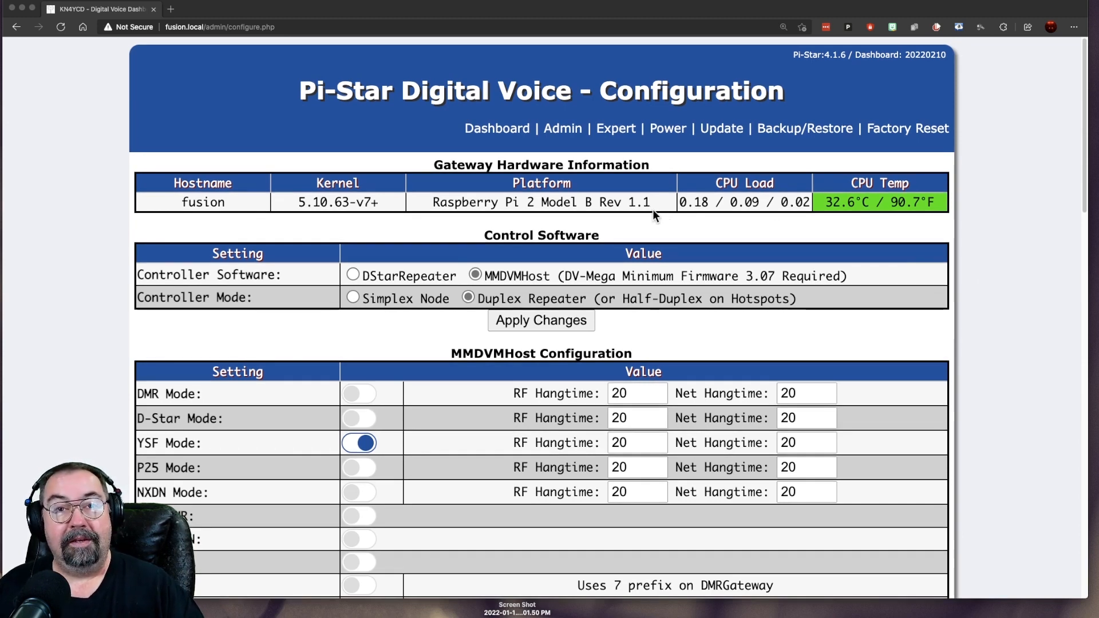
pyautogui.moveTo(672, 216)
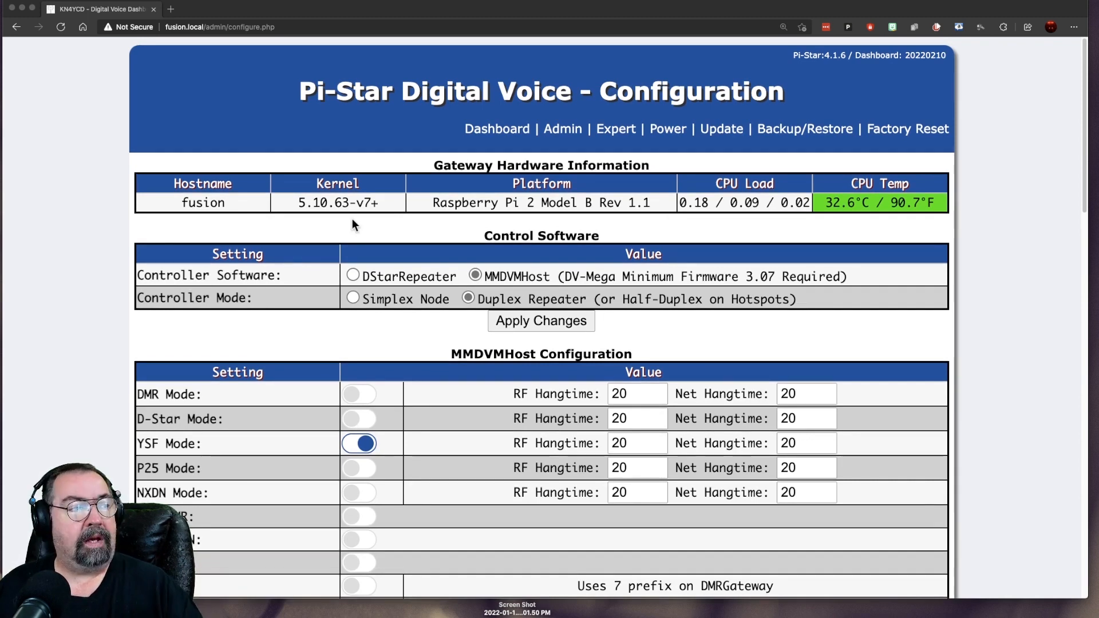
pyautogui.moveTo(240, 203)
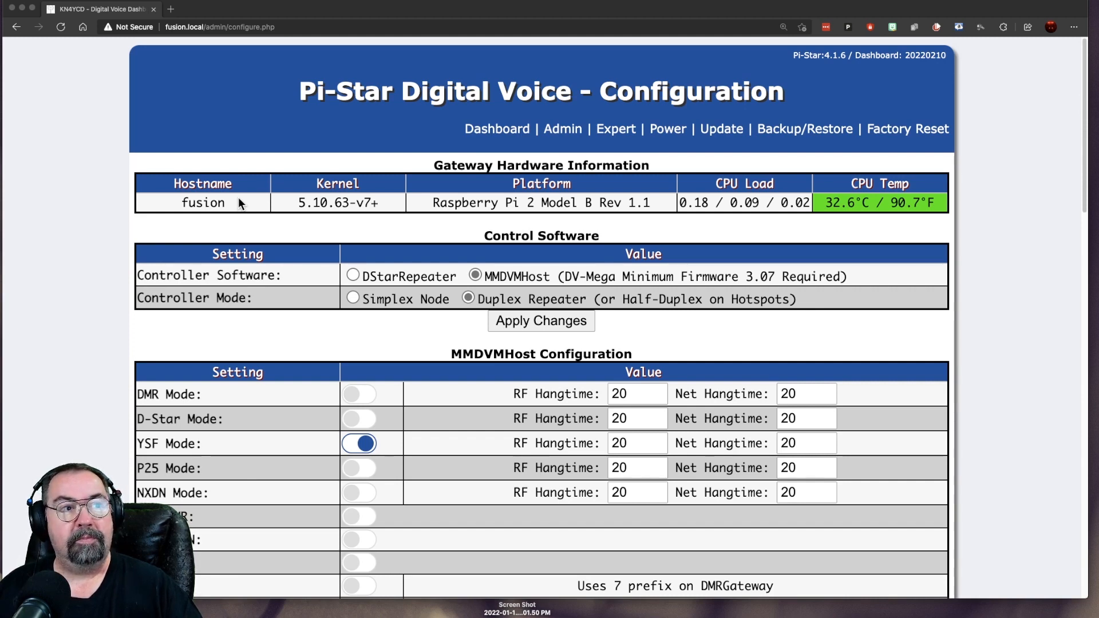
pyautogui.moveTo(275, 218)
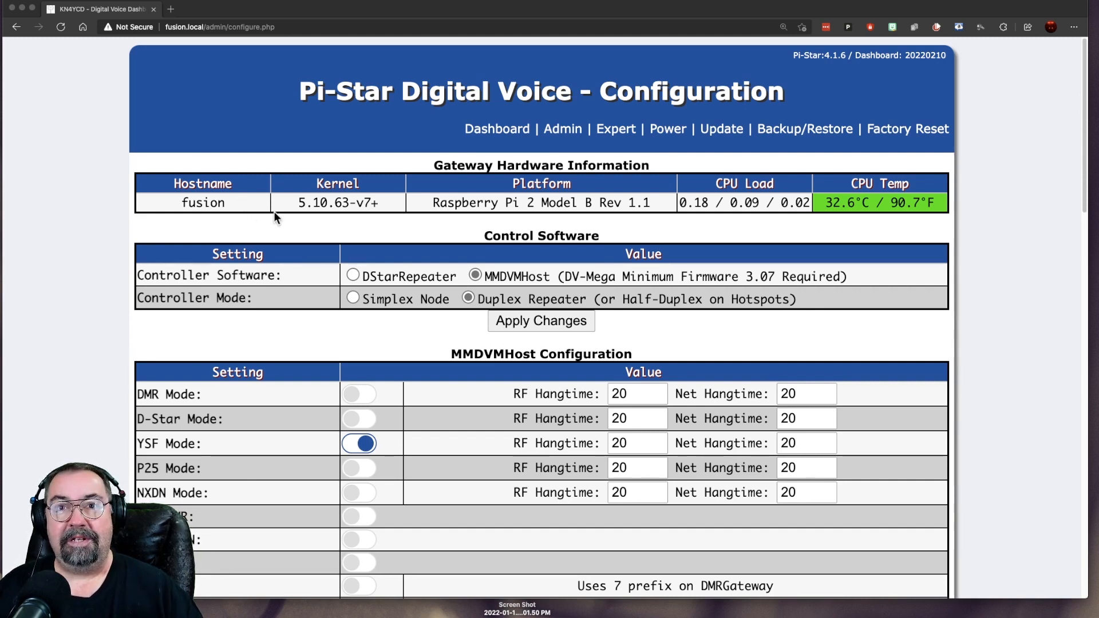
# Step: Set YSF Startup Host to YSF84867 US-TOADS and turn on UPPERCASE Hostfiles and WiresX Passthrough
pyautogui.scroll(-3)
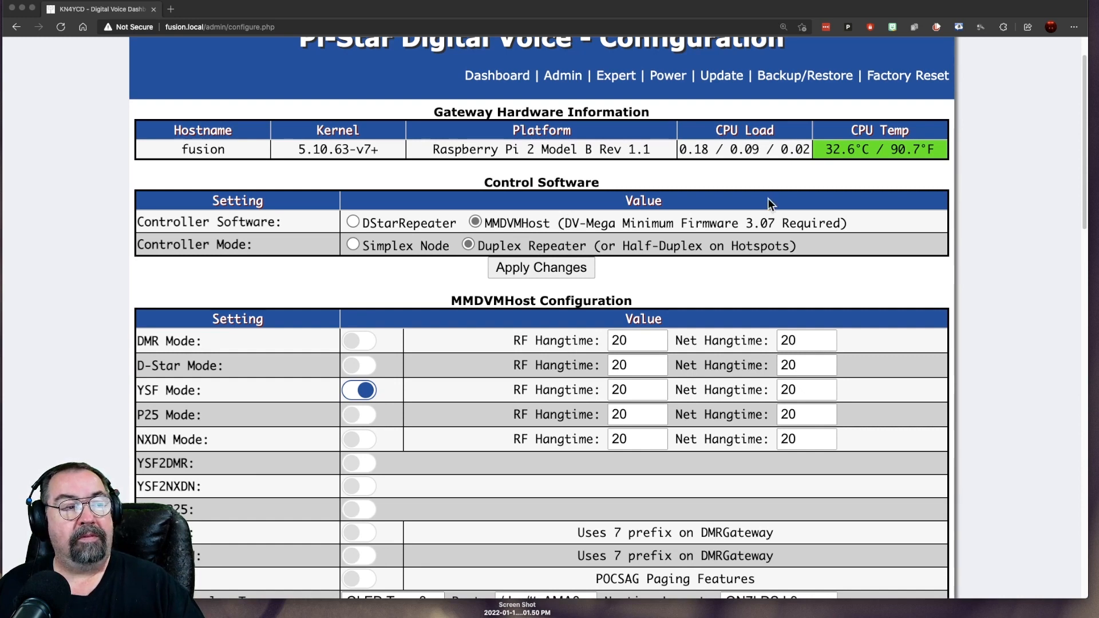
pyautogui.moveTo(430, 252)
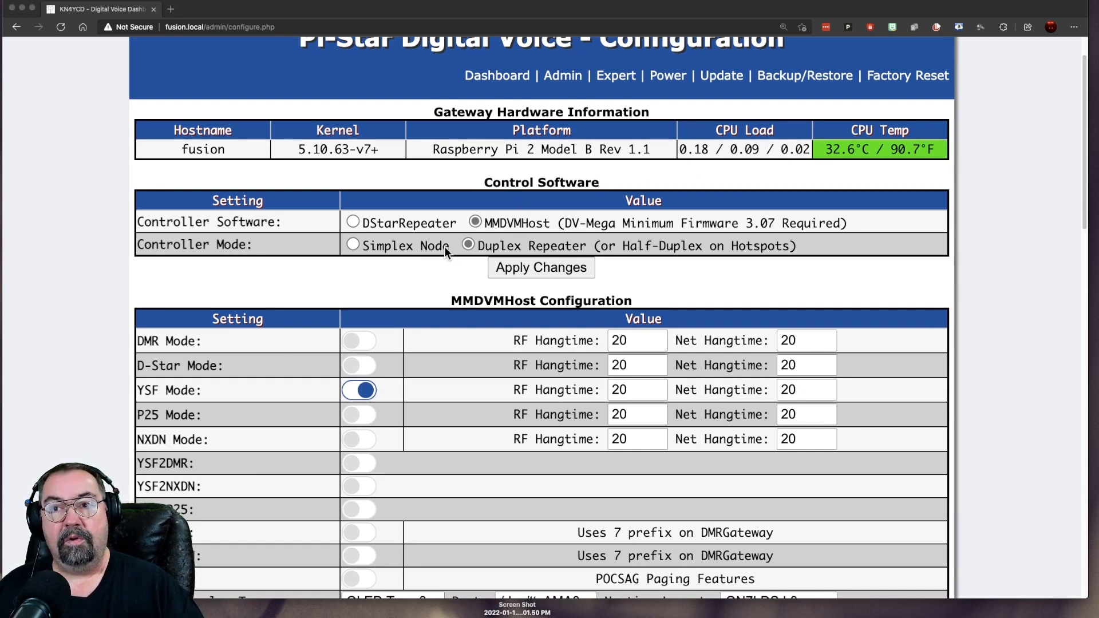
pyautogui.moveTo(425, 251)
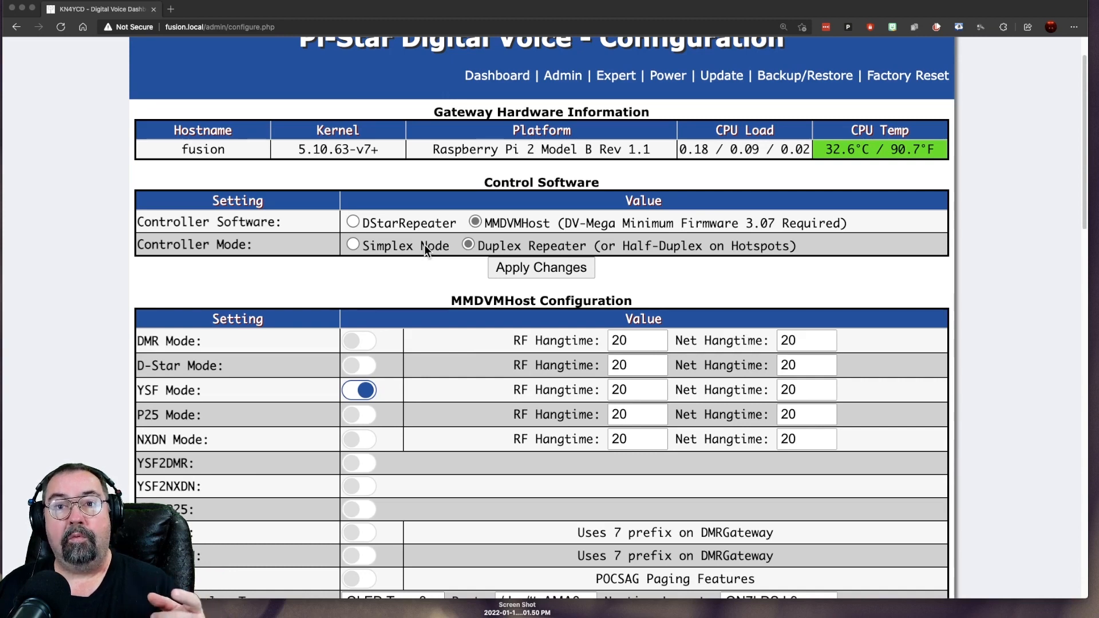
pyautogui.moveTo(603, 267)
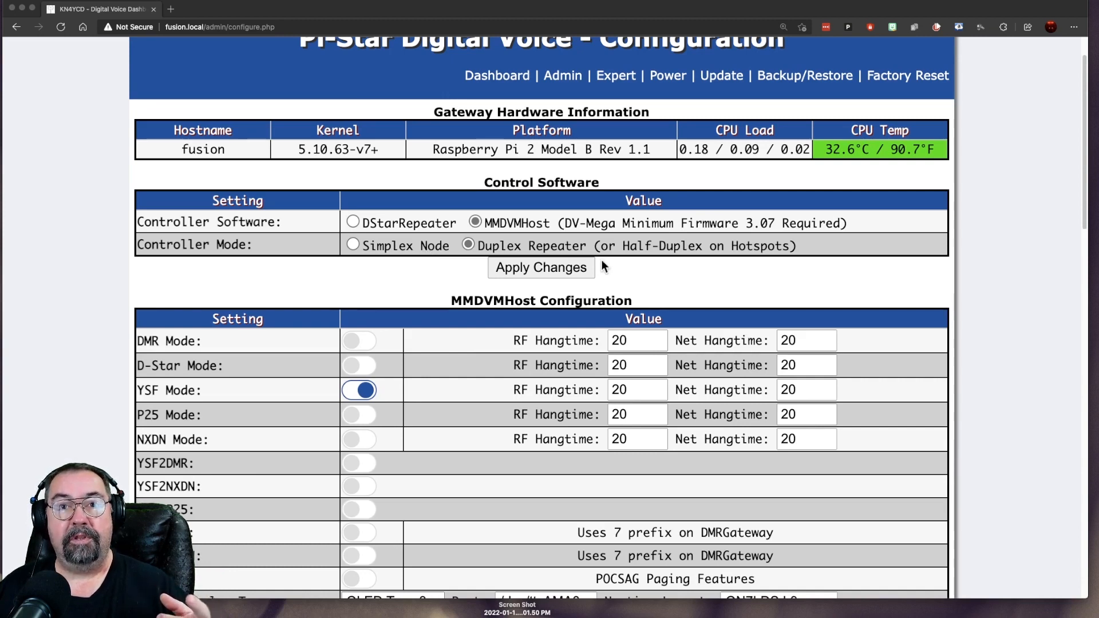
pyautogui.scroll(-3)
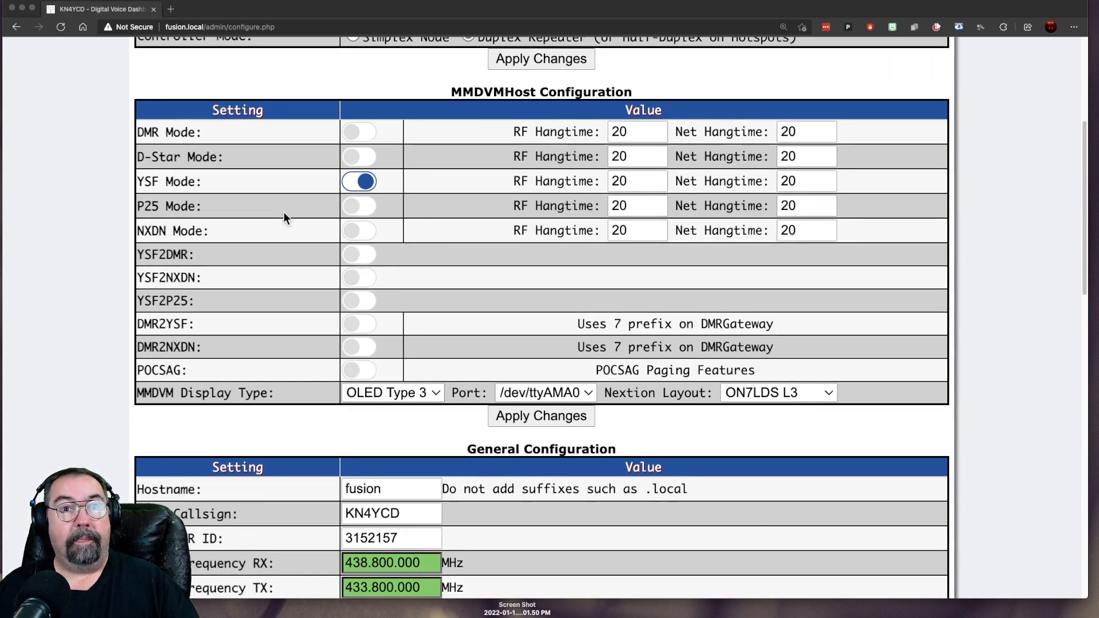
pyautogui.moveTo(398, 182)
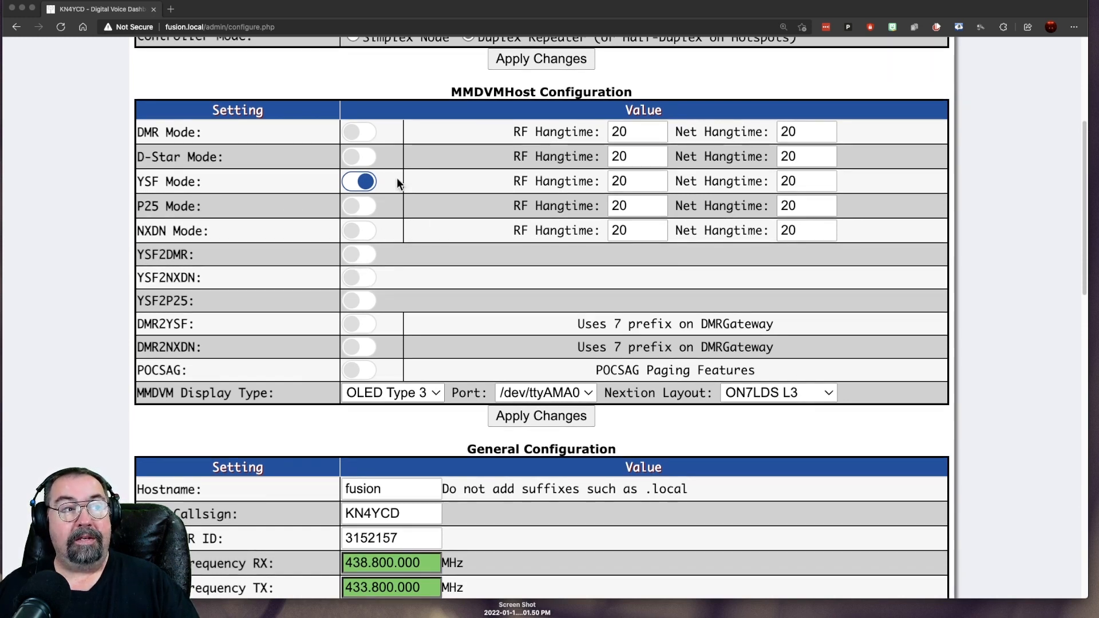
pyautogui.moveTo(400, 210)
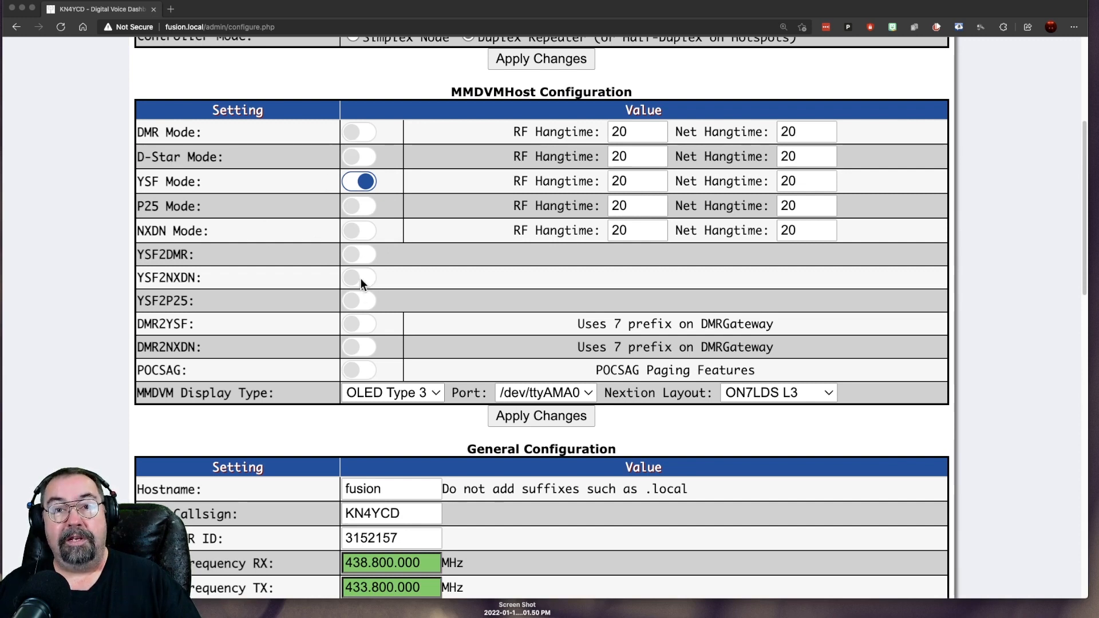
pyautogui.moveTo(362, 157)
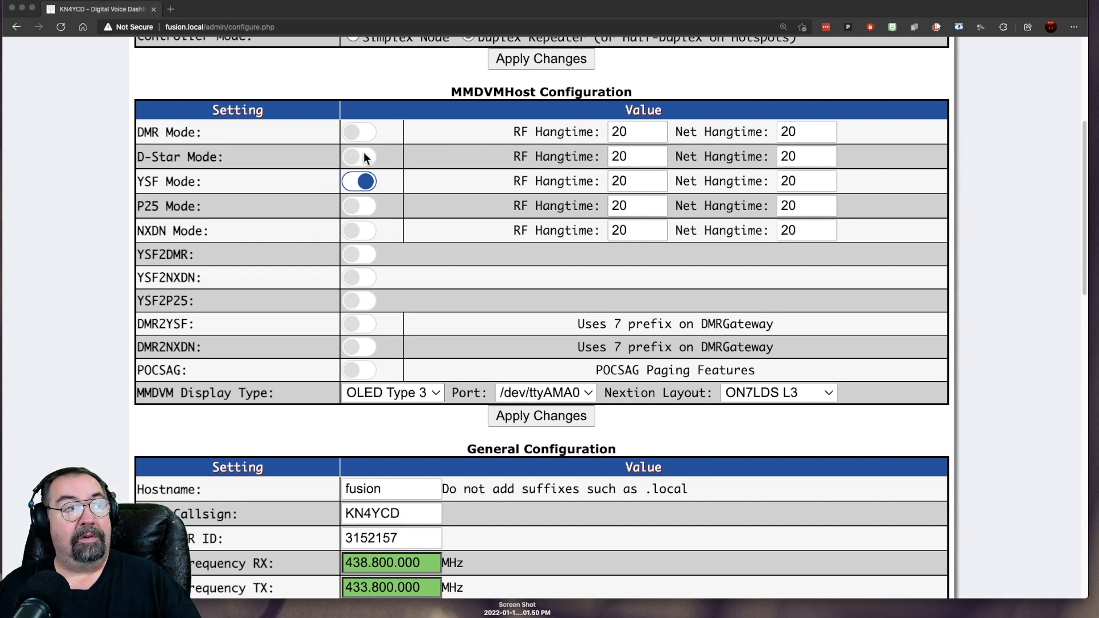
pyautogui.moveTo(359, 137)
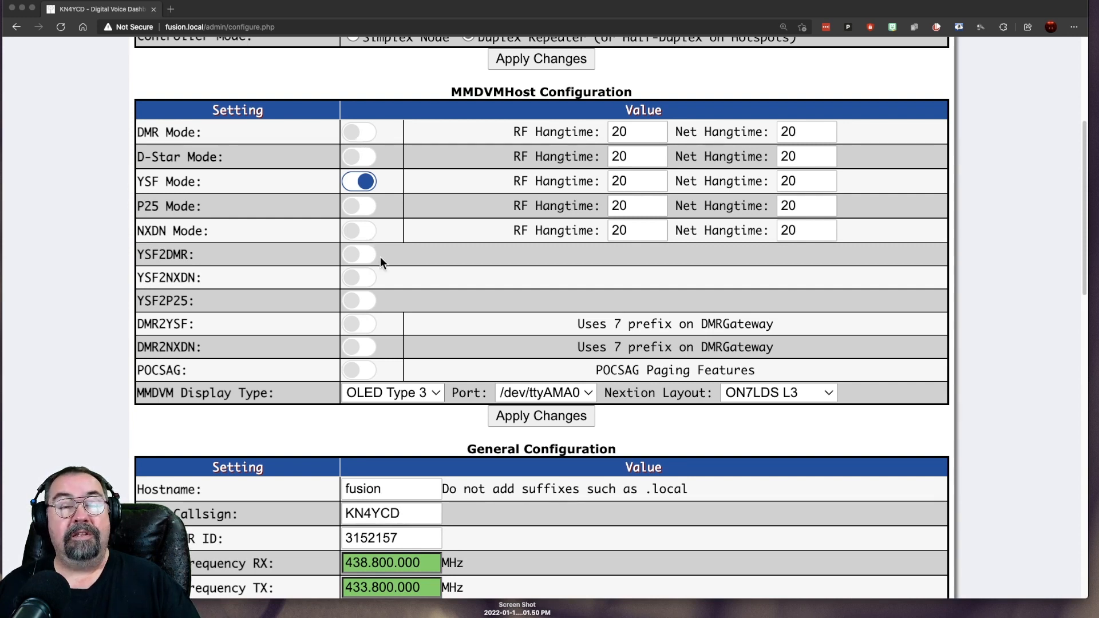
pyautogui.moveTo(392, 137)
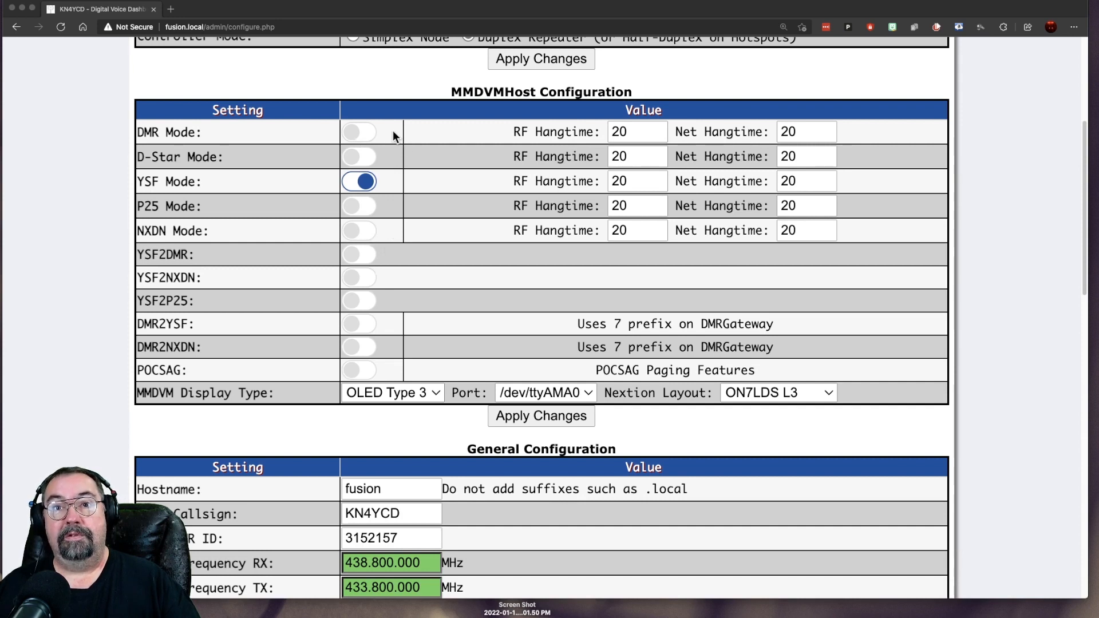
pyautogui.moveTo(352, 154)
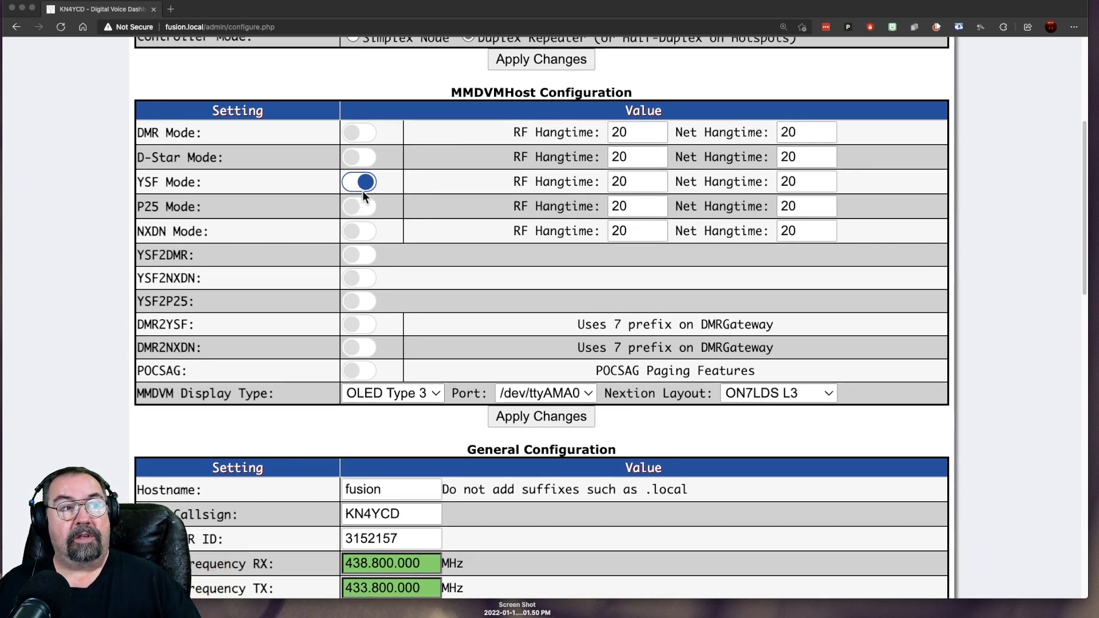
pyautogui.scroll(-3)
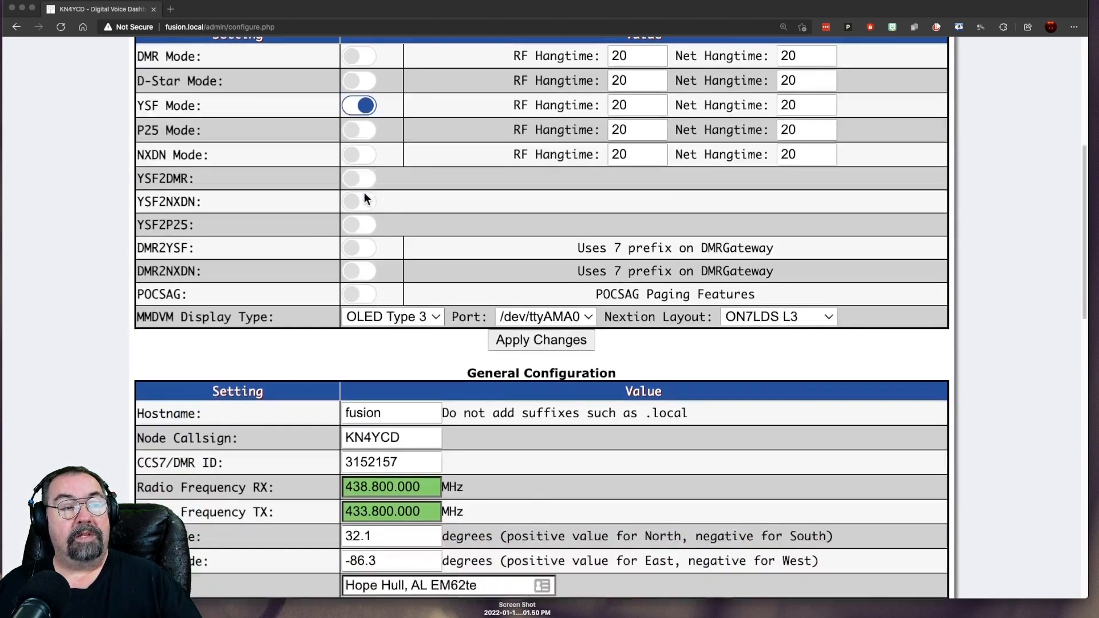
pyautogui.scroll(-3)
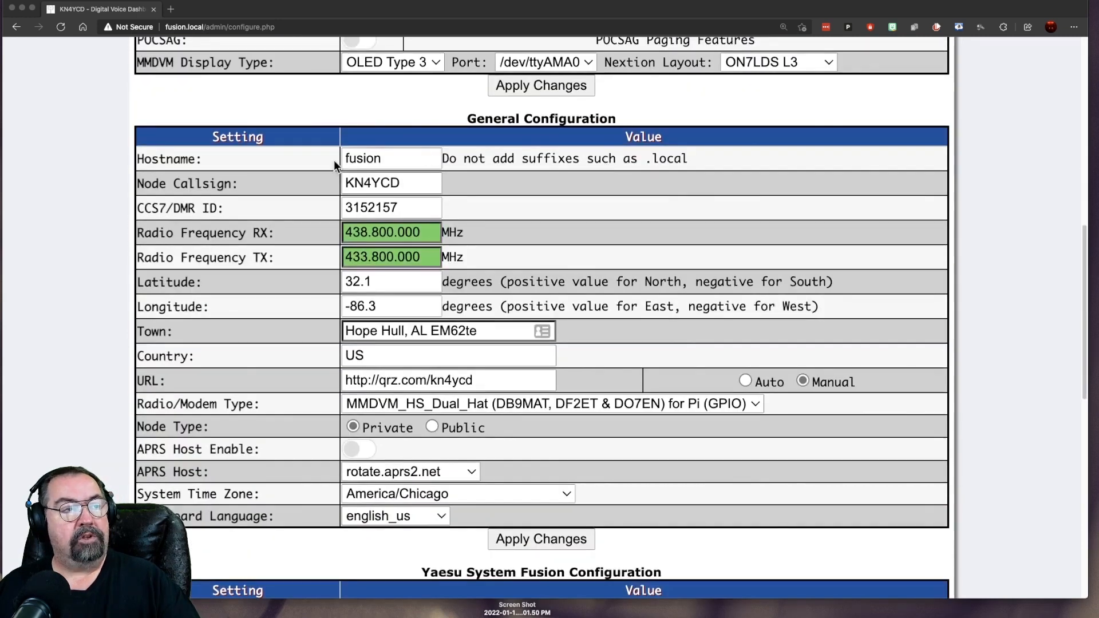
pyautogui.moveTo(424, 197)
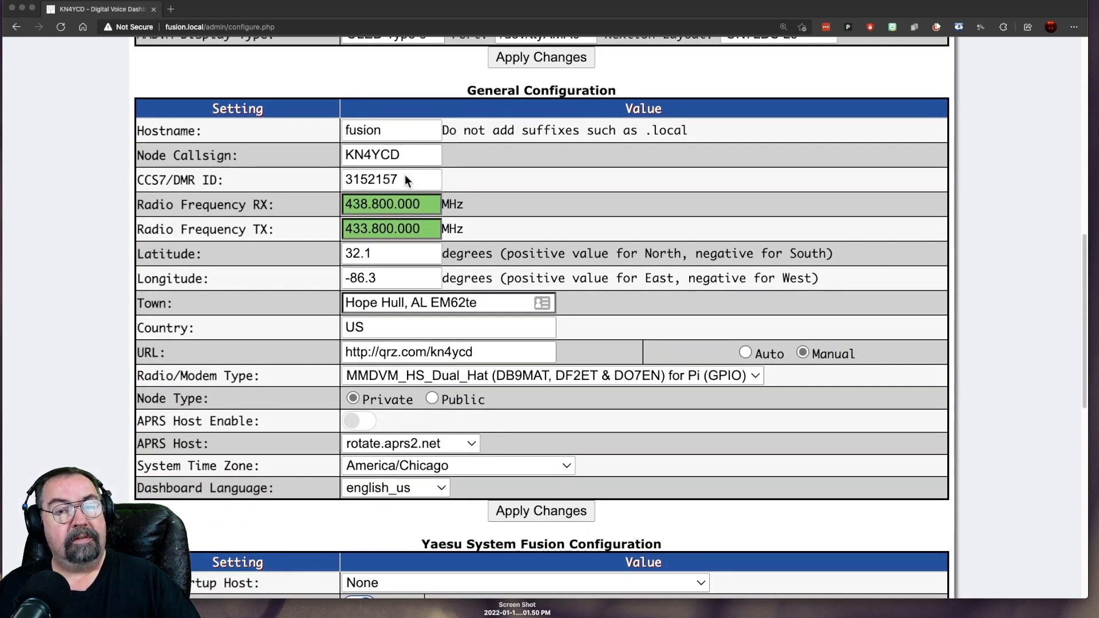
pyautogui.moveTo(399, 183)
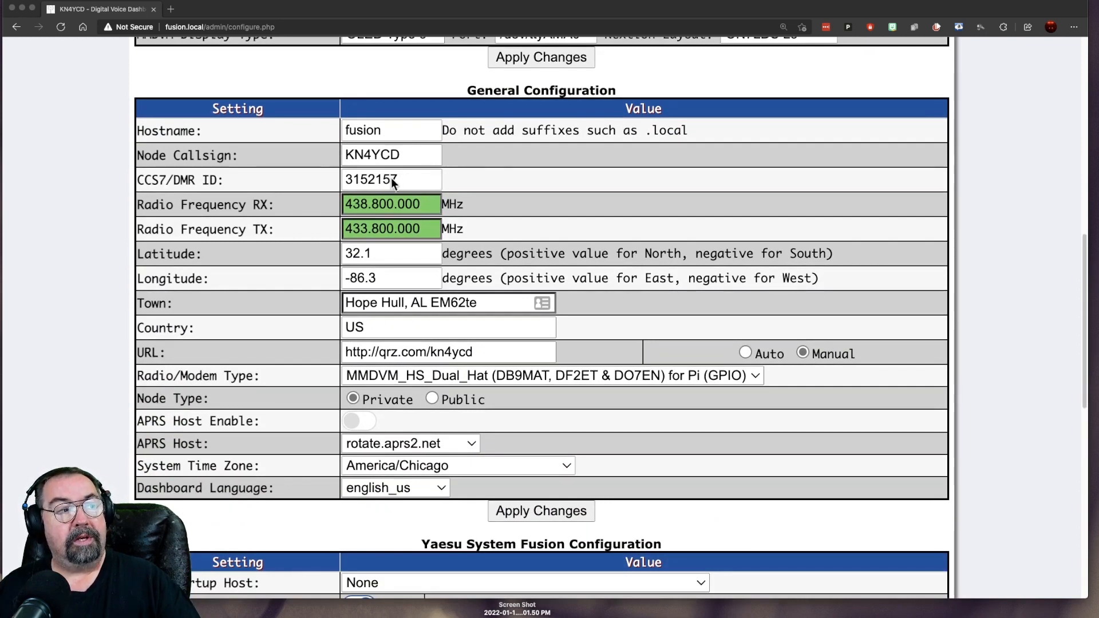
pyautogui.moveTo(413, 181)
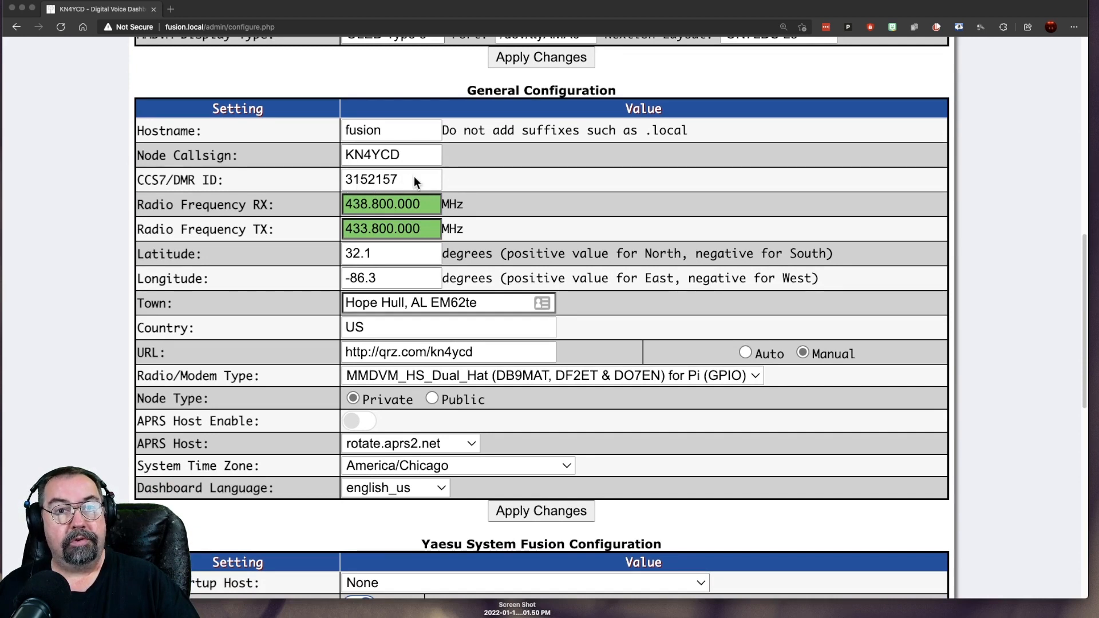
pyautogui.scroll(-3)
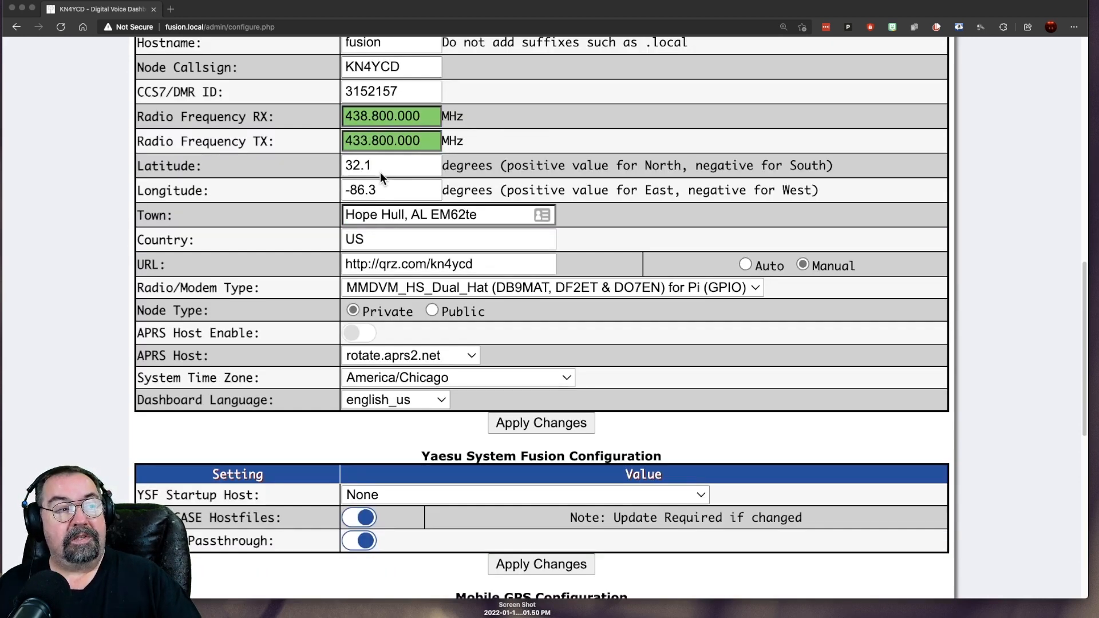
pyautogui.scroll(-3)
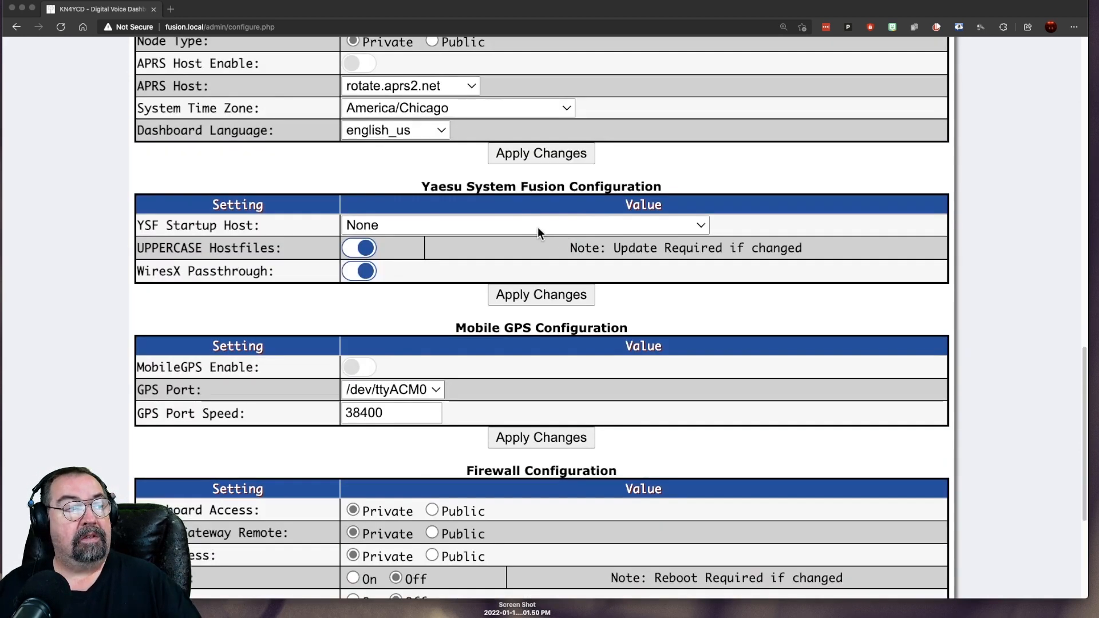
pyautogui.moveTo(565, 230)
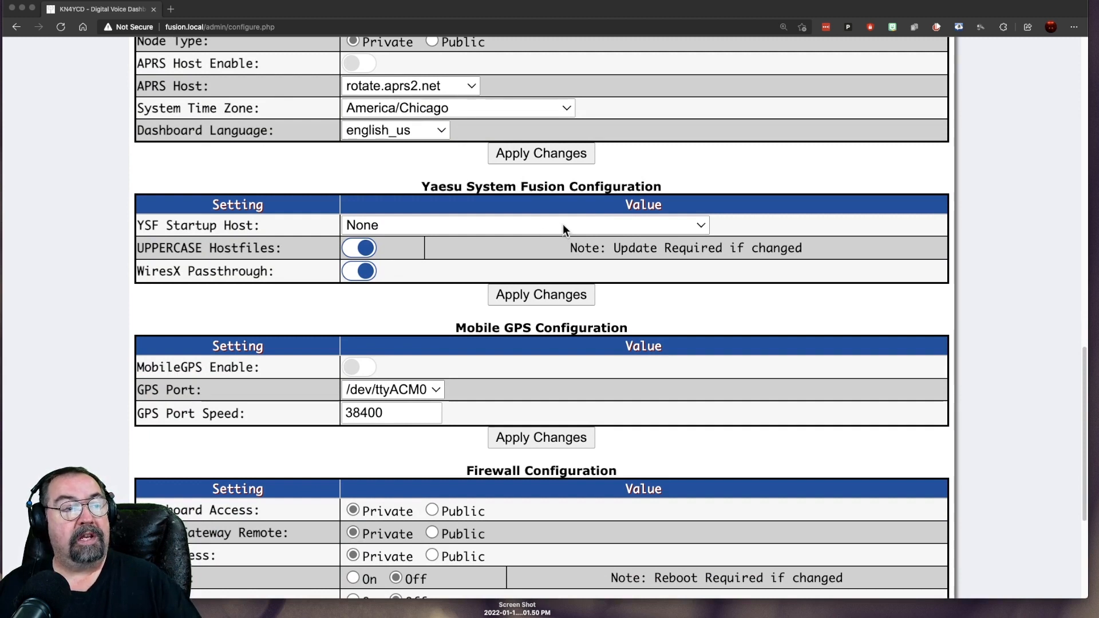
pyautogui.moveTo(610, 233)
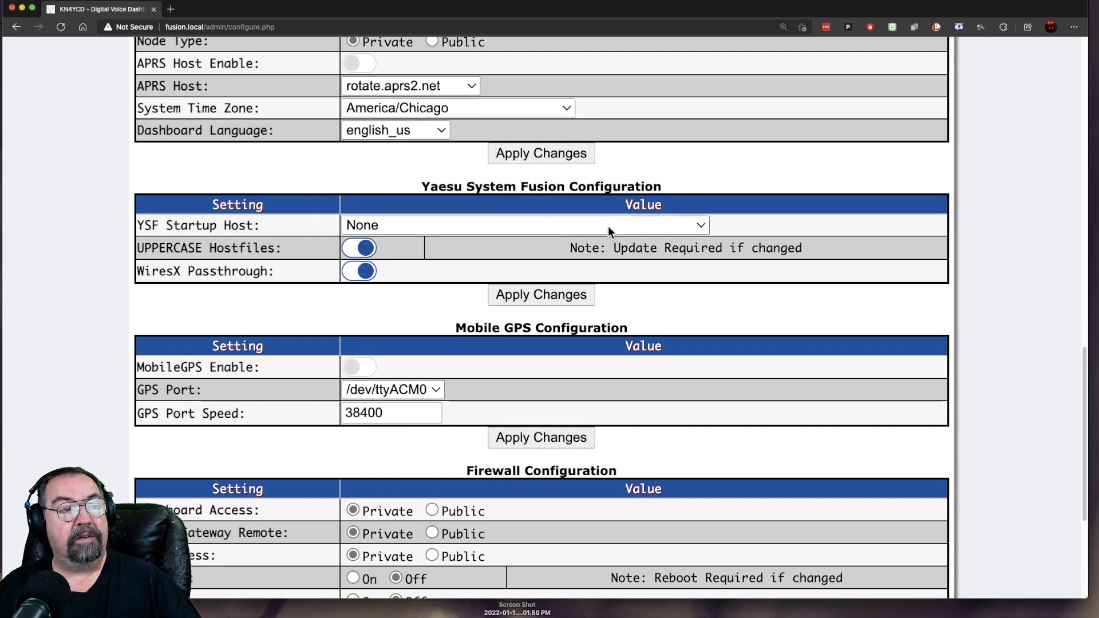
pyautogui.click(524, 225)
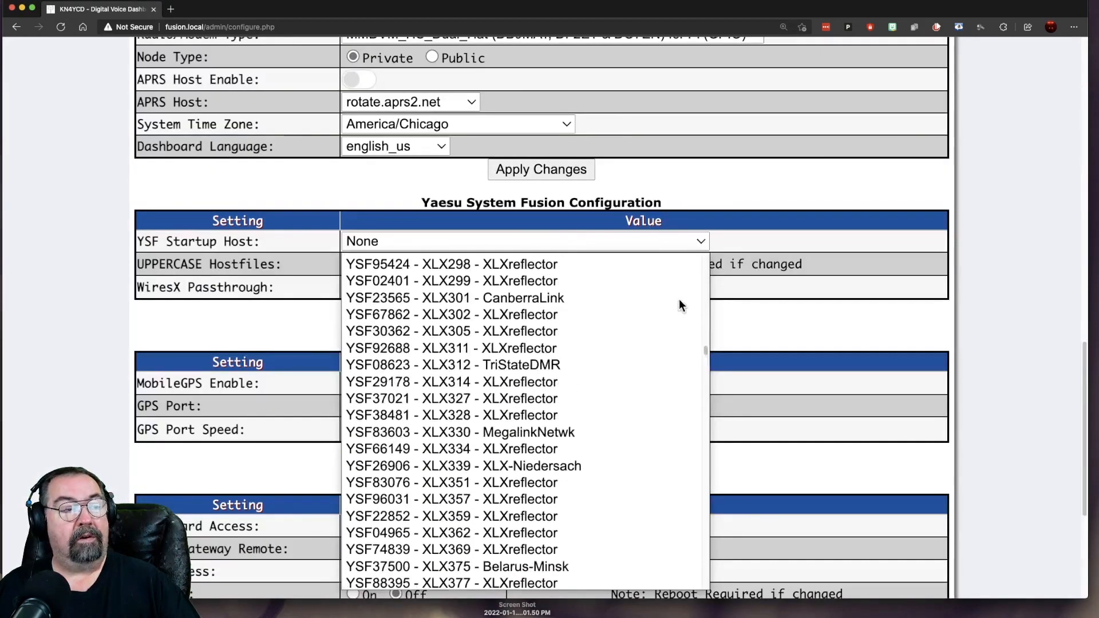
pyautogui.scroll(-3)
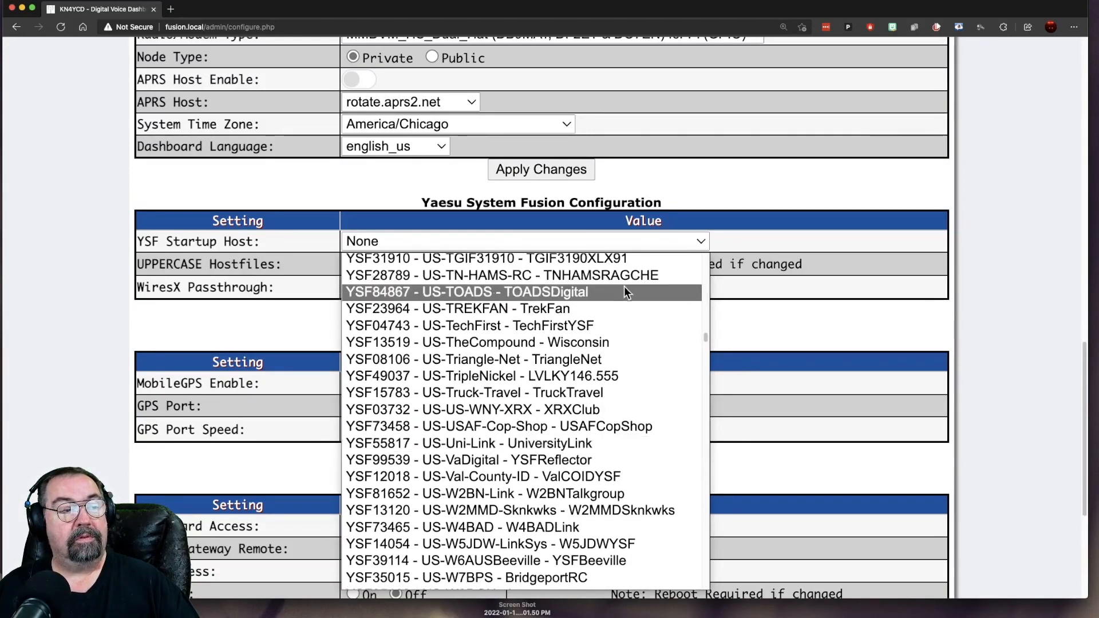
pyautogui.click(466, 292)
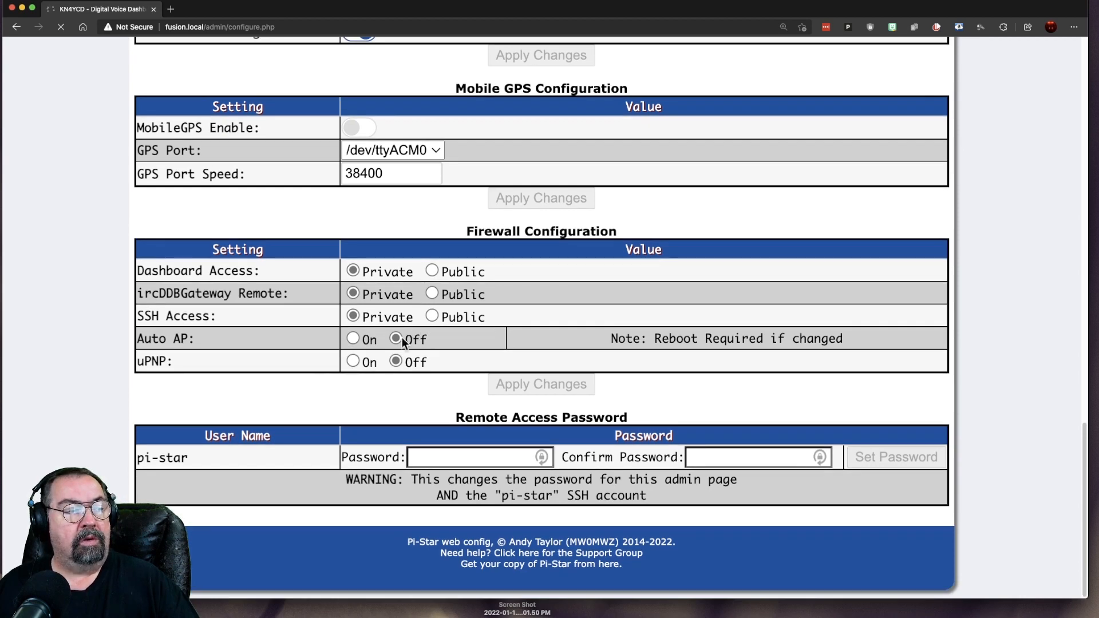
pyautogui.moveTo(433, 345)
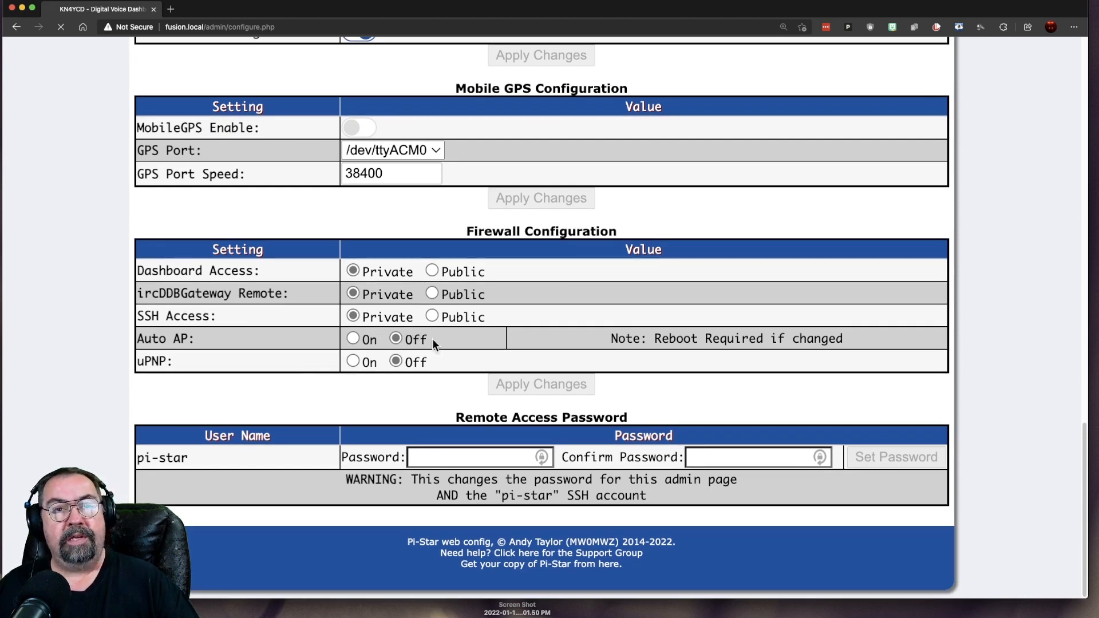
pyautogui.click(540, 384)
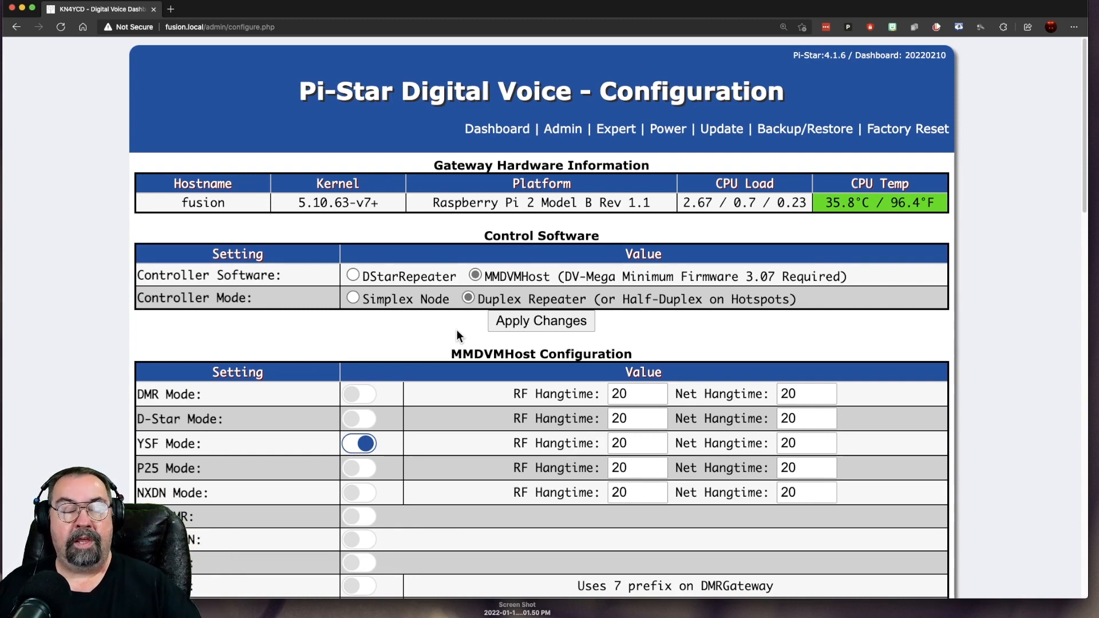
pyautogui.scroll(-3)
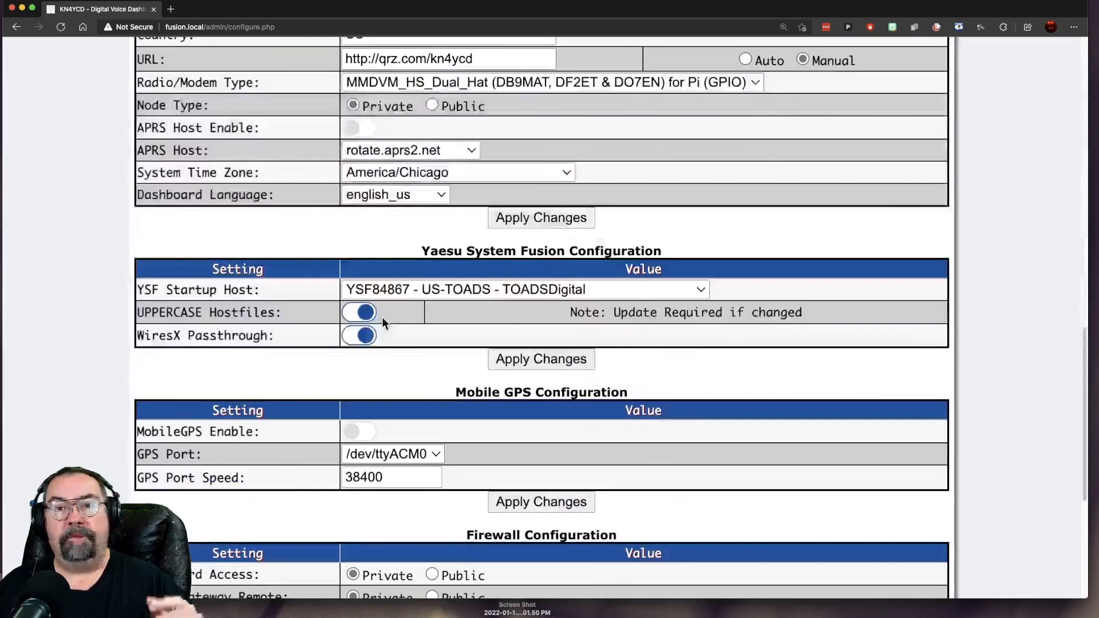
pyautogui.scroll(-3)
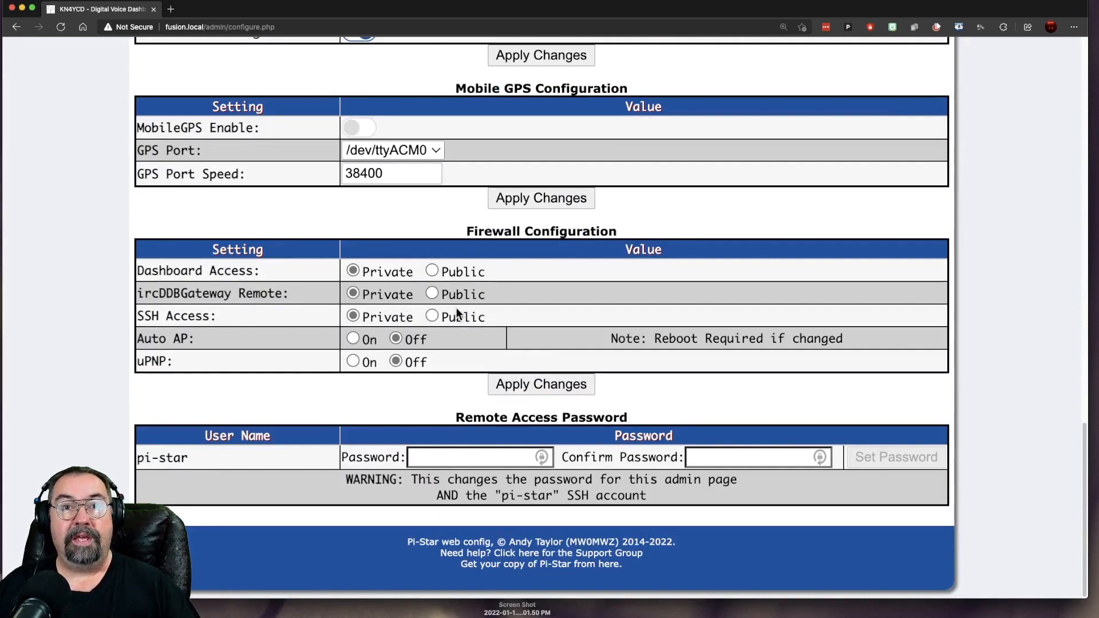
pyautogui.moveTo(510, 312)
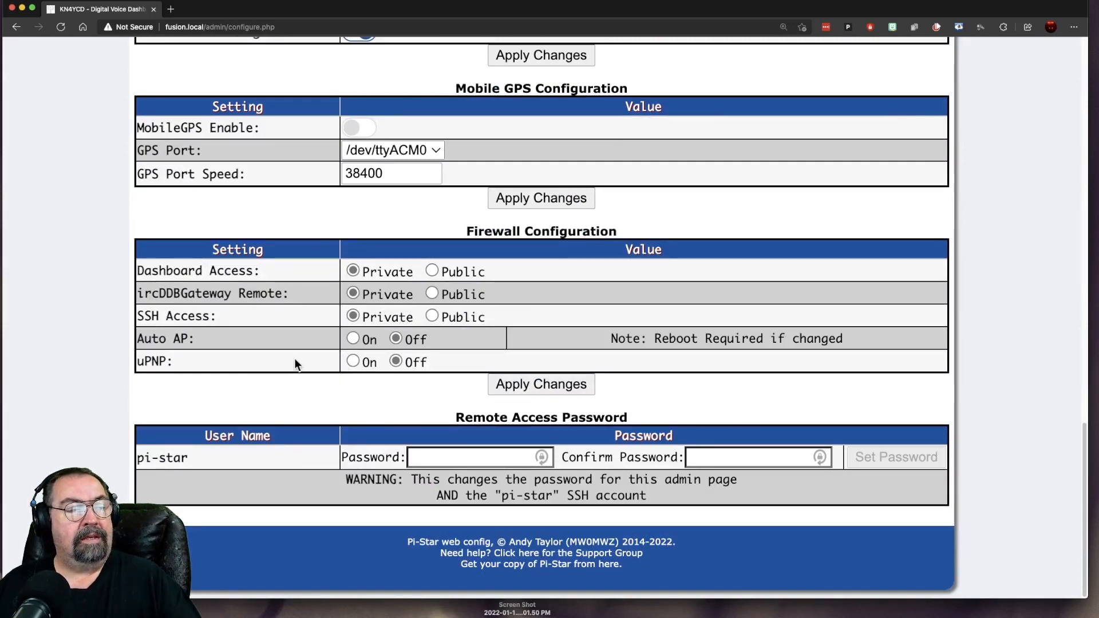
pyautogui.moveTo(331, 369)
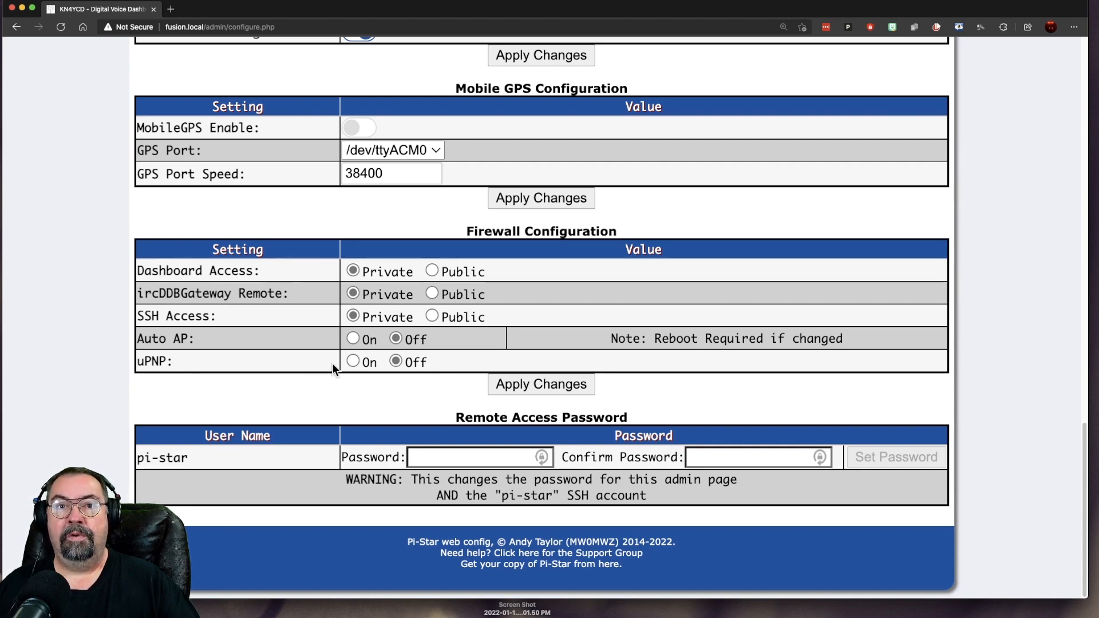
pyautogui.moveTo(456, 366)
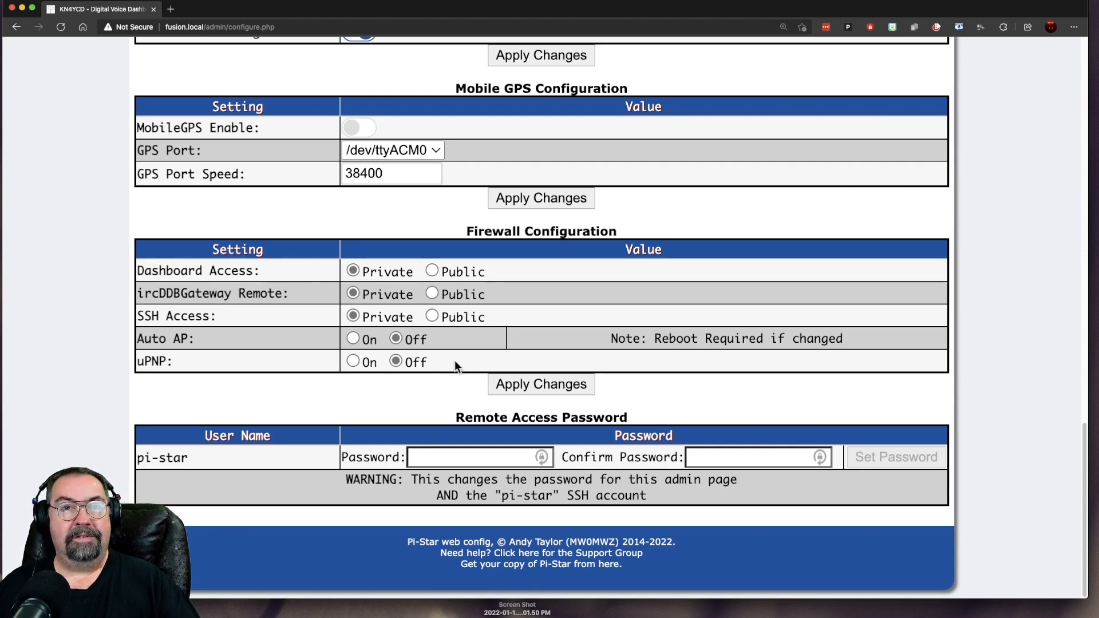
pyautogui.moveTo(466, 361)
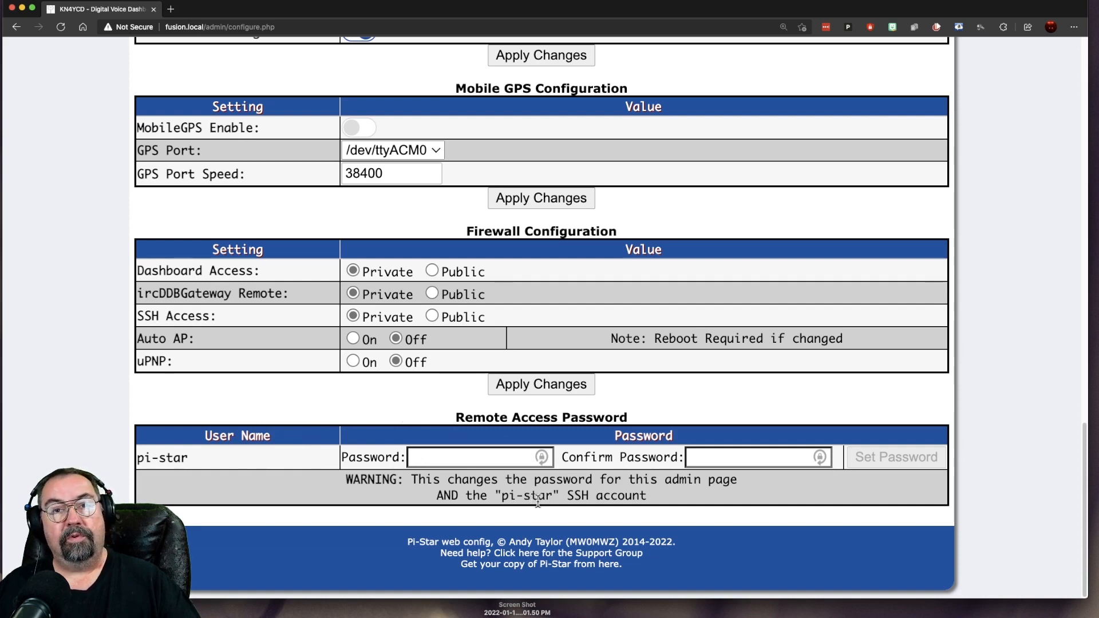
pyautogui.moveTo(278, 462)
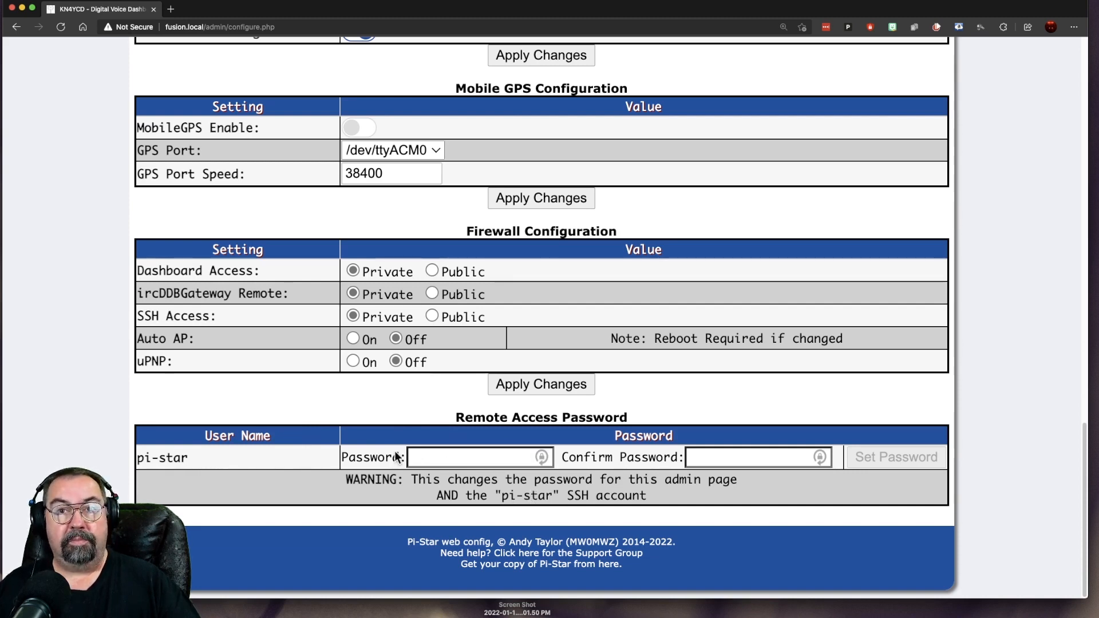
pyautogui.click(454, 456)
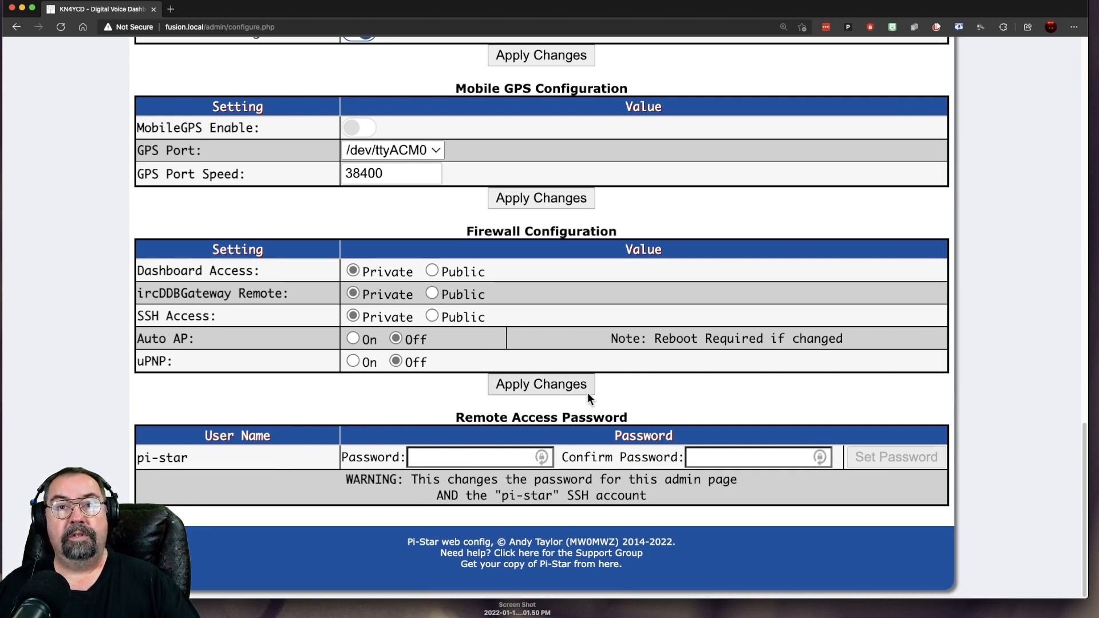
pyautogui.moveTo(593, 398)
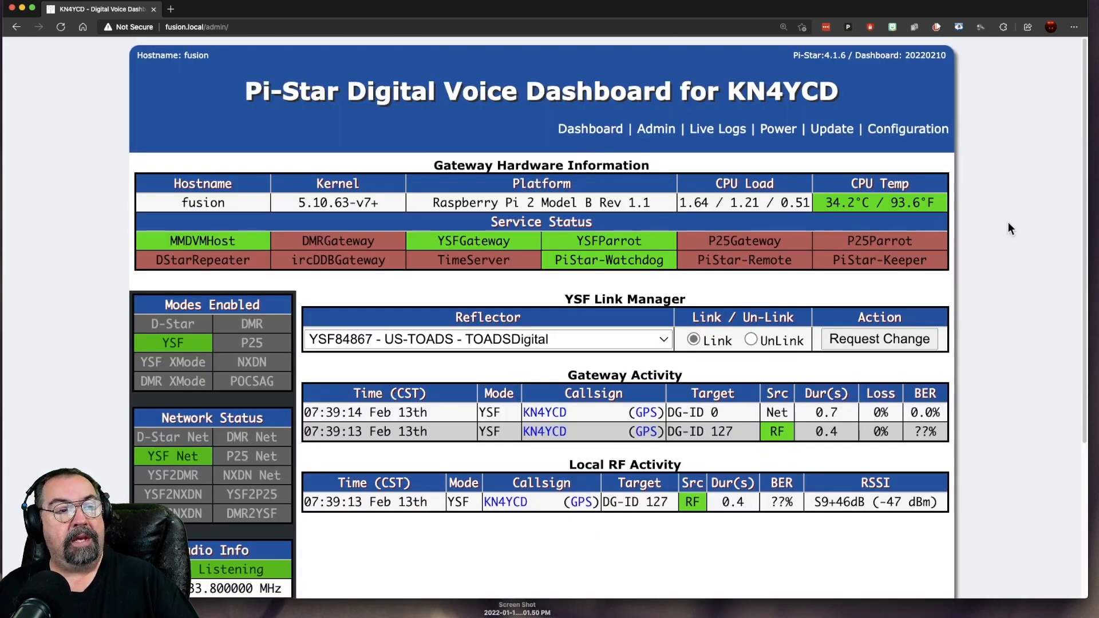
# Step: Keep US-TOADS TOADSDigital selected in the YSF Link Manager reflector dropdown
pyautogui.scroll(-3)
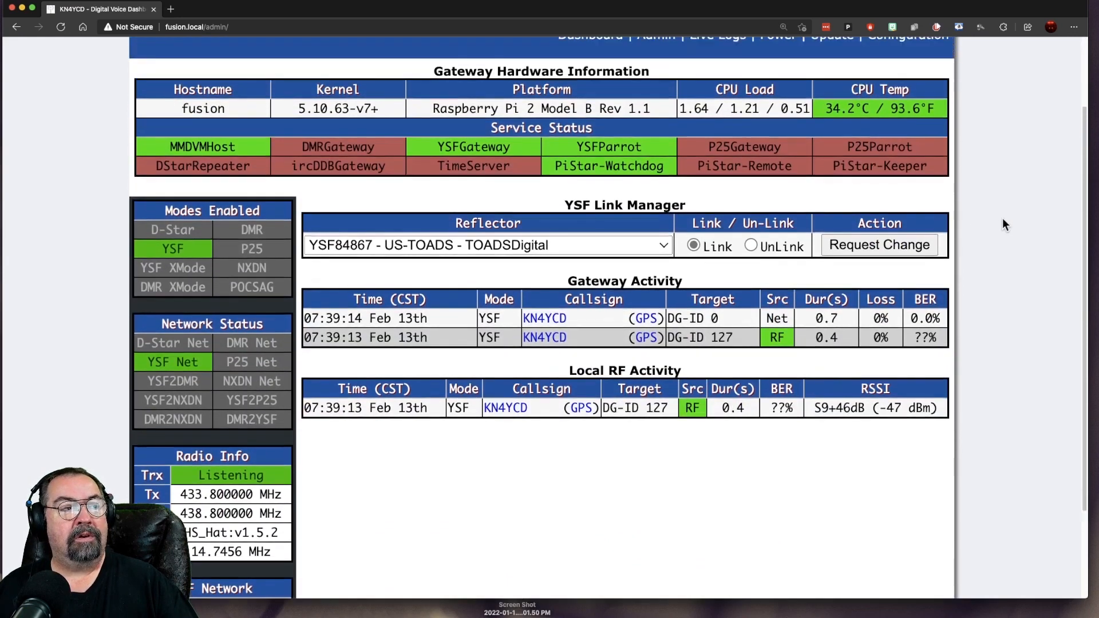
pyautogui.moveTo(570, 137)
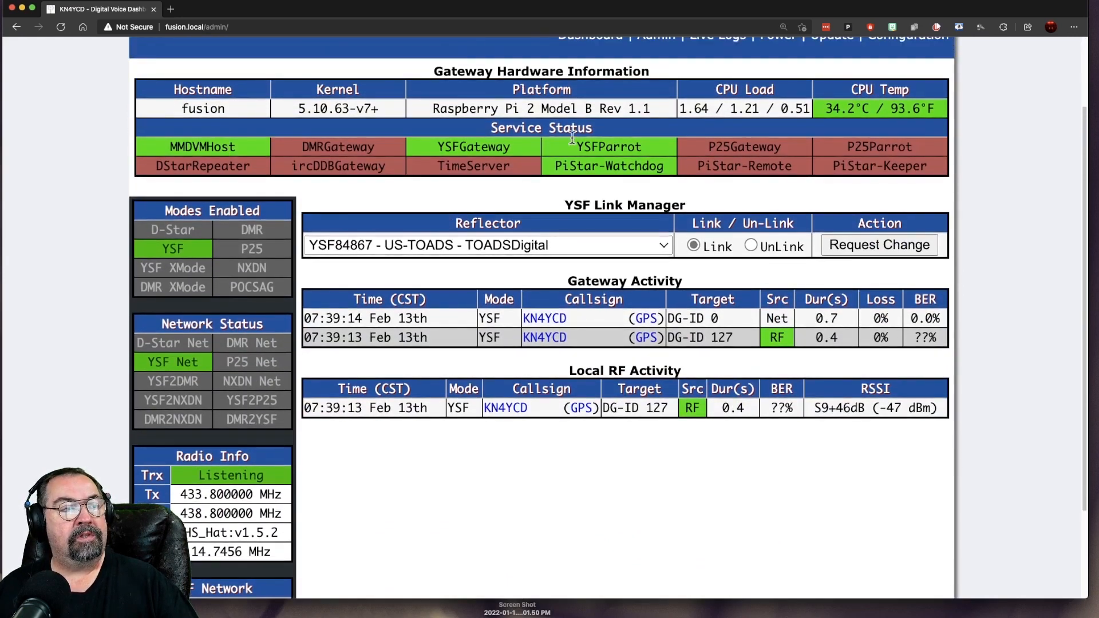
pyautogui.moveTo(606, 173)
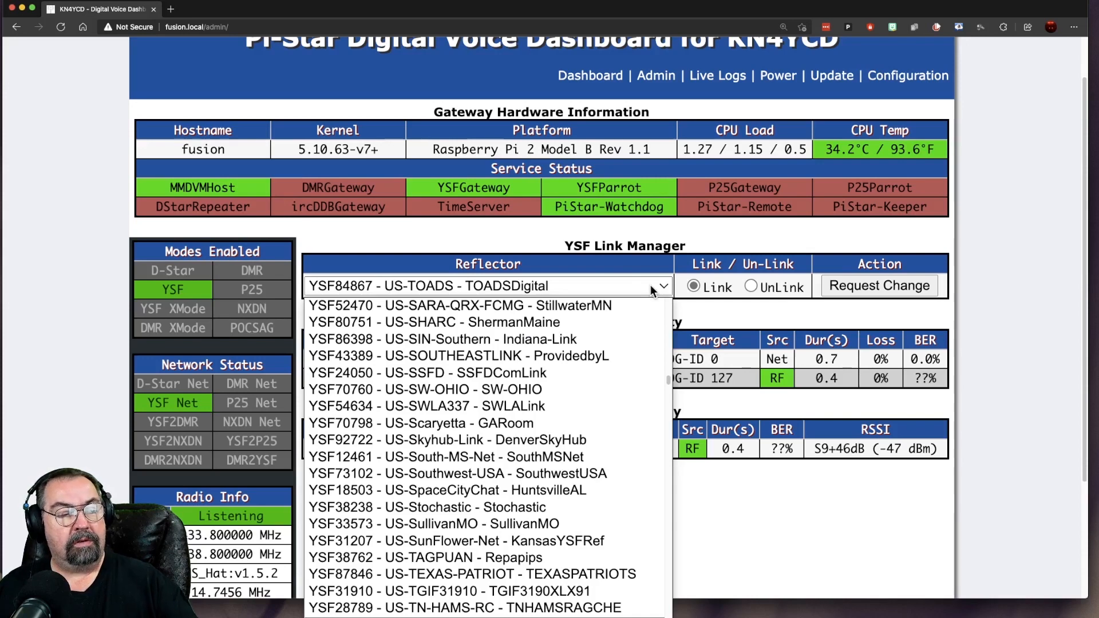
pyautogui.click(485, 287)
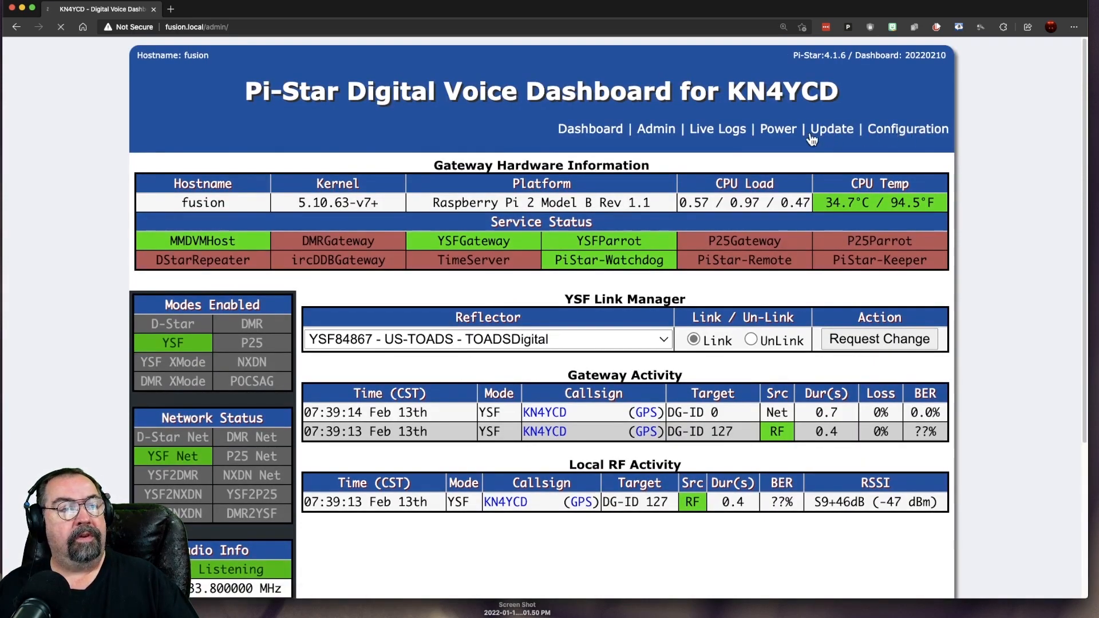
# Step: Open the Expert SSH Access console and log in as pi-star
pyautogui.click(907, 129)
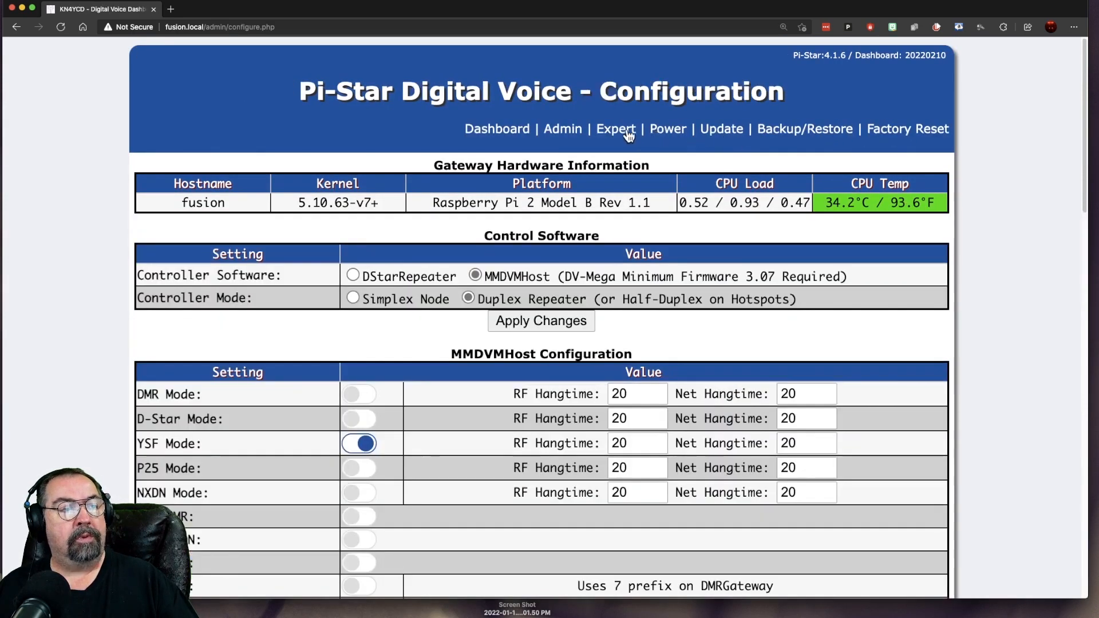
pyautogui.click(616, 128)
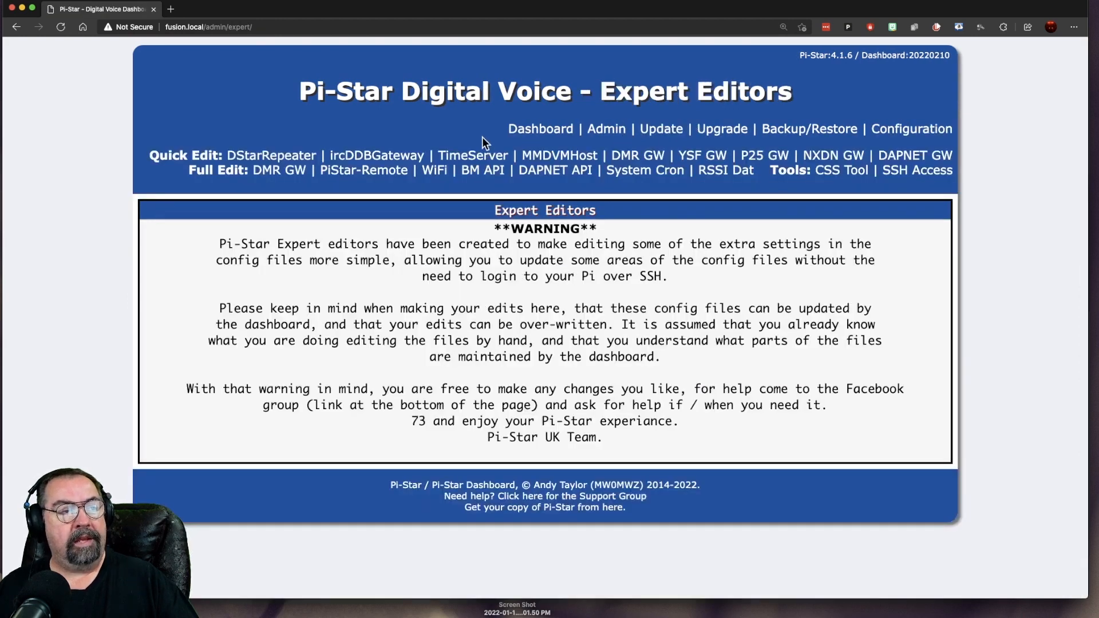
pyautogui.moveTo(270, 158)
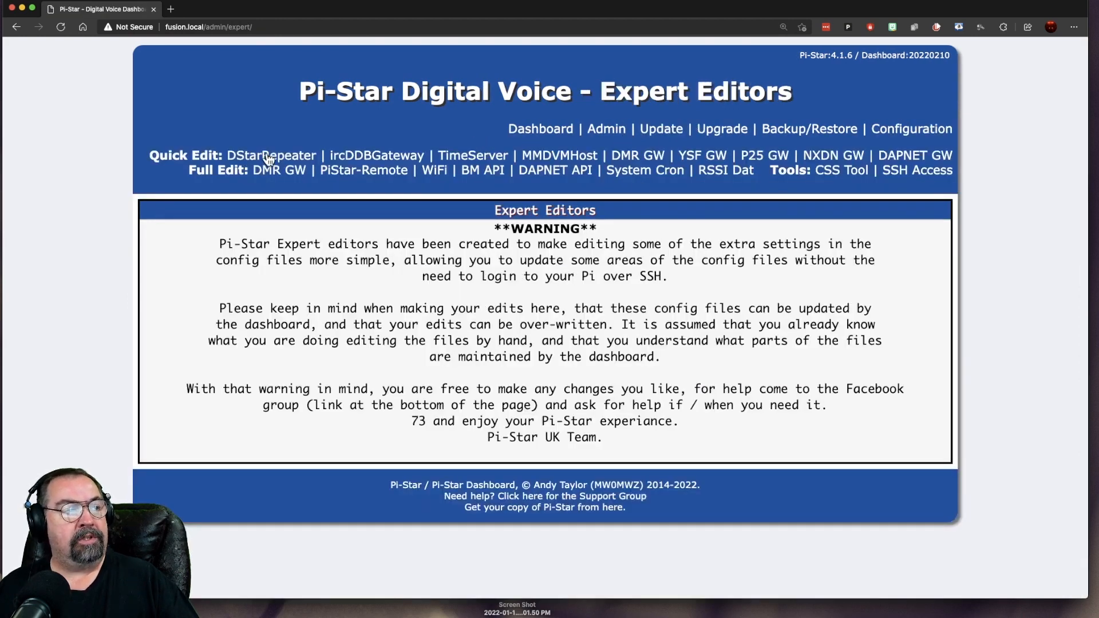
pyautogui.click(916, 170)
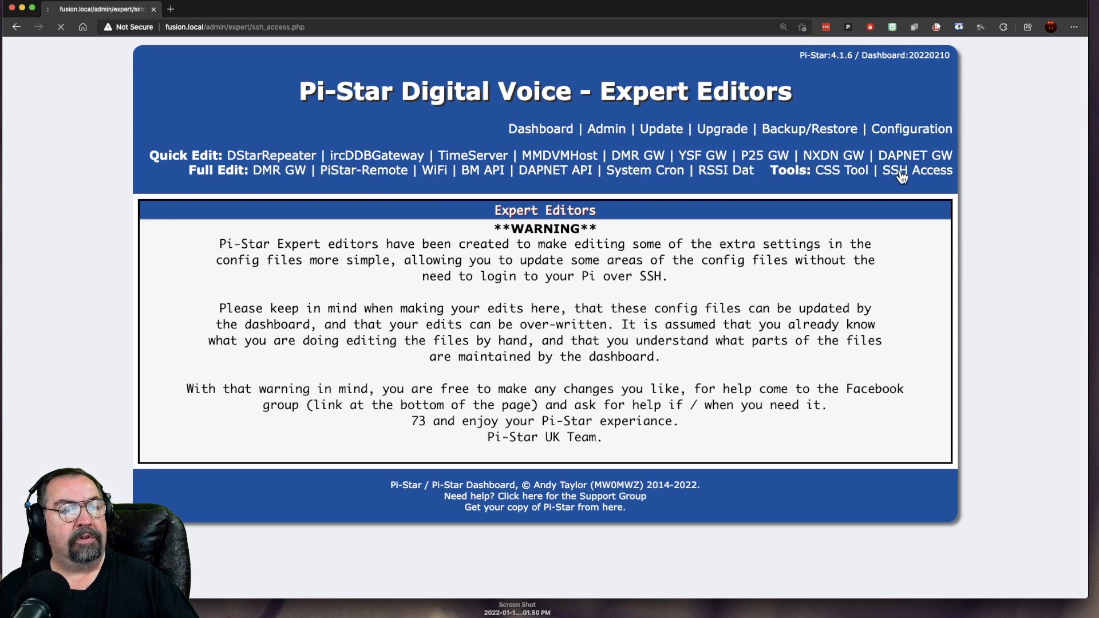
pyautogui.click(932, 170)
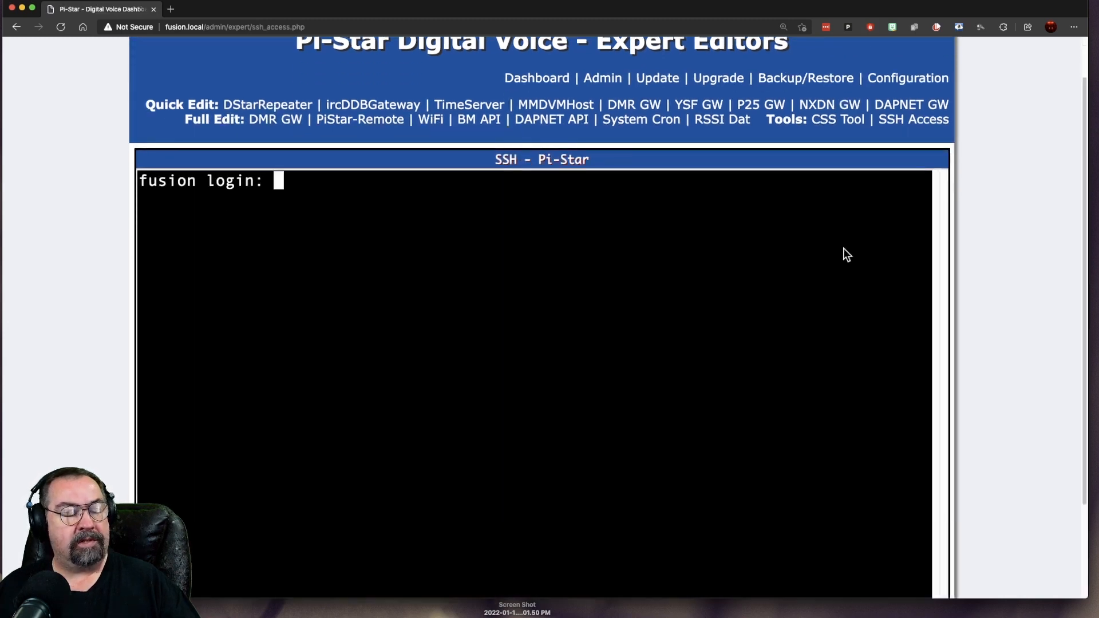
pyautogui.write('pi-star')
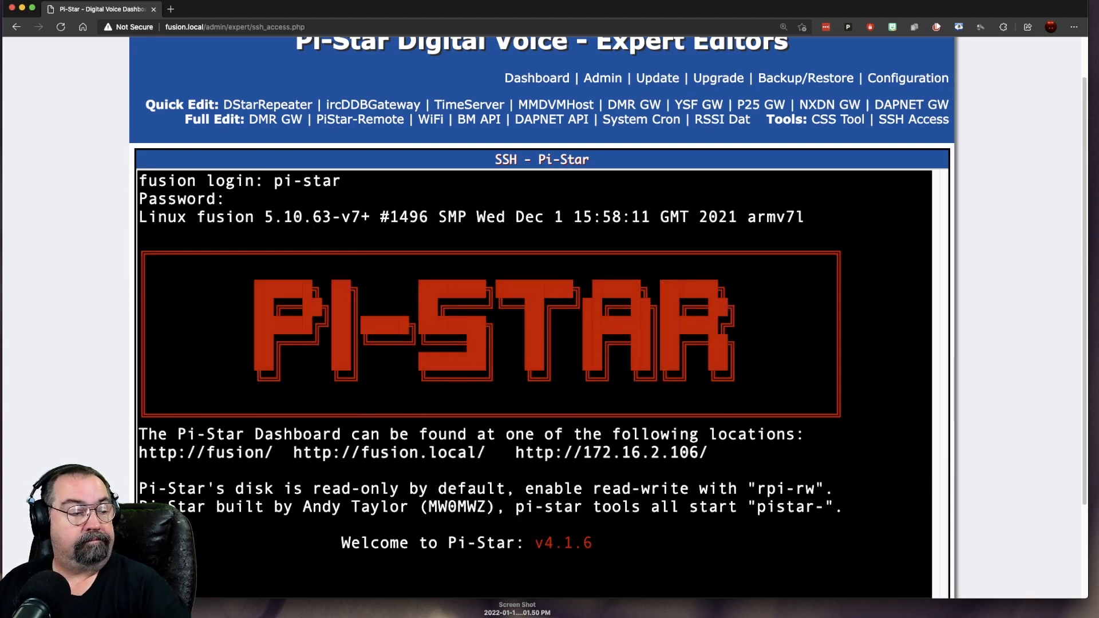
pyautogui.scroll(-3)
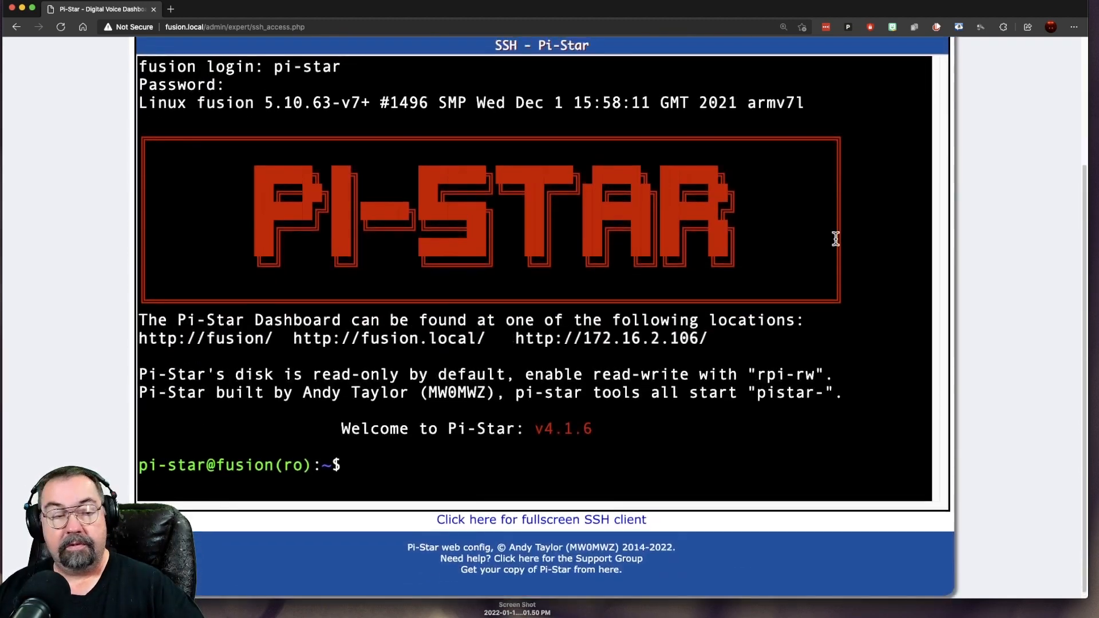
pyautogui.moveTo(693, 296)
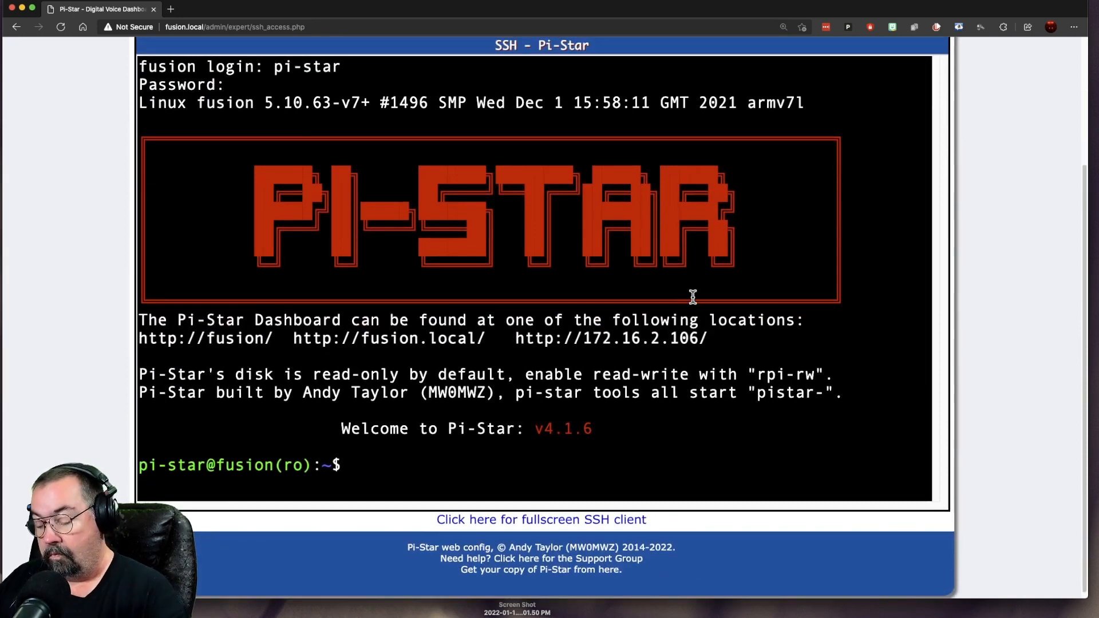
# Step: Run 'sudo pistar-findmodem' in the SSH terminal
pyautogui.write('sudo')
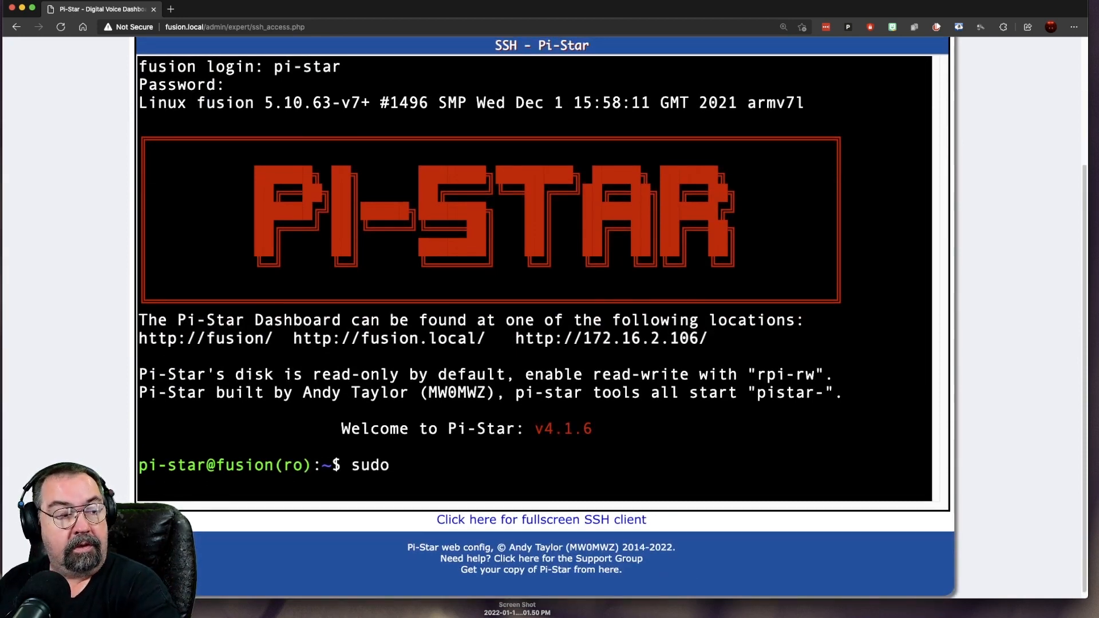
pyautogui.write('pistar-')
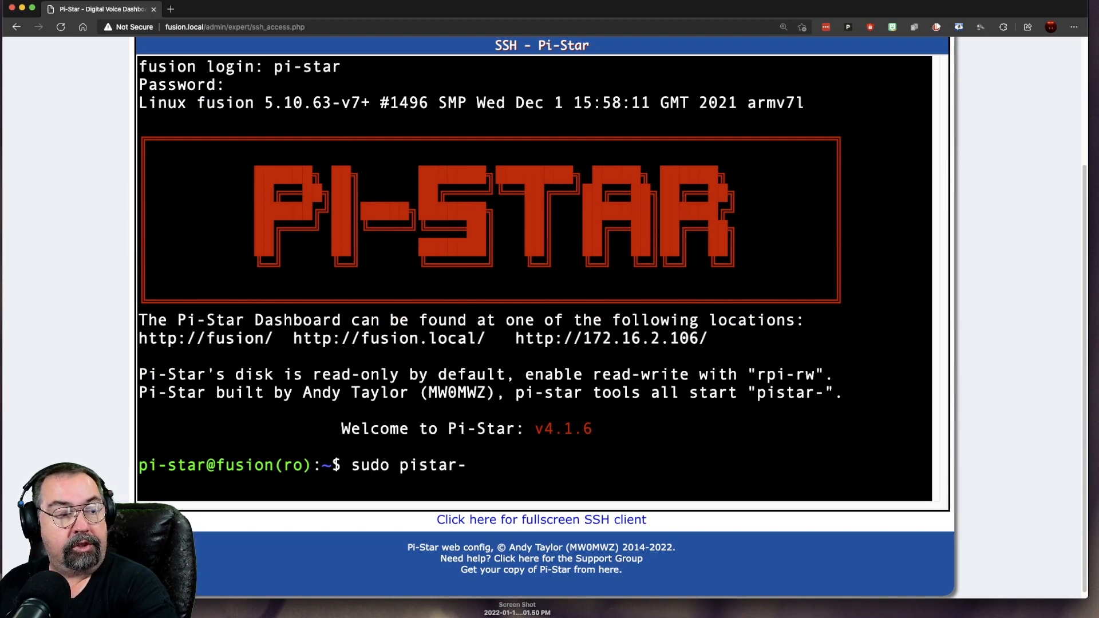
pyautogui.write('findmodem')
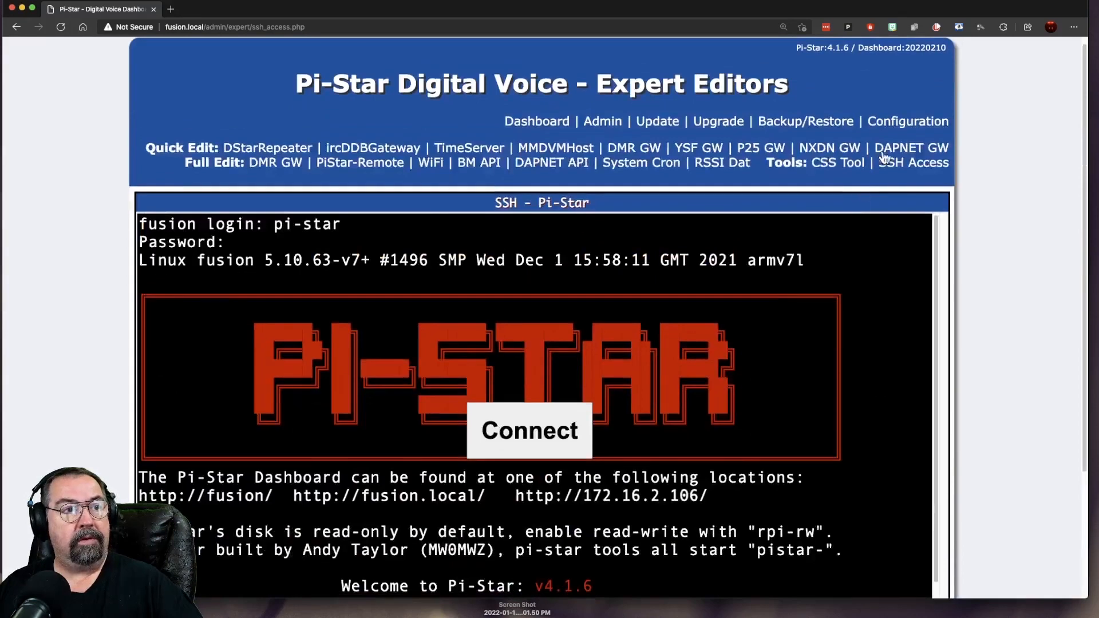
pyautogui.moveTo(694, 147)
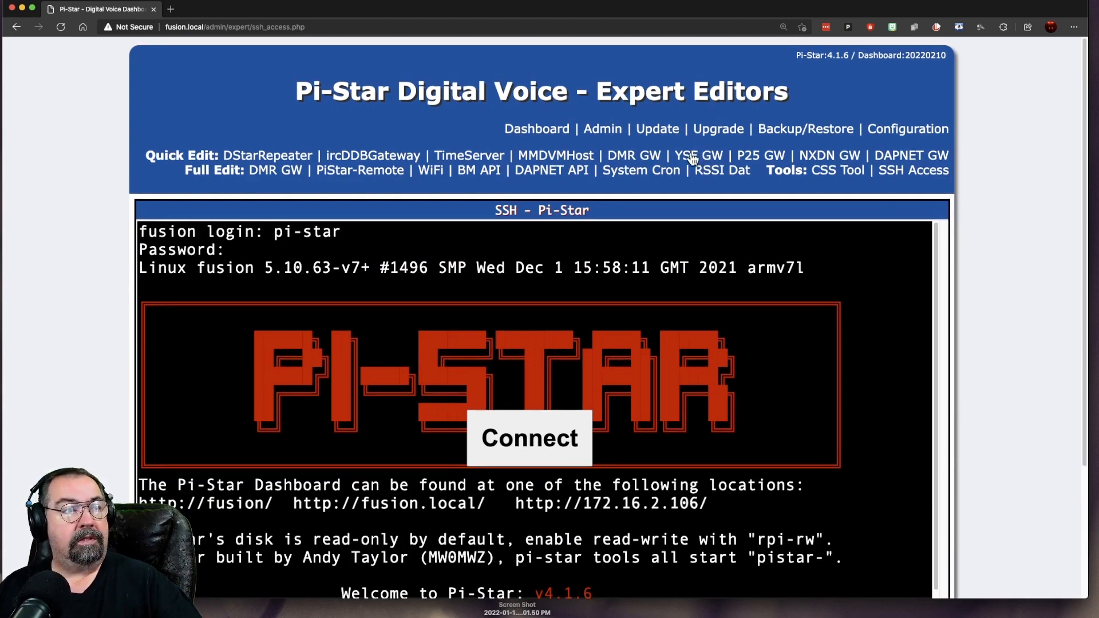
pyautogui.click(699, 155)
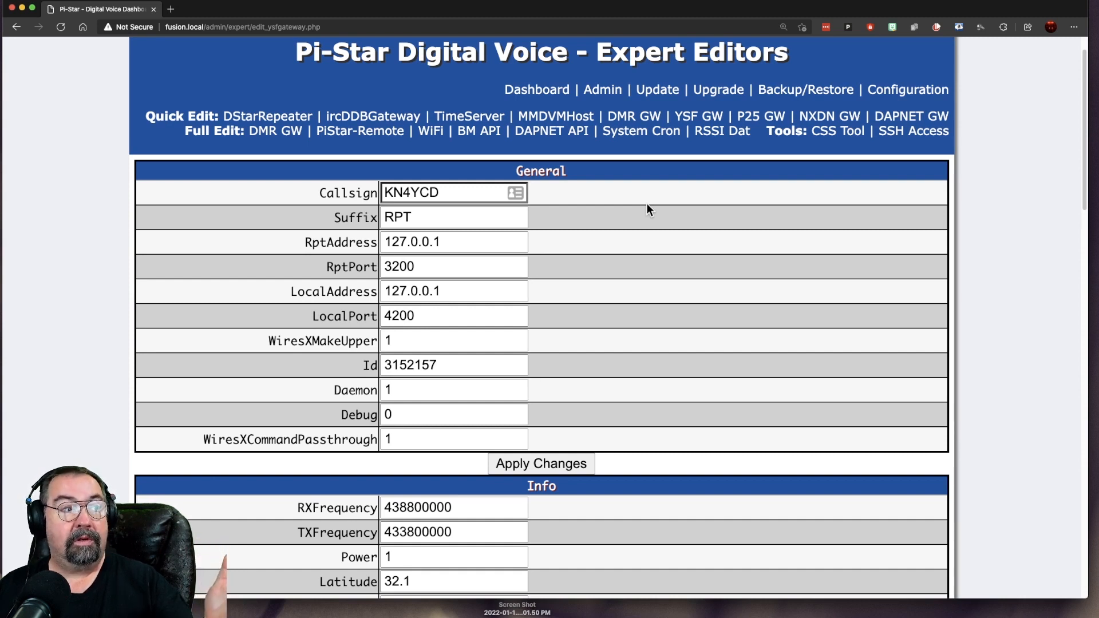
pyautogui.moveTo(612, 261)
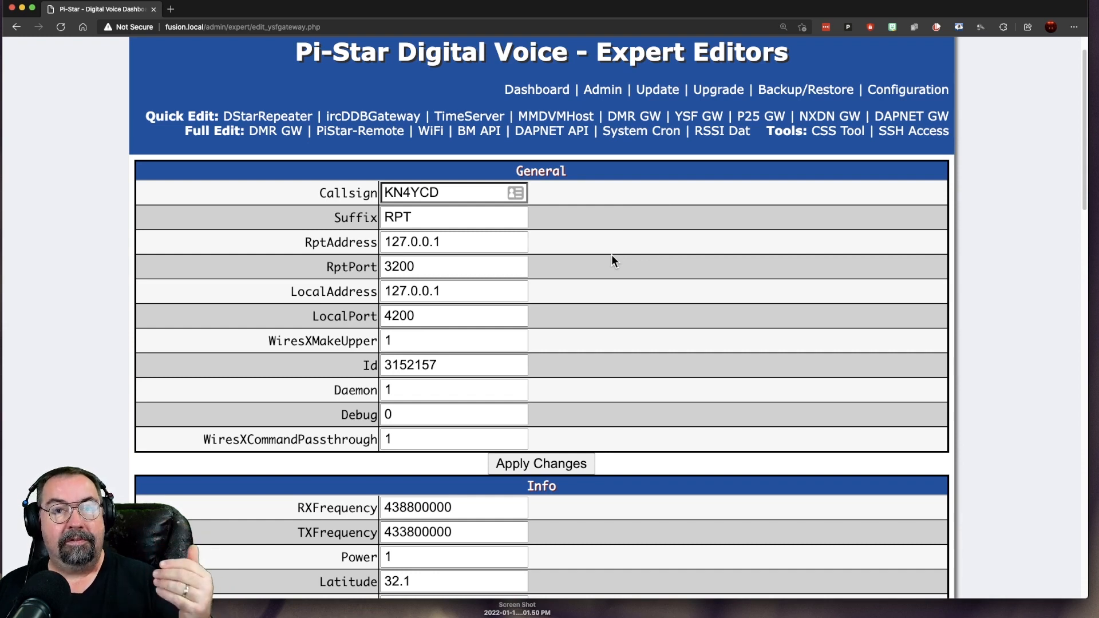
pyautogui.scroll(-3)
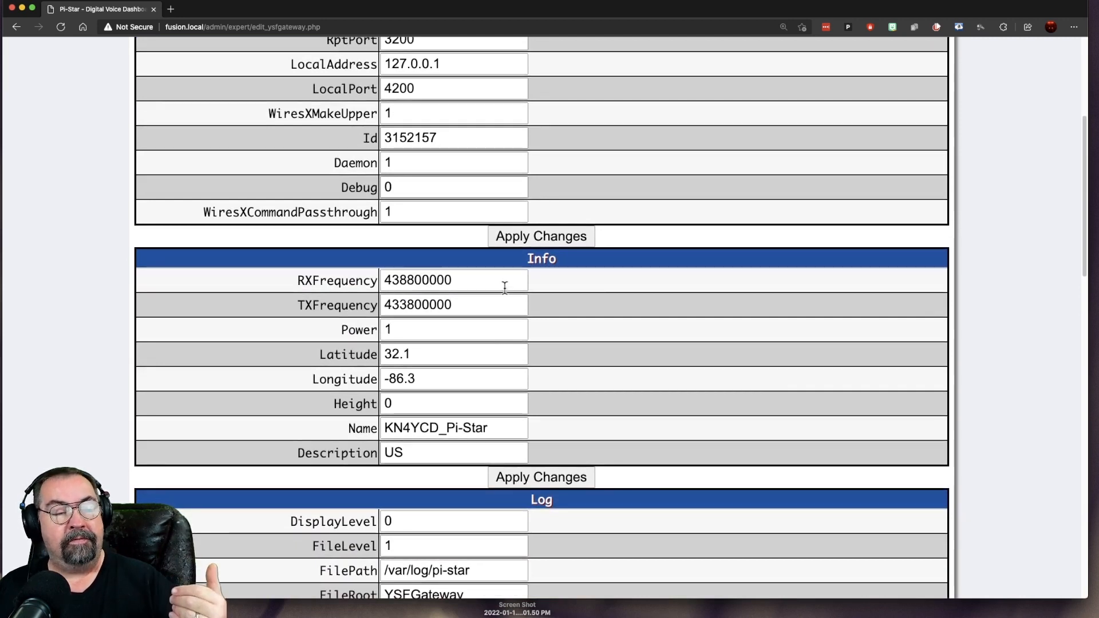
pyautogui.moveTo(511, 311)
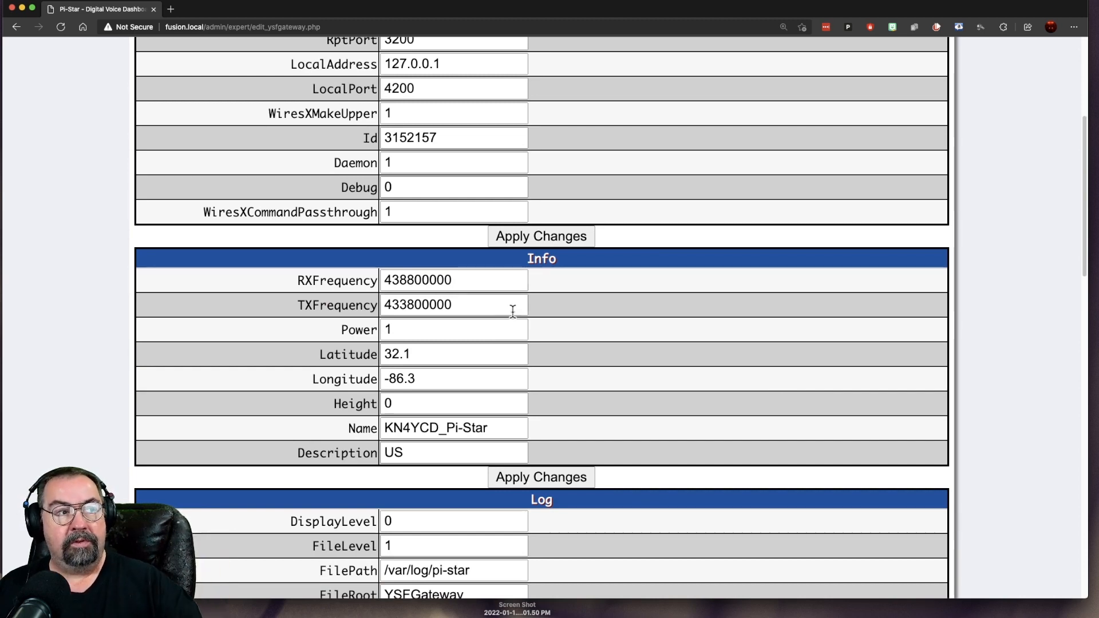
pyautogui.scroll(-3)
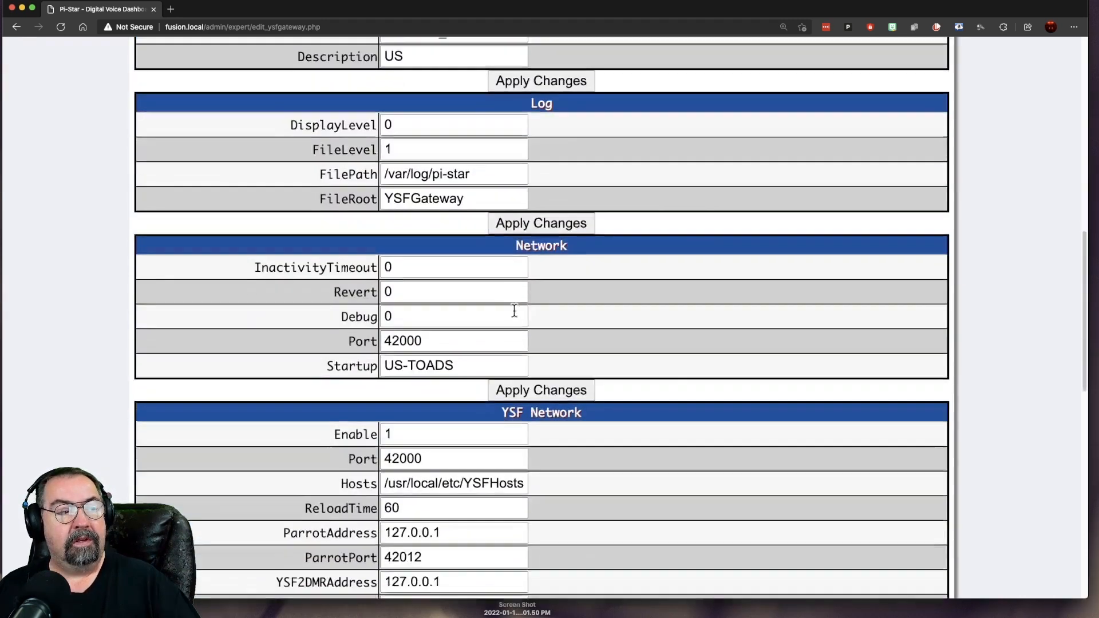
pyautogui.scroll(-3)
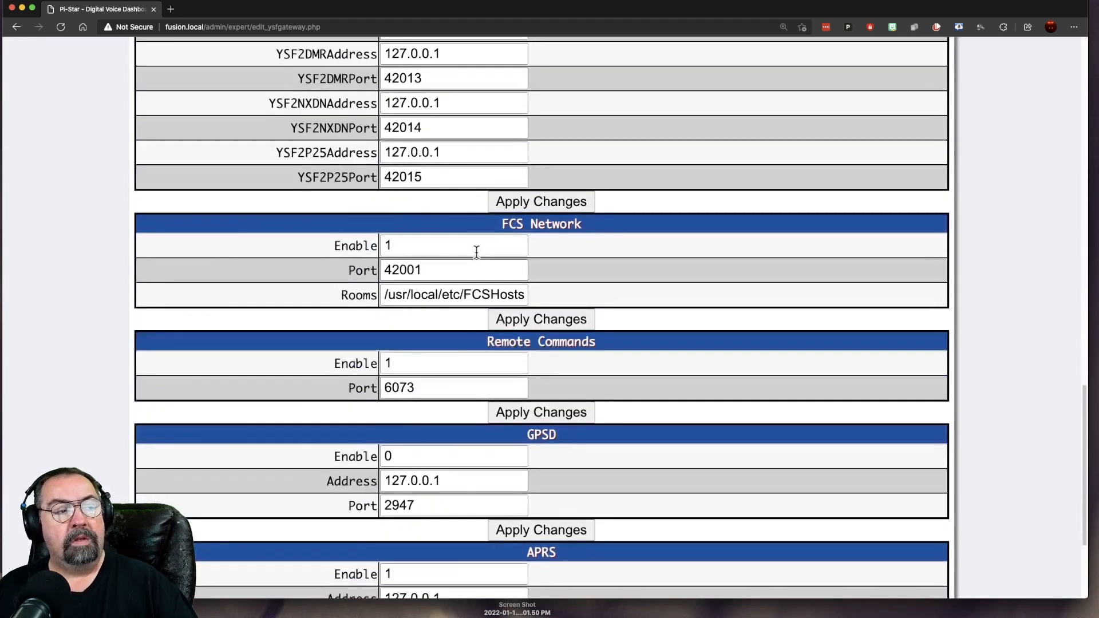
pyautogui.scroll(-3)
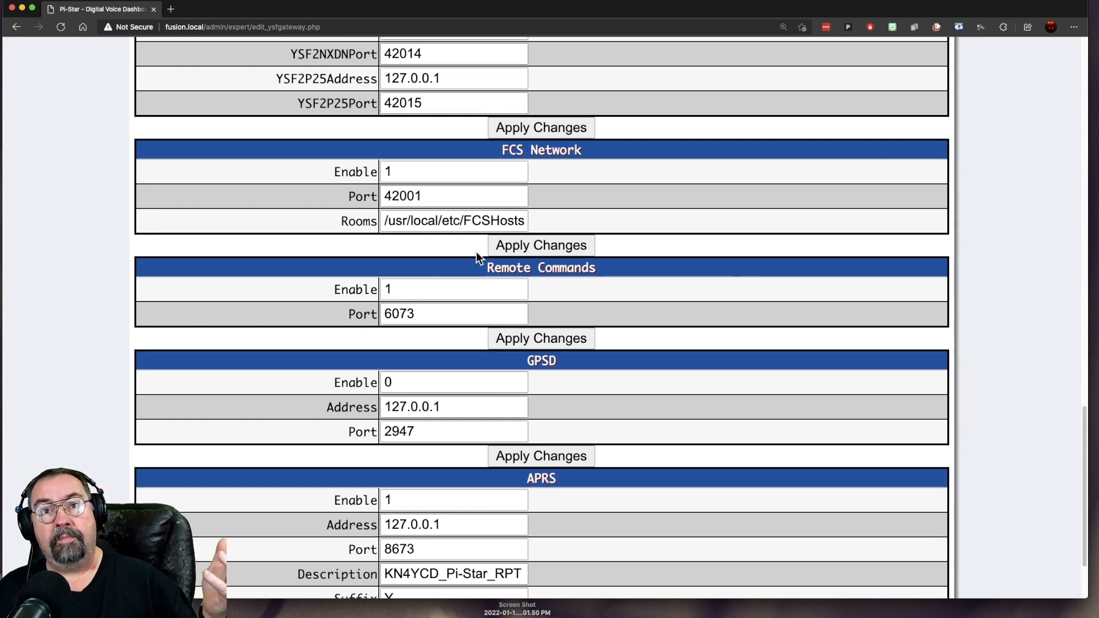
pyautogui.scroll(3)
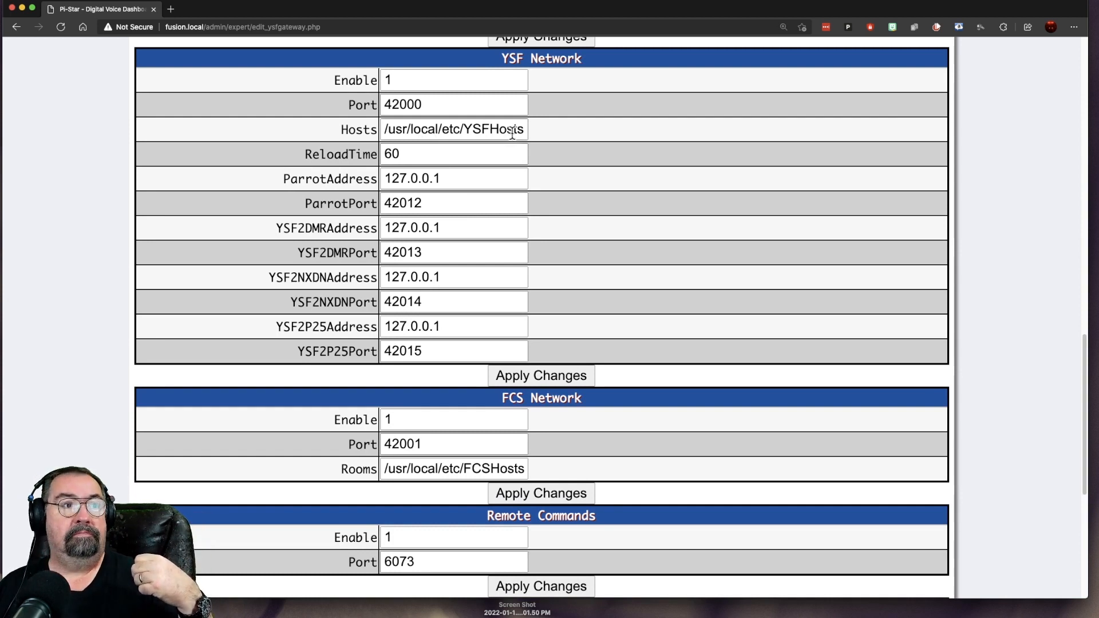
pyautogui.scroll(-3)
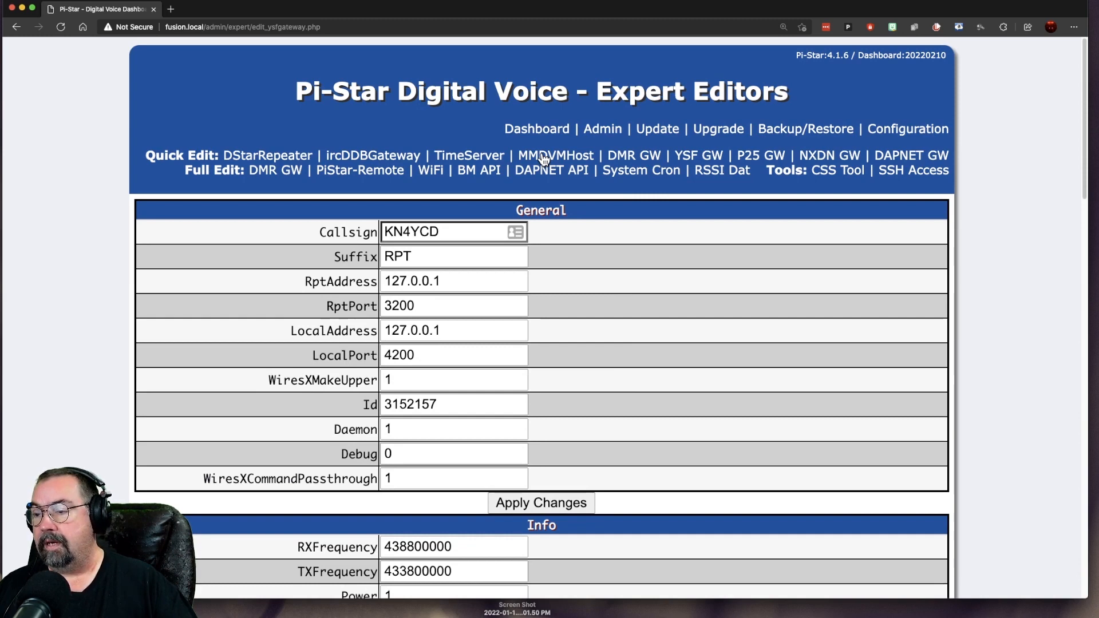
# Step: Open the MMDVMHost expert editor and scroll through its modem settings
pyautogui.click(555, 156)
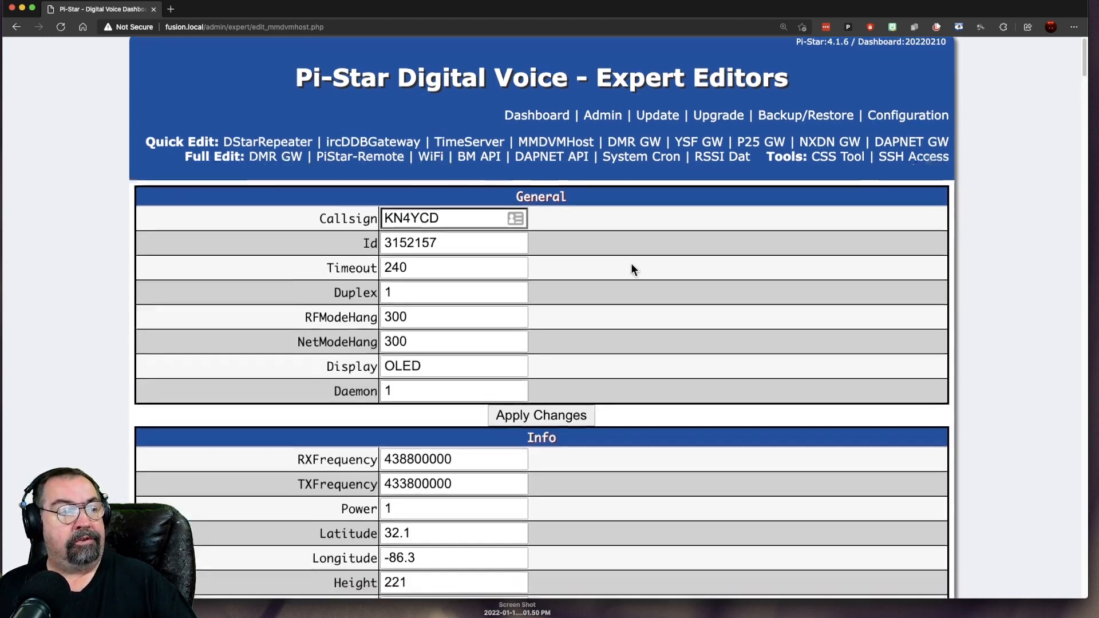
pyautogui.scroll(-3)
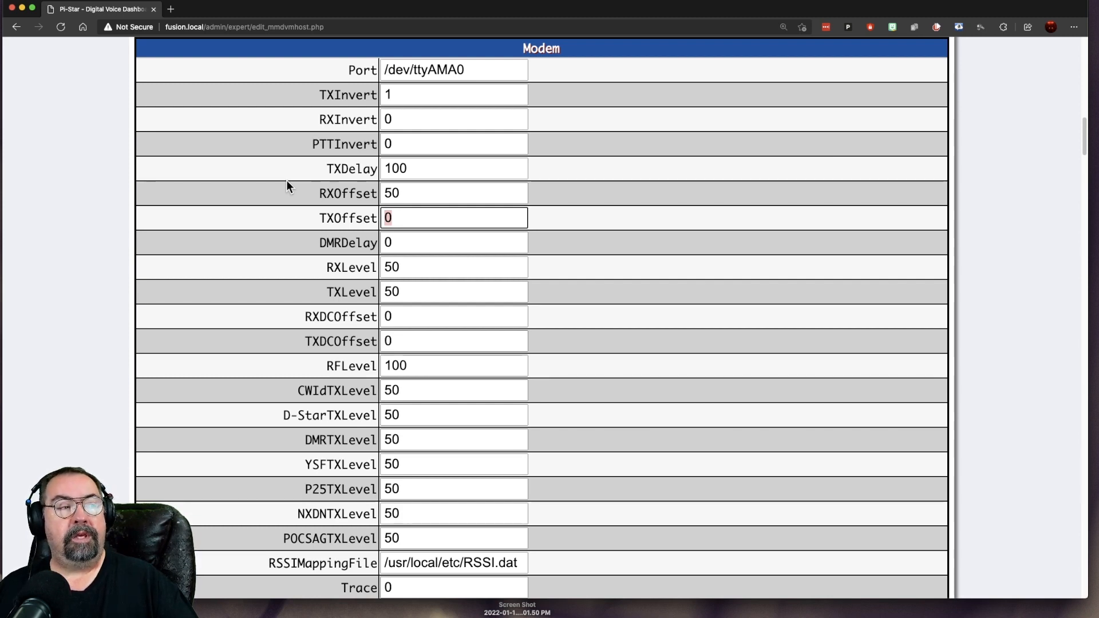
pyautogui.moveTo(407, 198)
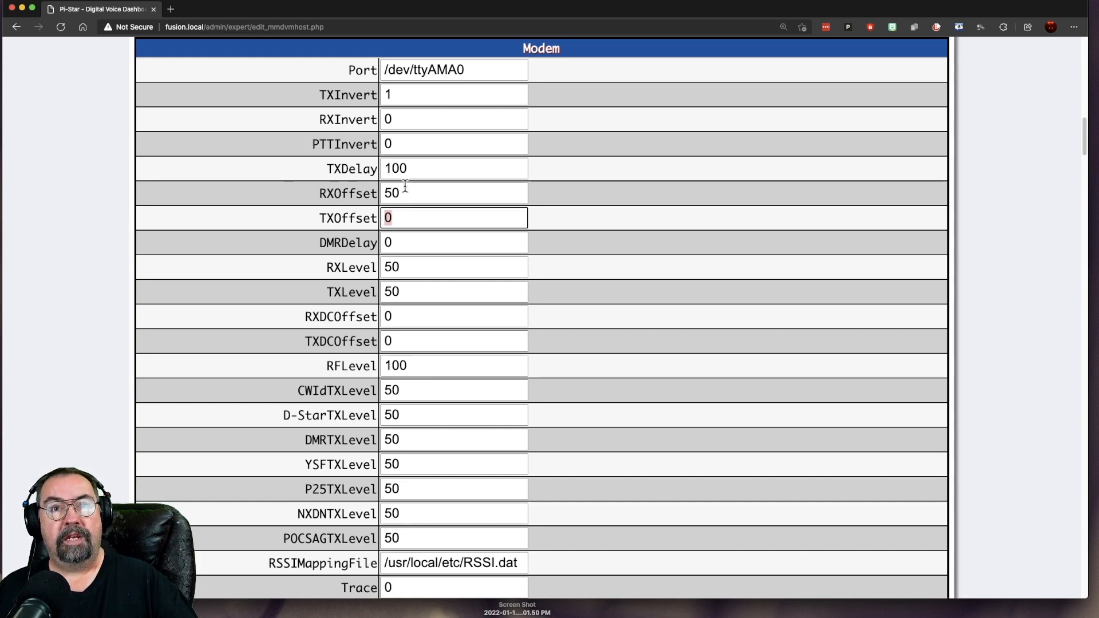
pyautogui.moveTo(411, 191)
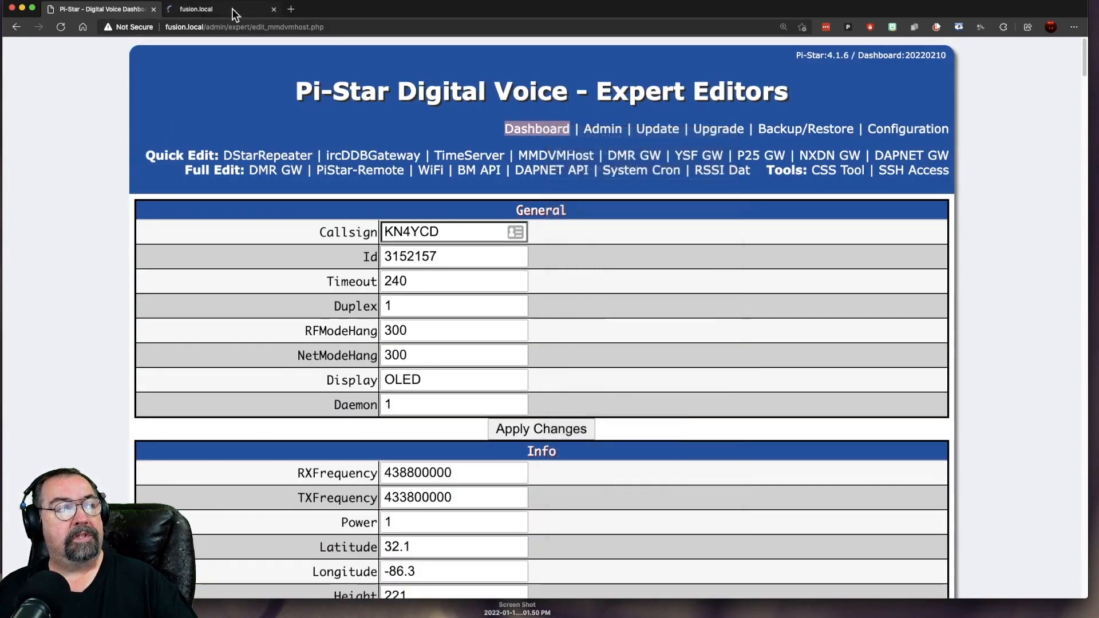
# Step: In the new dashboard tab's Configuration page, enable D-Star Mode under MMDVMHost Configuration
pyautogui.click(221, 9)
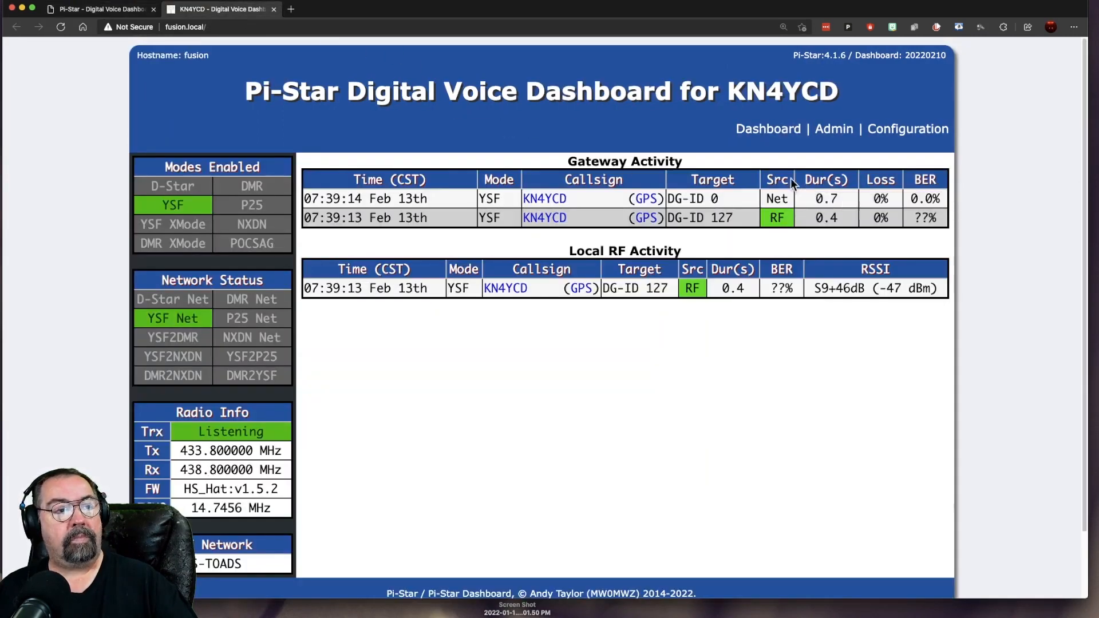
pyautogui.moveTo(953, 205)
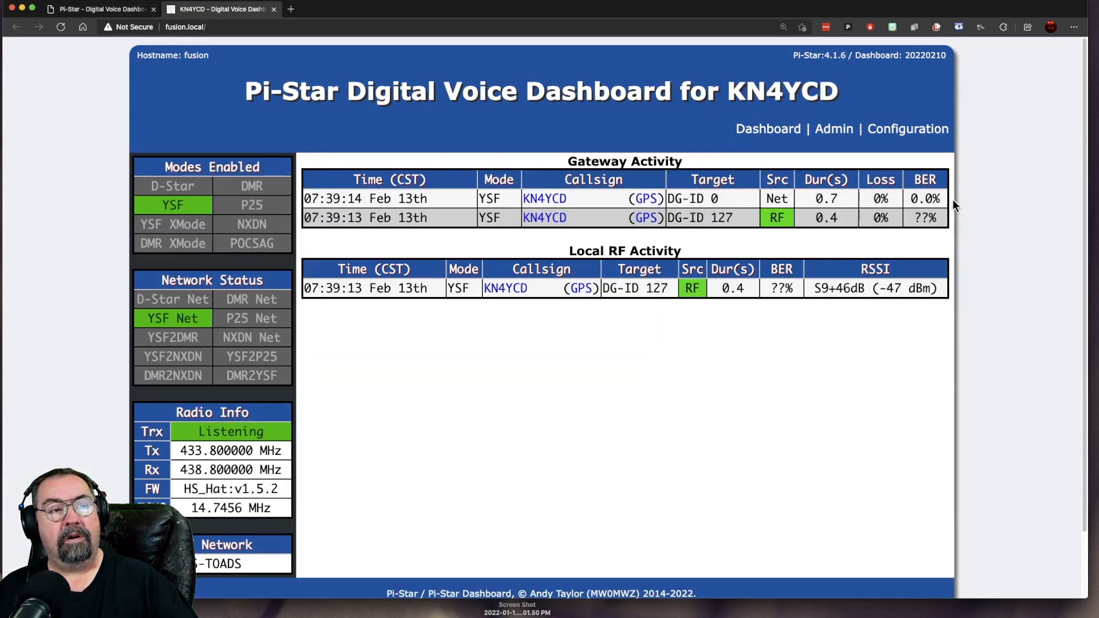
pyautogui.moveTo(332, 82)
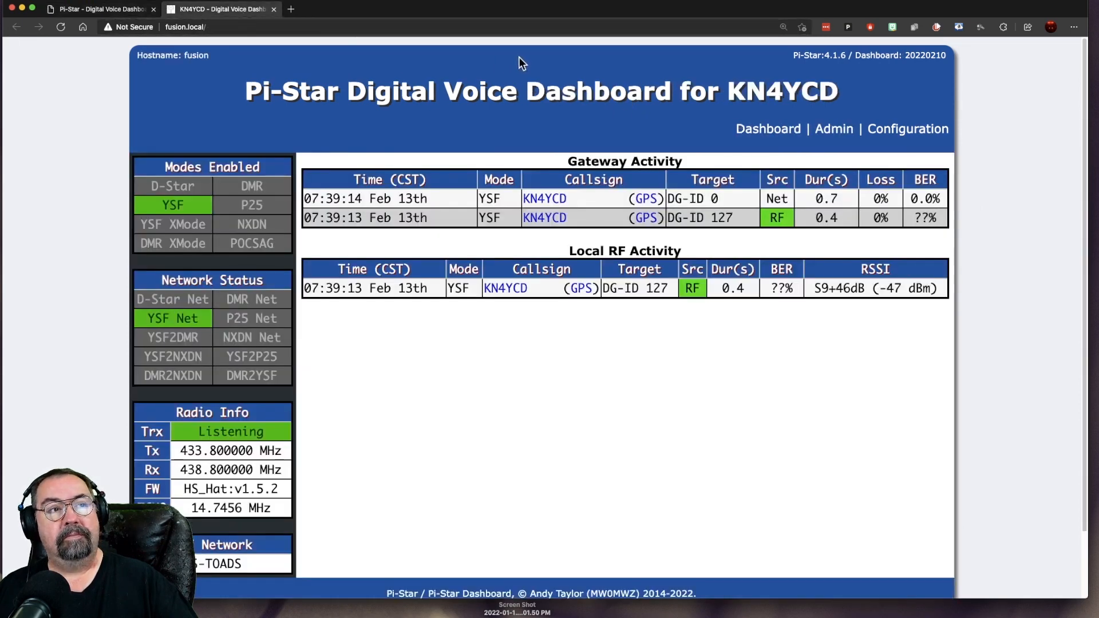
pyautogui.click(907, 129)
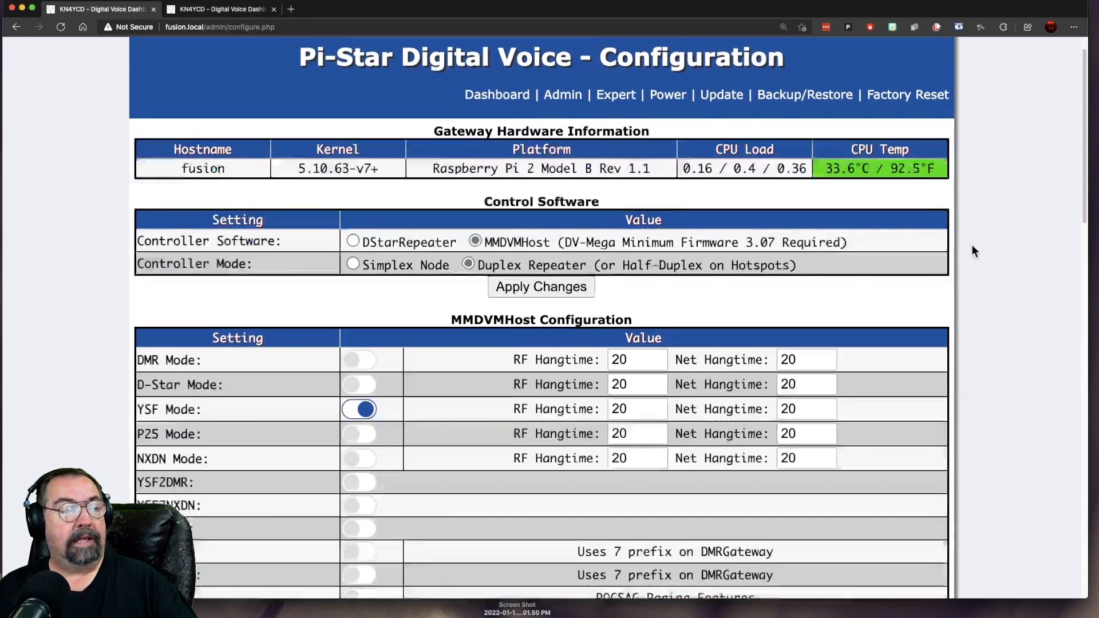
pyautogui.scroll(-3)
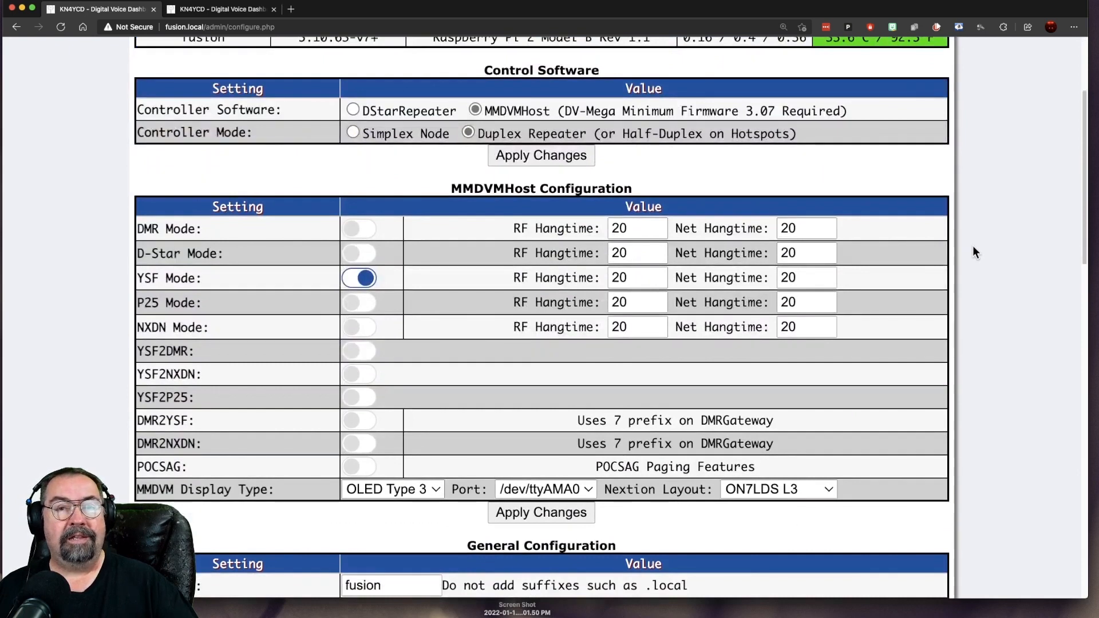
pyautogui.moveTo(915, 249)
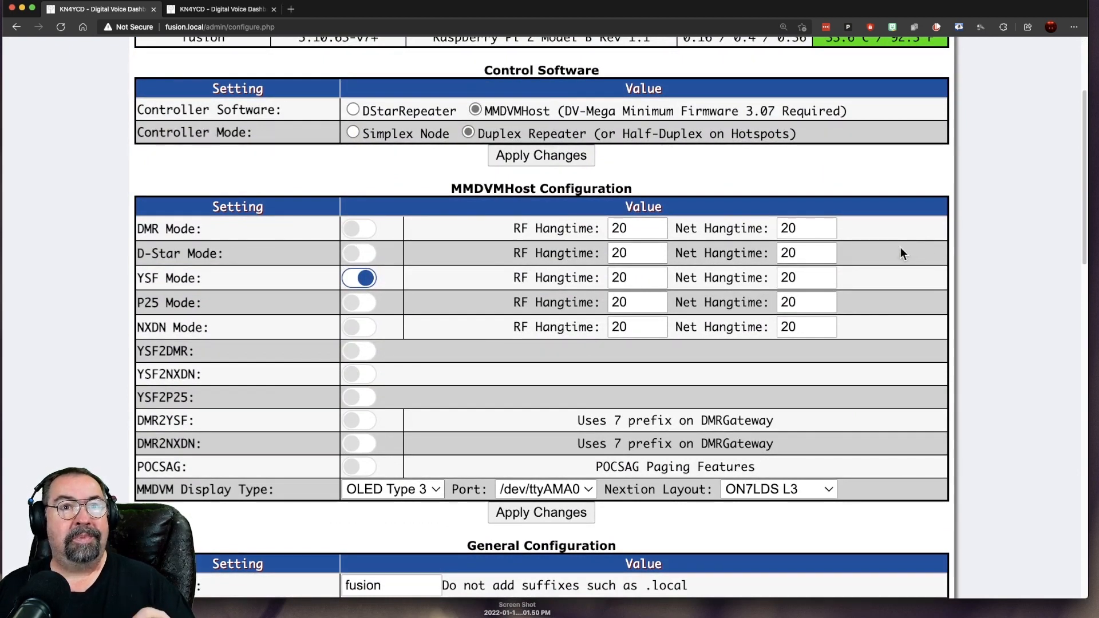
pyautogui.moveTo(287, 265)
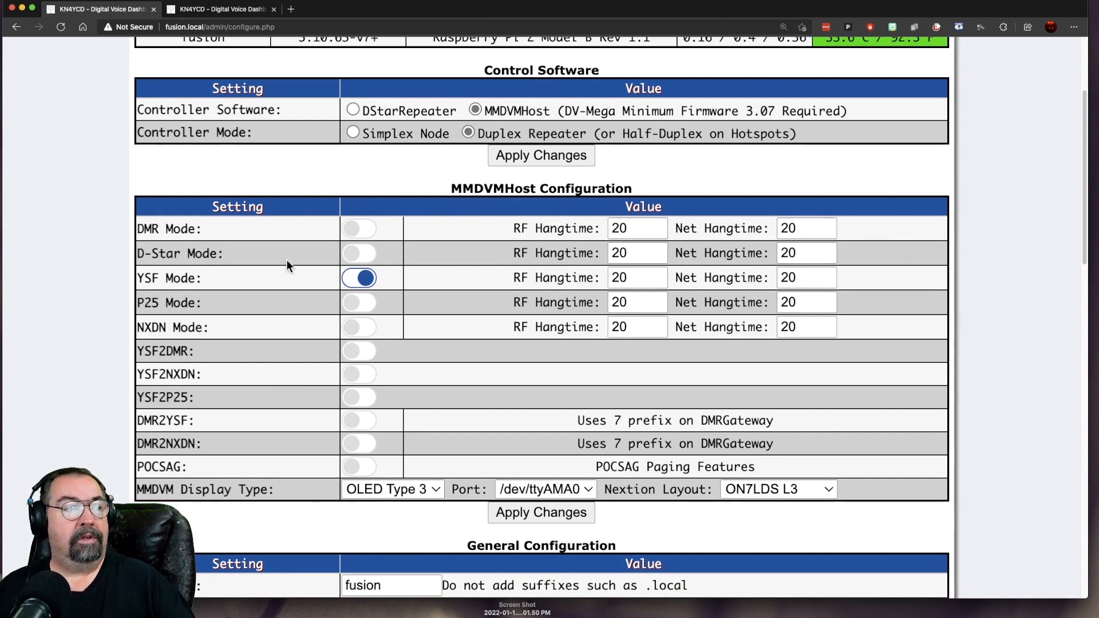
pyautogui.click(359, 253)
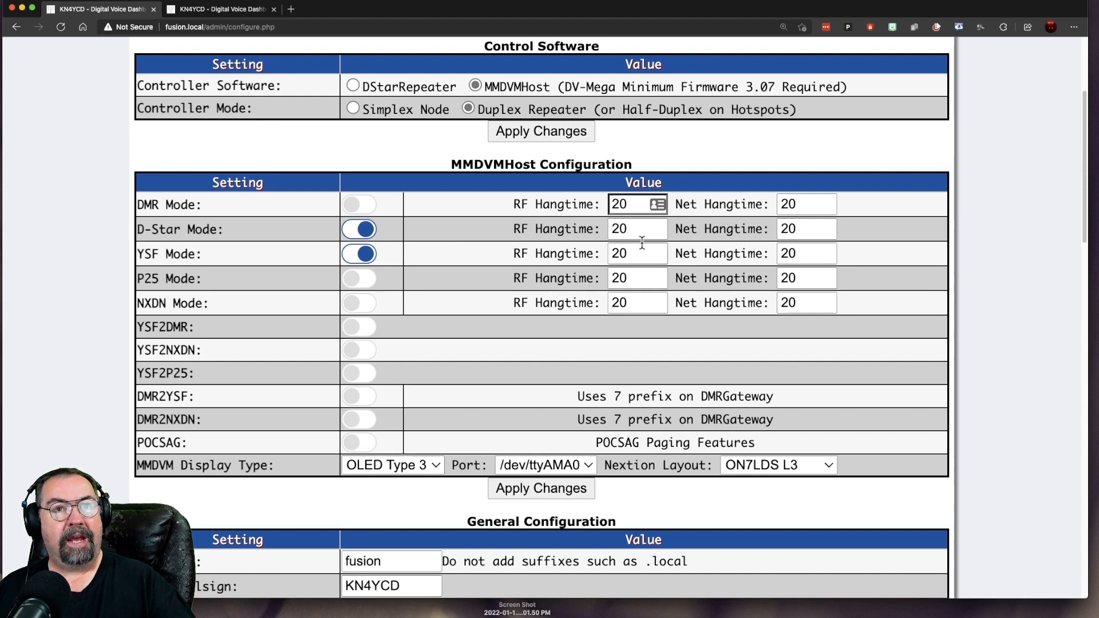
pyautogui.moveTo(680, 241)
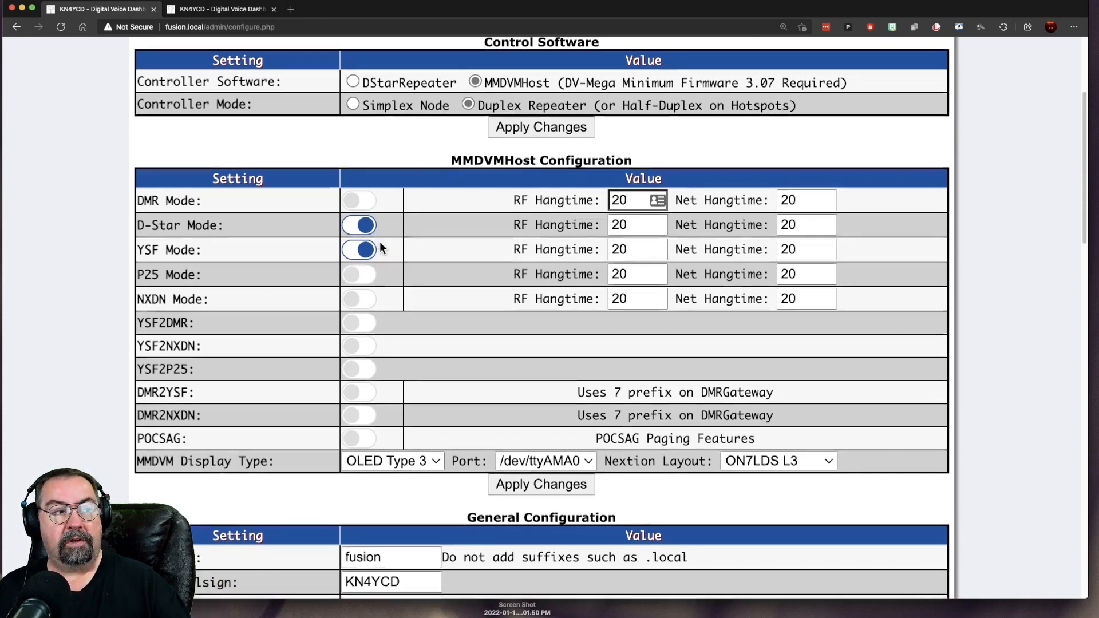
pyautogui.scroll(-3)
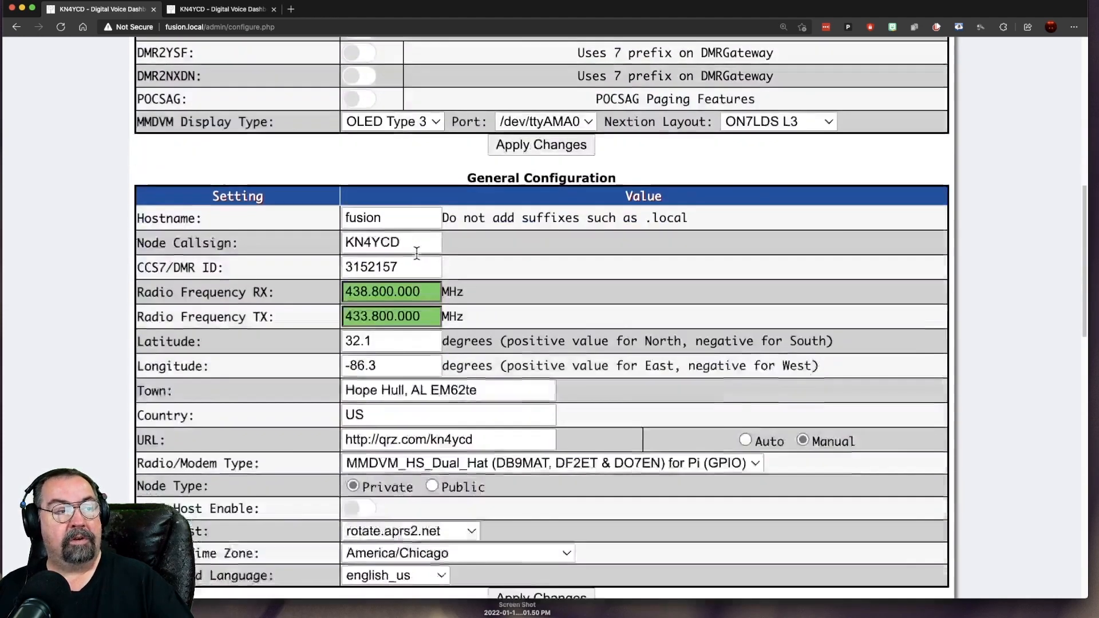
# Step: Set the ircDDBGateway language to English_(US) and clear the D-Star remote password
pyautogui.scroll(-3)
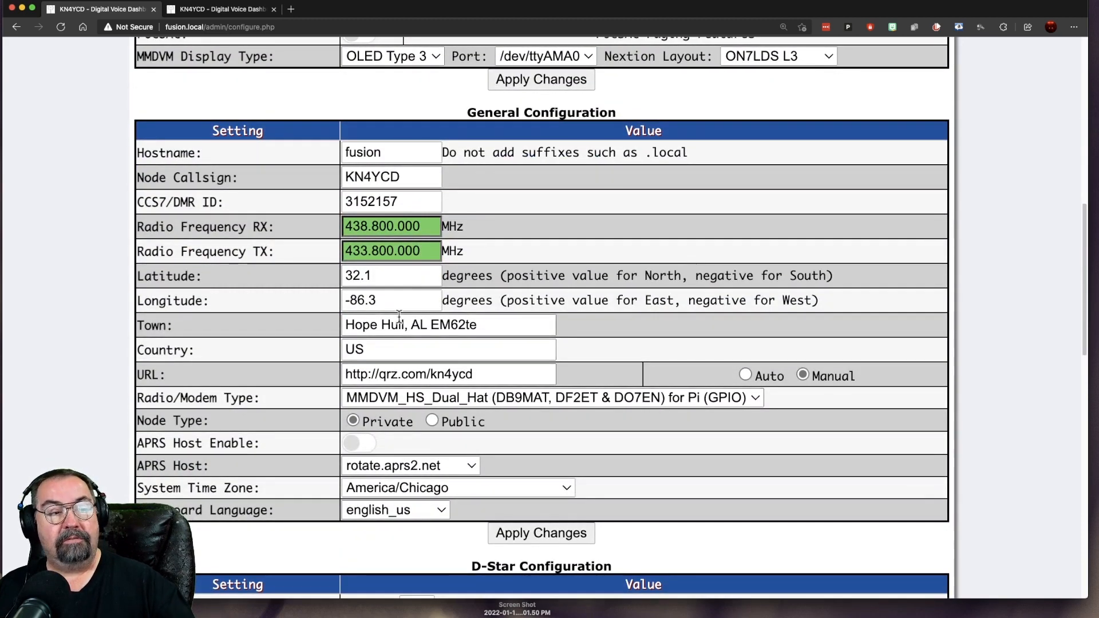
pyautogui.scroll(-3)
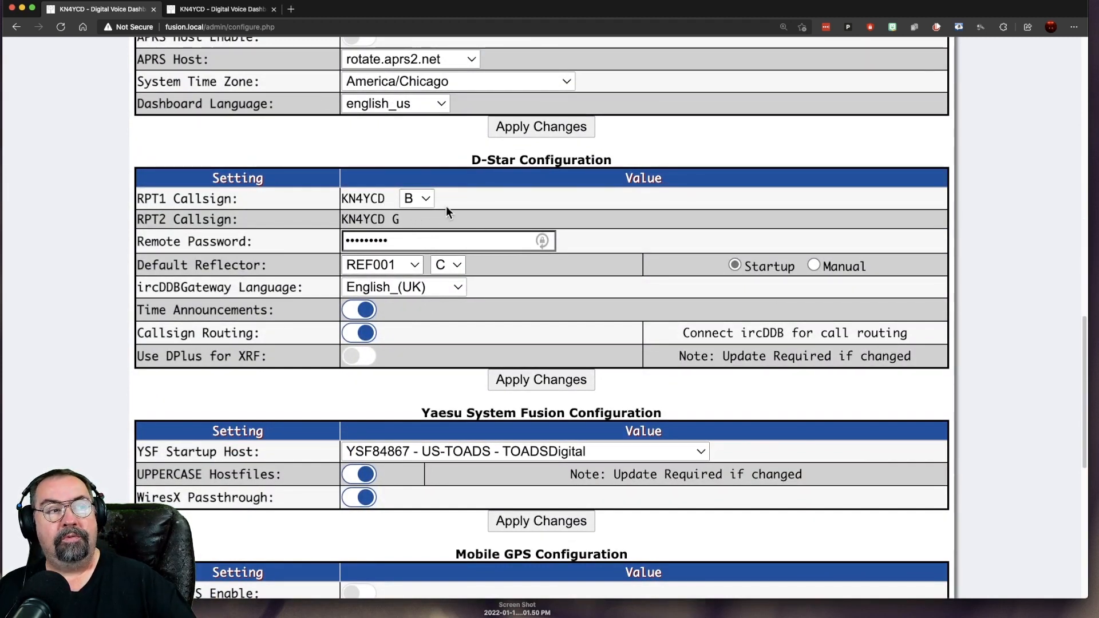
pyautogui.moveTo(431, 206)
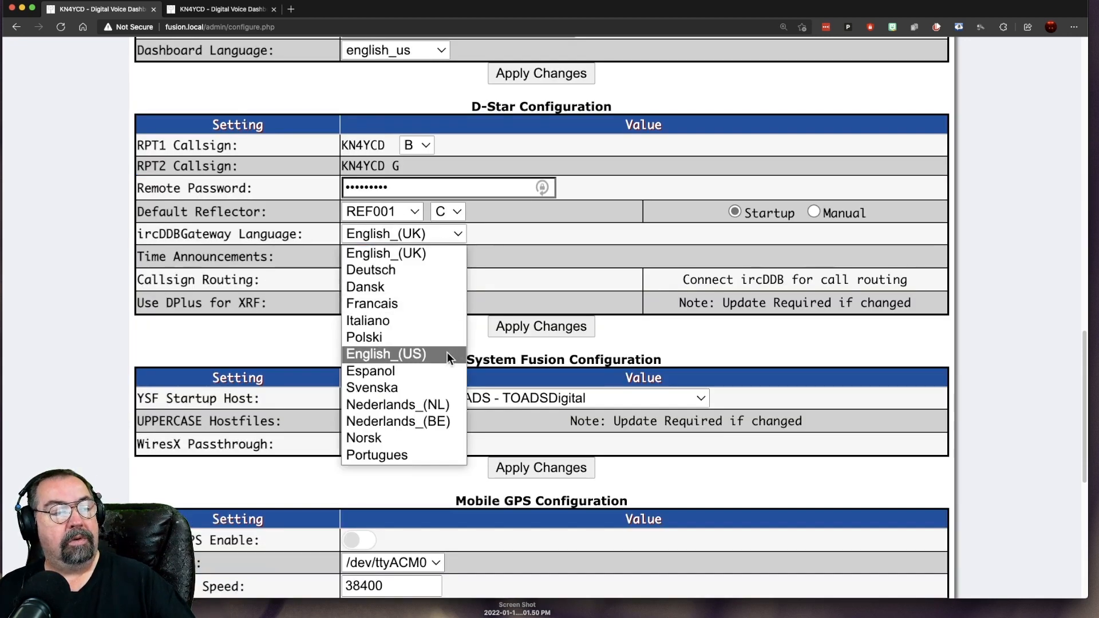
pyautogui.click(385, 353)
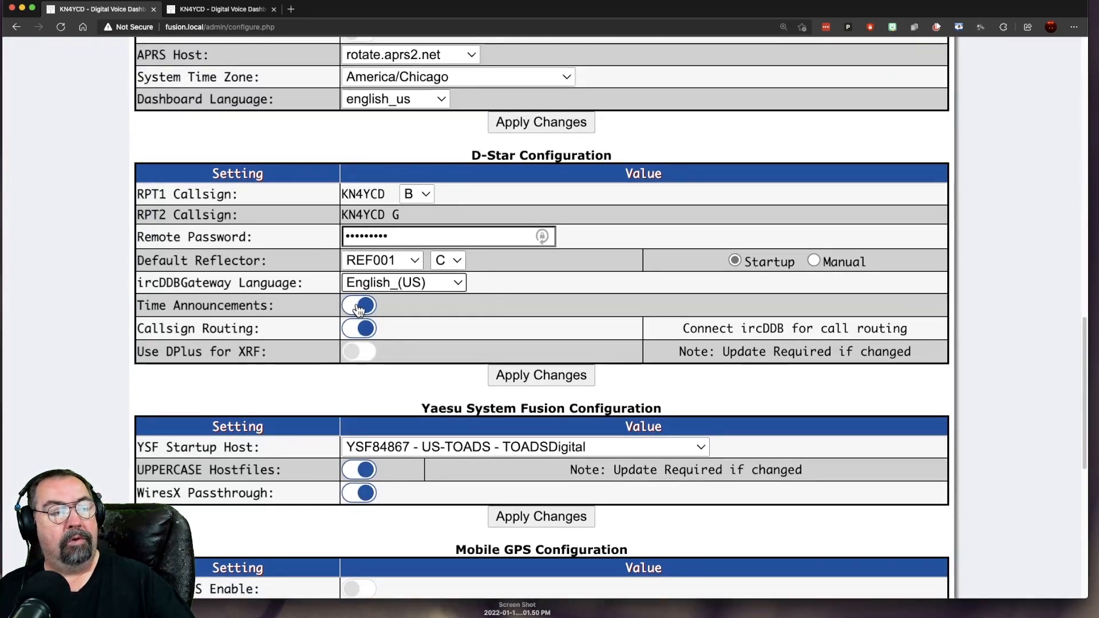
pyautogui.click(358, 305)
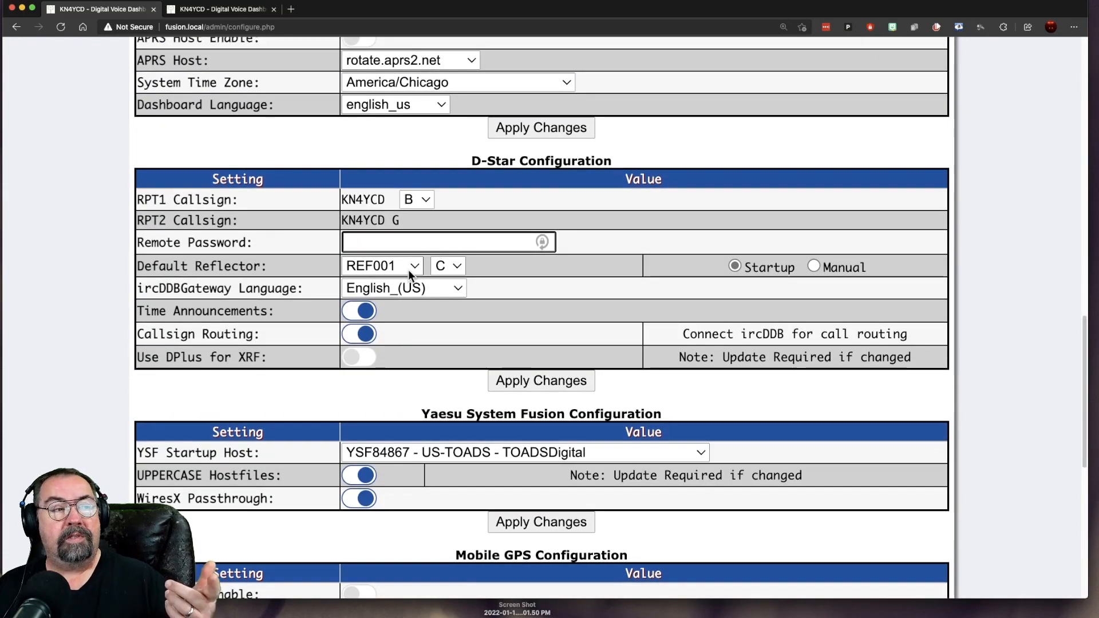
# Step: Make ref334 the default D-Star reflector using text entry
pyautogui.click(382, 265)
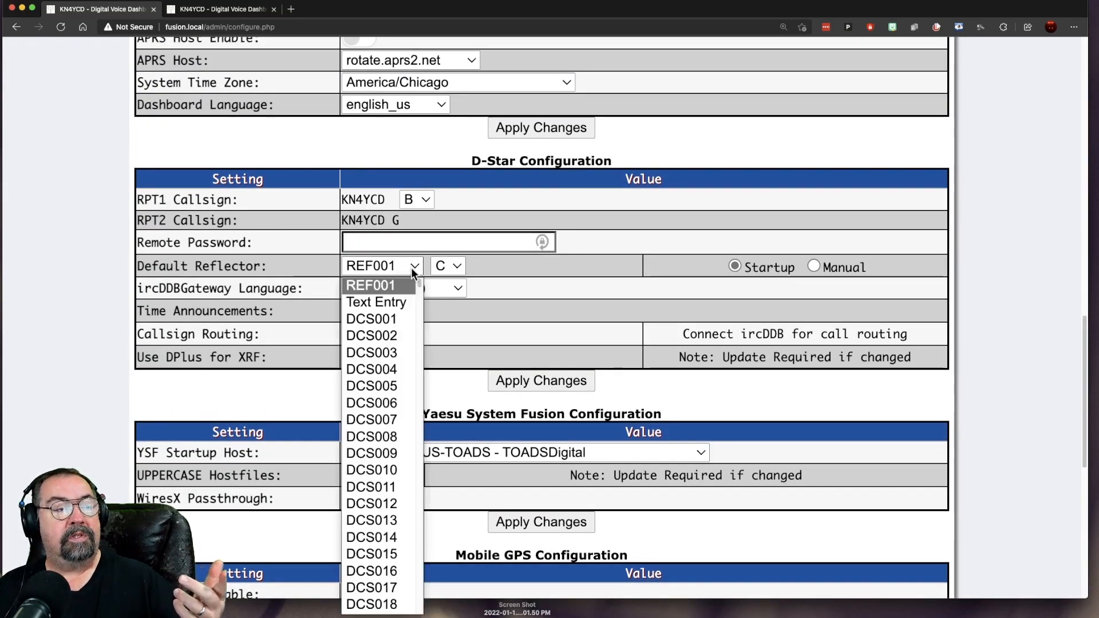
pyautogui.scroll(-3)
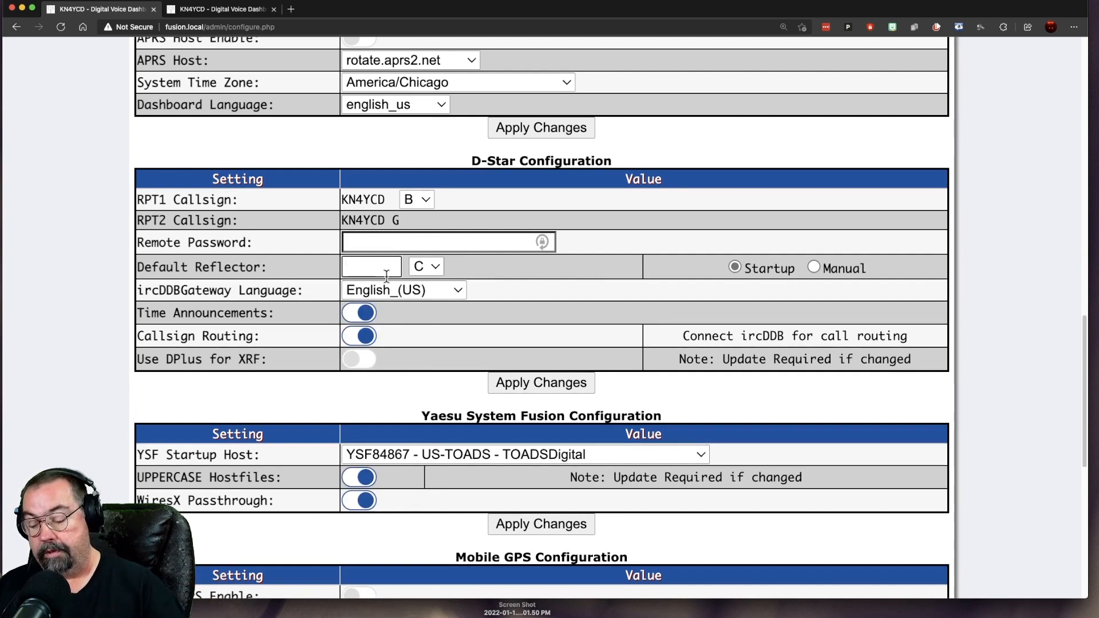
pyautogui.write('ref334')
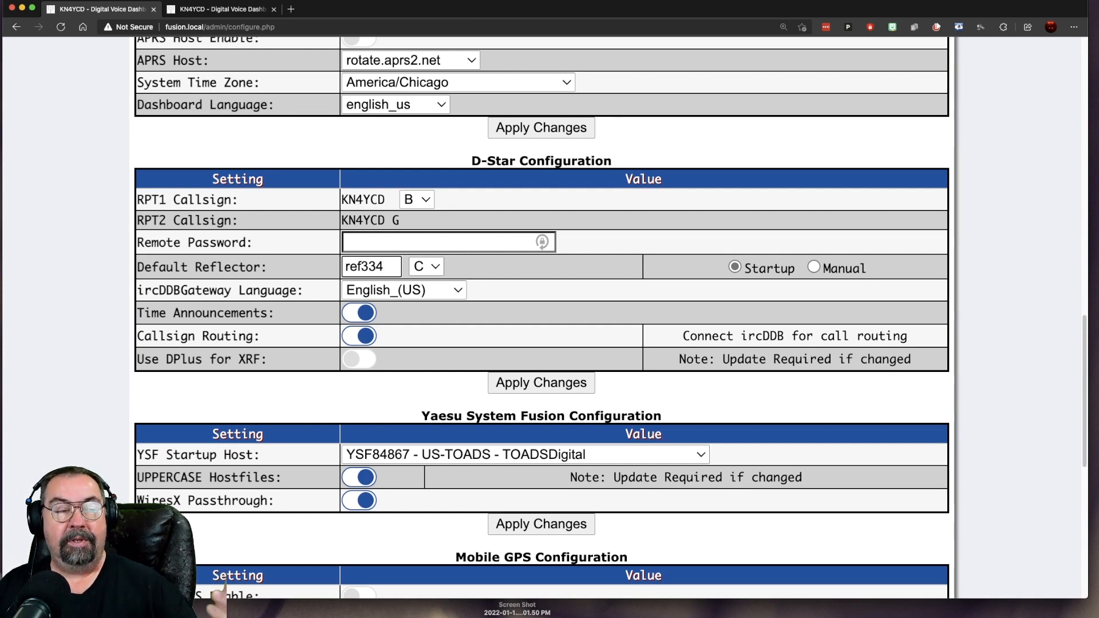
pyautogui.click(371, 266)
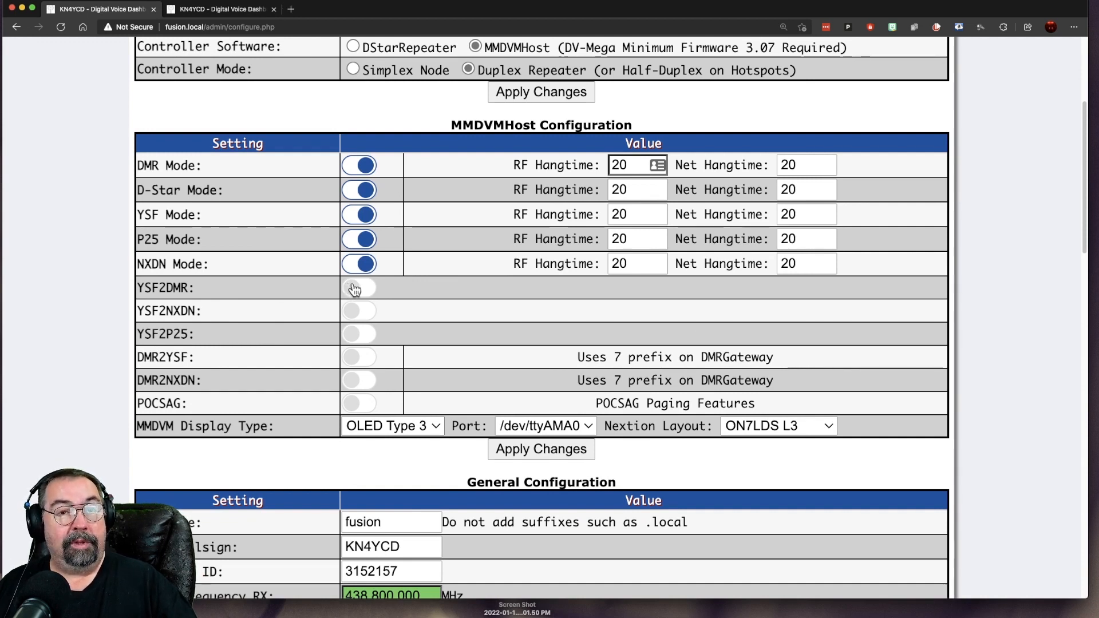
pyautogui.moveTo(294, 295)
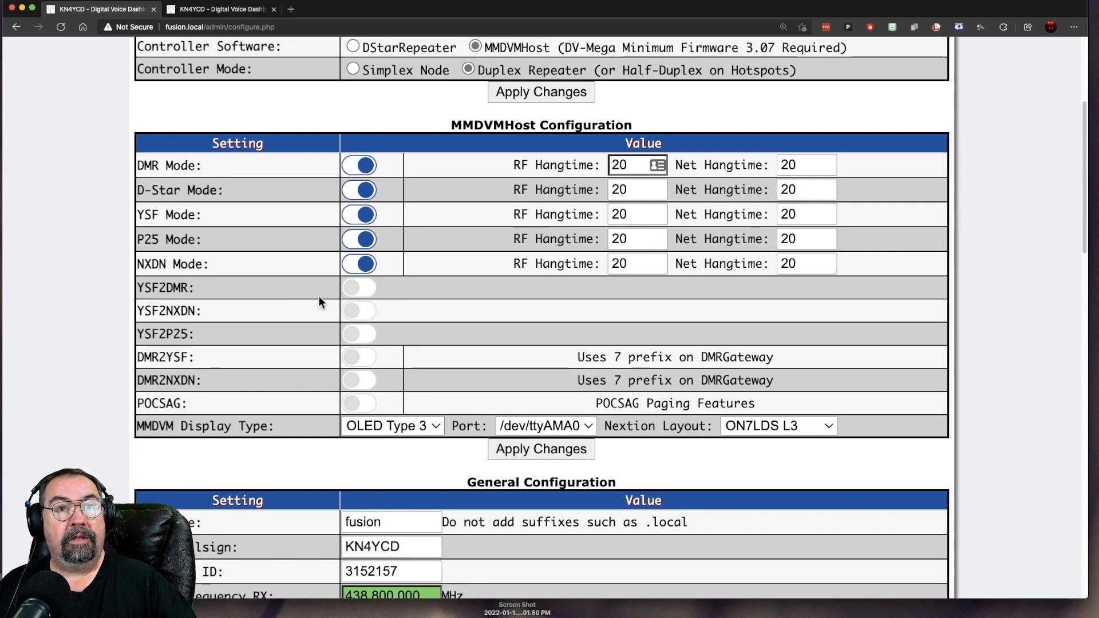
pyautogui.moveTo(336, 307)
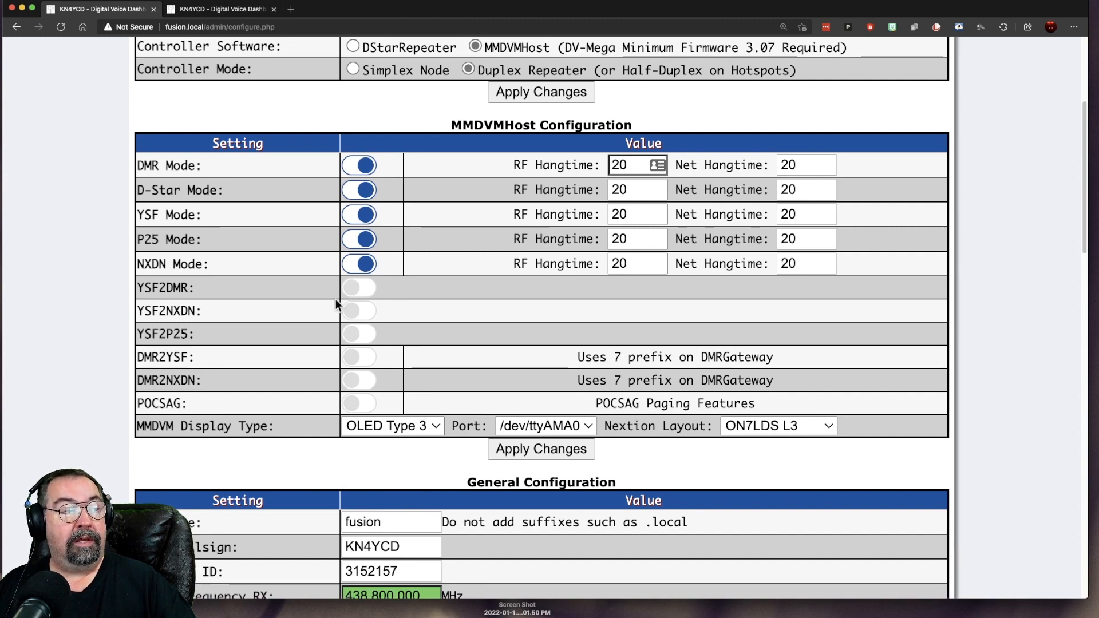
pyautogui.moveTo(364, 316)
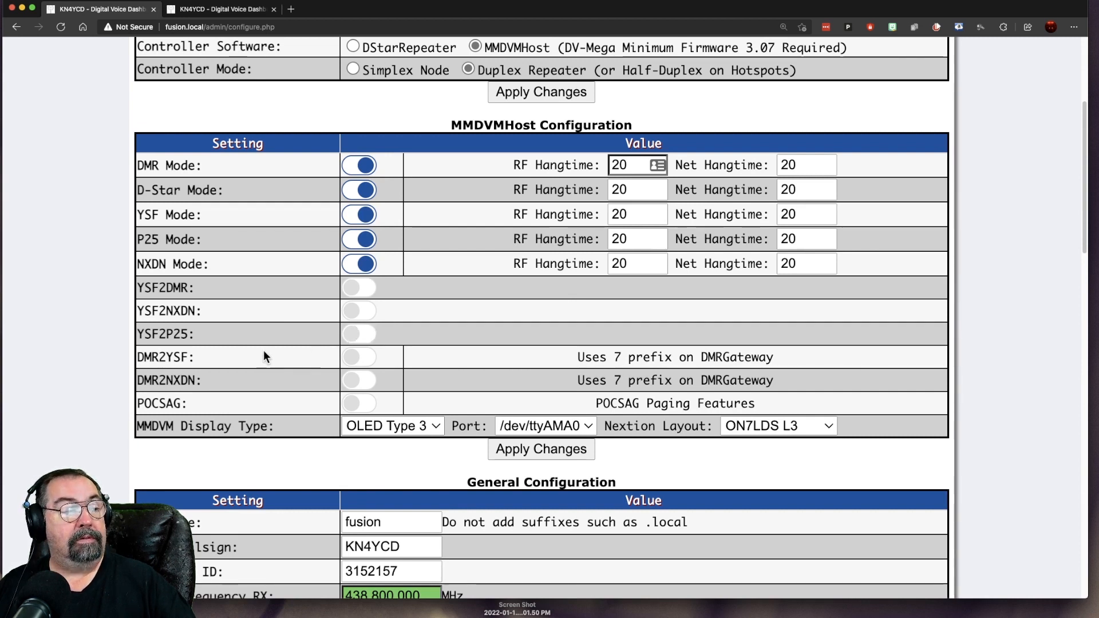
pyautogui.moveTo(341, 362)
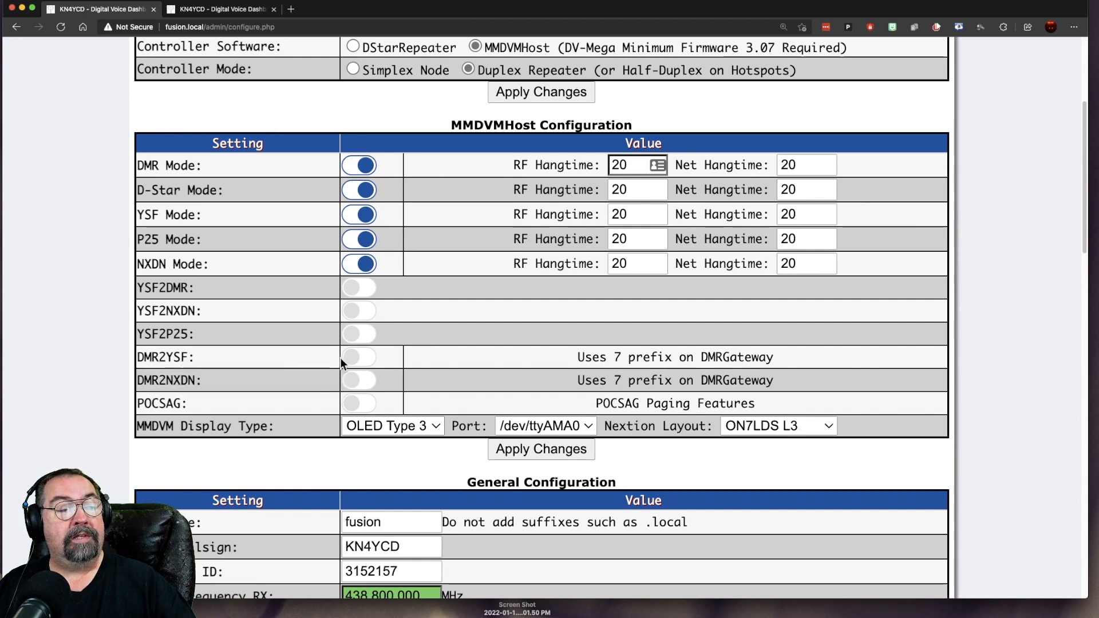
pyautogui.moveTo(441, 344)
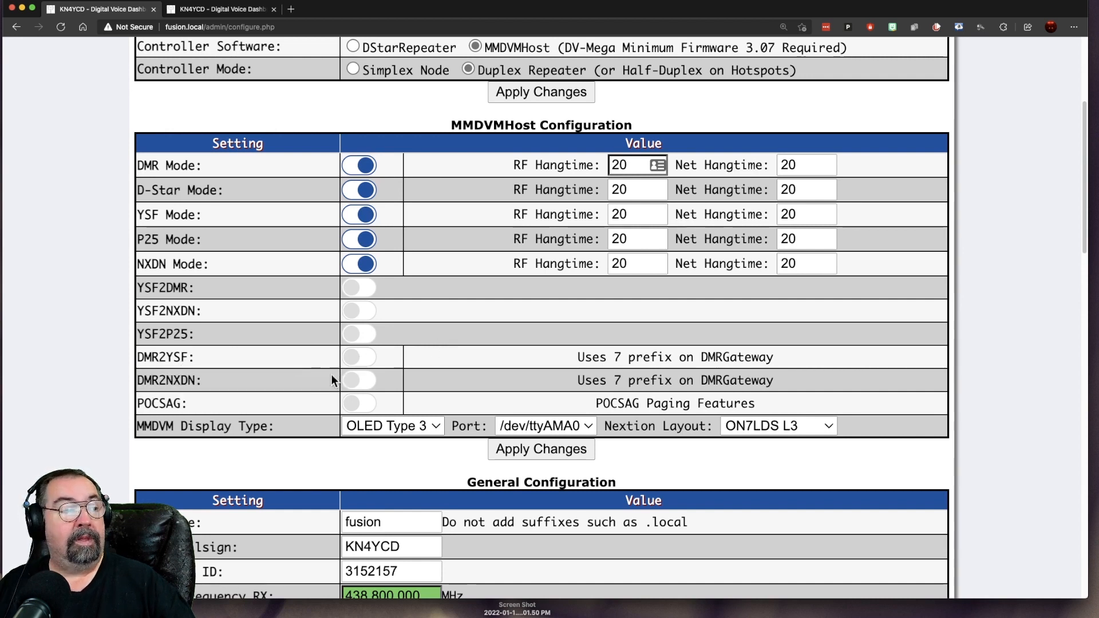
pyautogui.moveTo(350, 381)
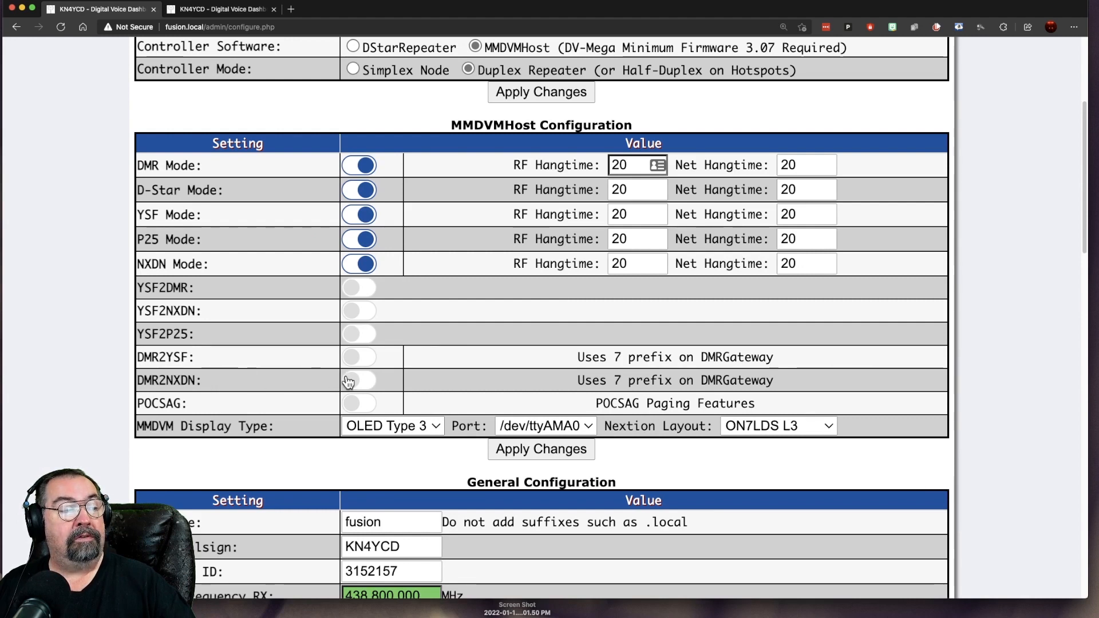
# Step: Select BM_3102_United_States as BrandMeister master and enable the BrandMeister network
pyautogui.scroll(-3)
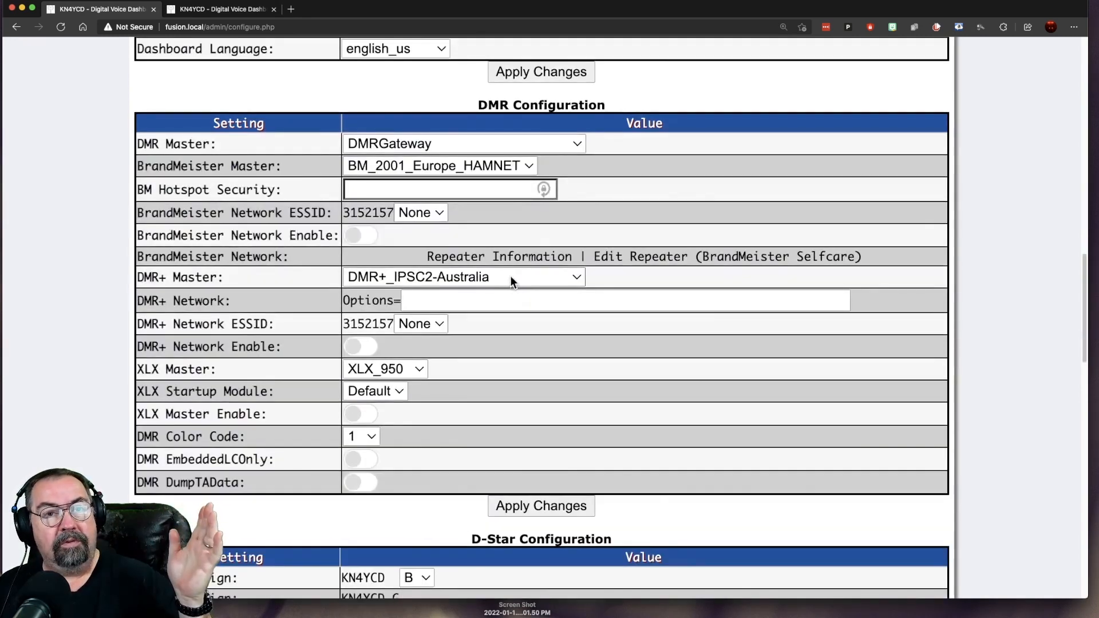
pyautogui.click(463, 143)
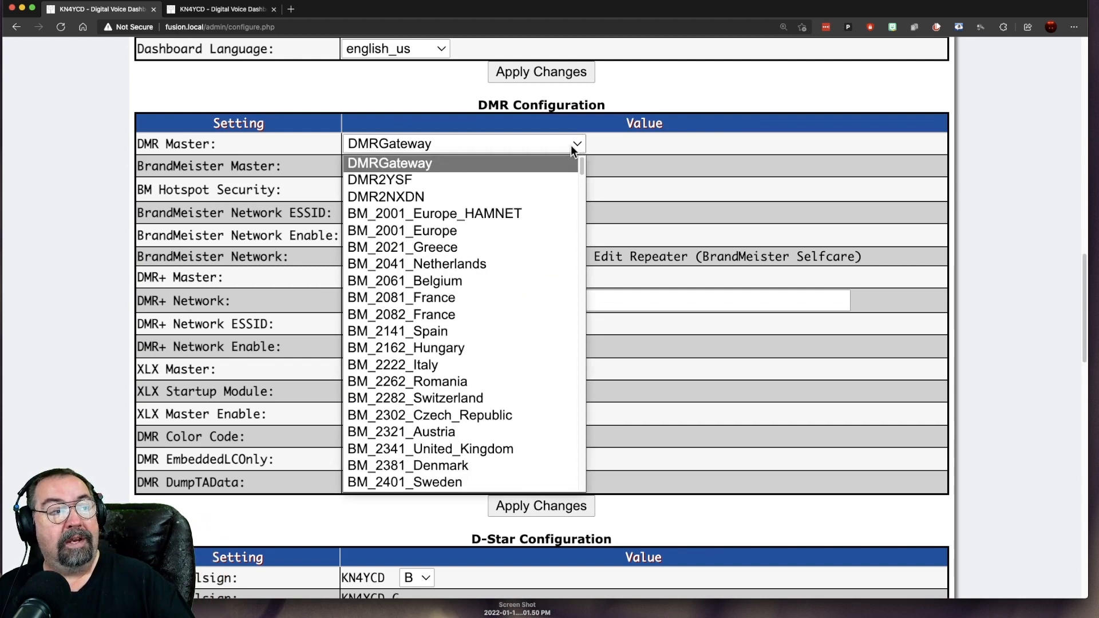
pyautogui.scroll(-3)
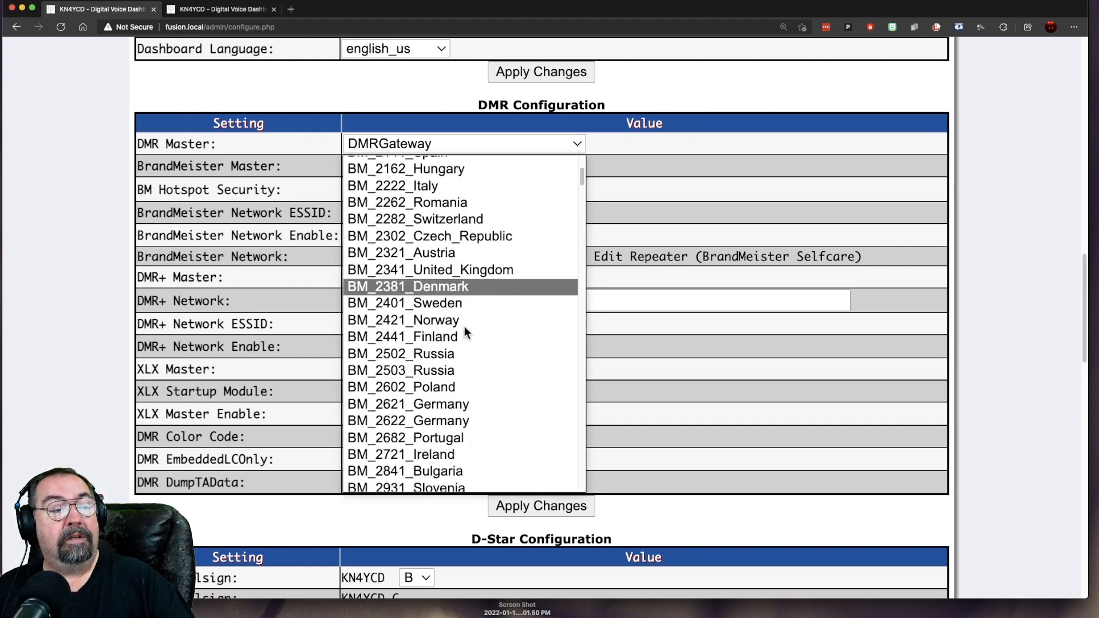
pyautogui.scroll(-3)
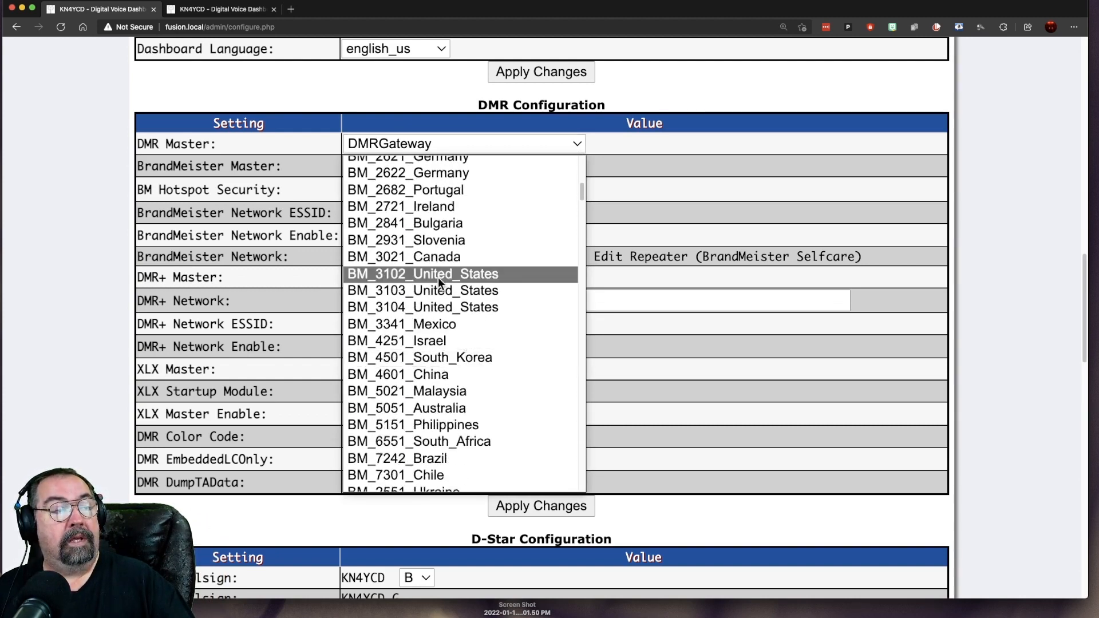
pyautogui.click(422, 274)
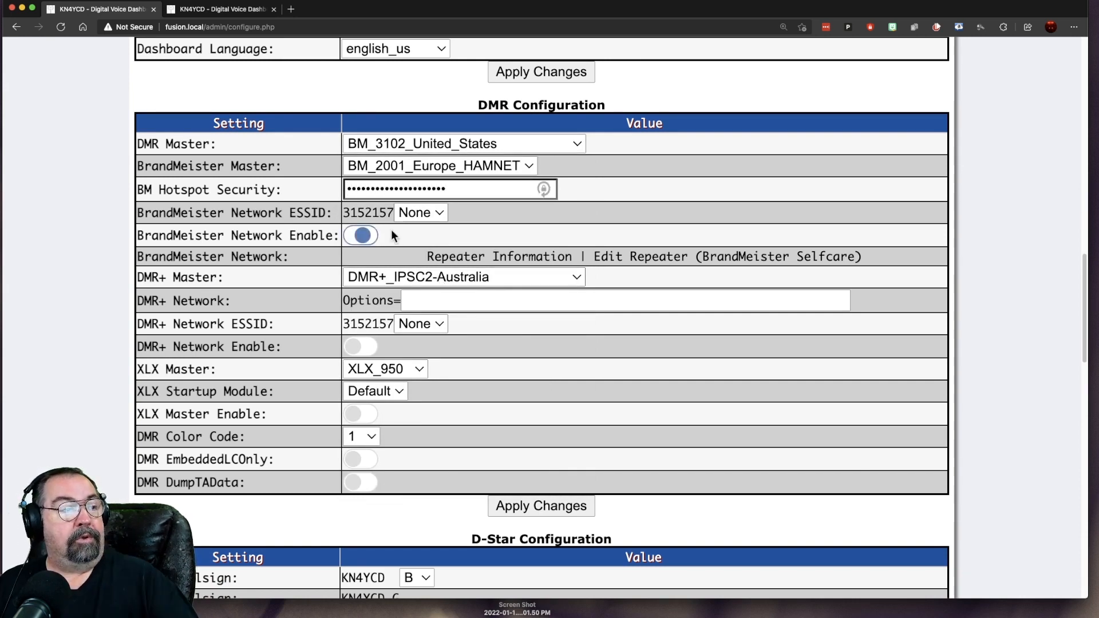
pyautogui.click(361, 235)
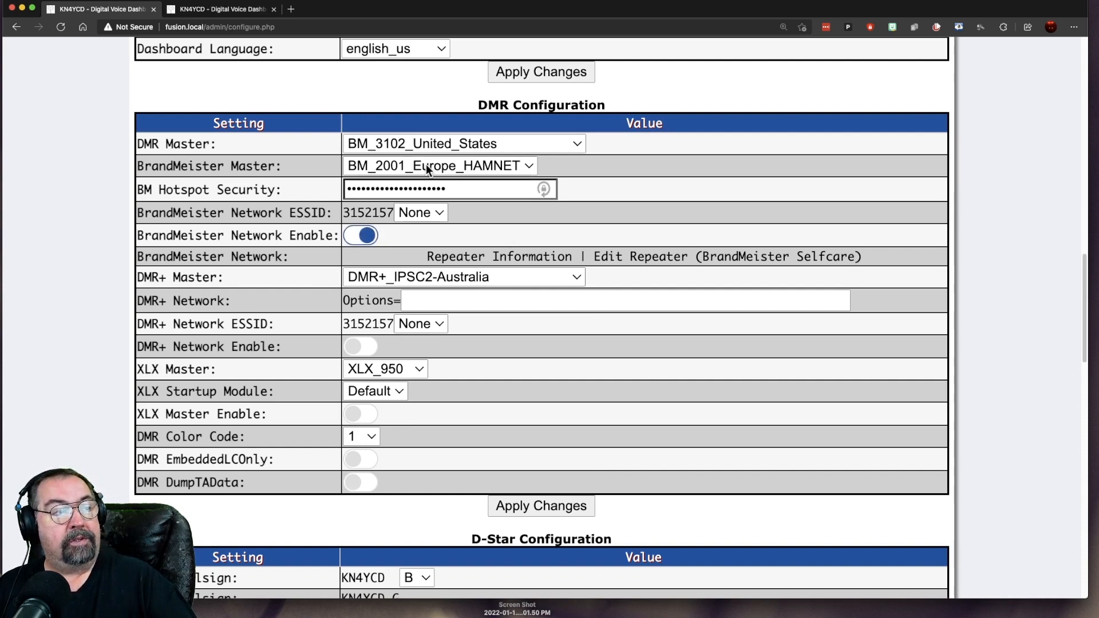
pyautogui.moveTo(250, 272)
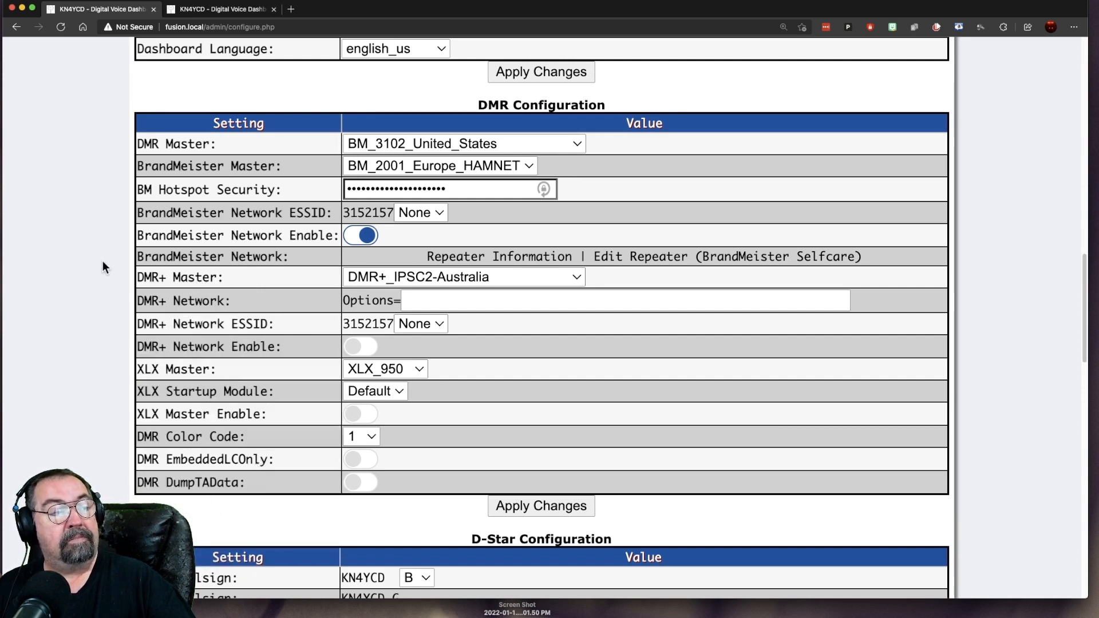
pyautogui.moveTo(186, 323)
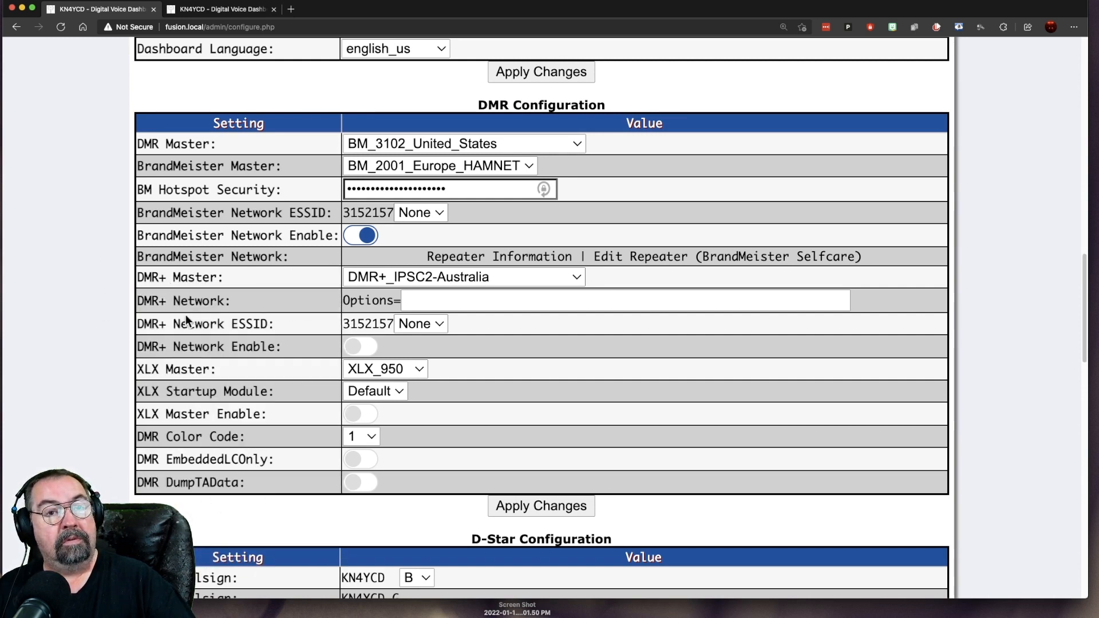
pyautogui.moveTo(421, 167)
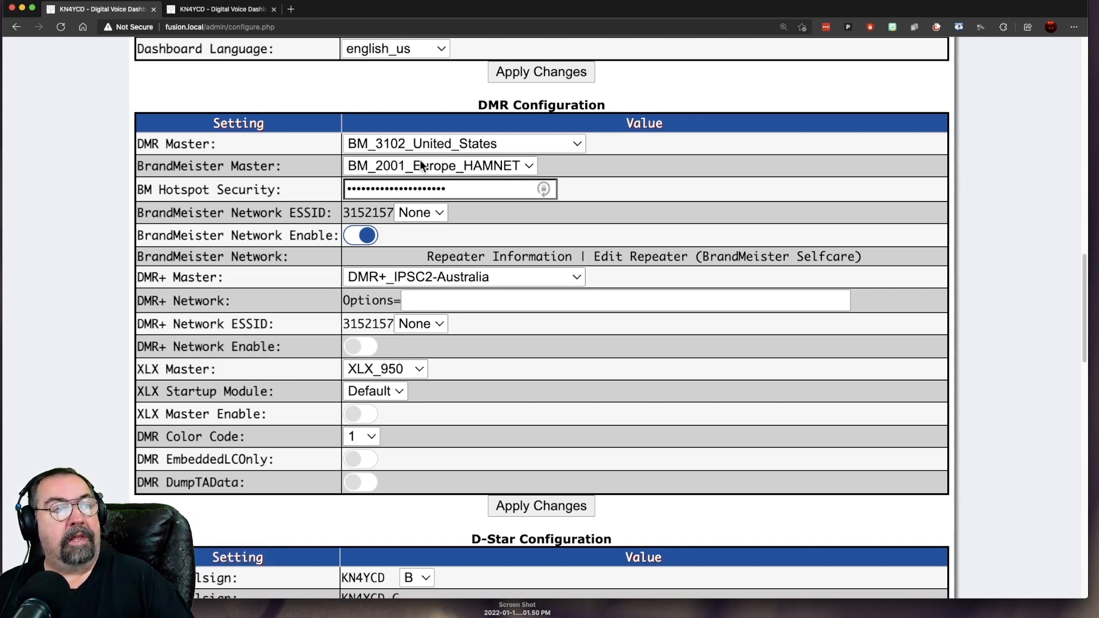
pyautogui.moveTo(499, 171)
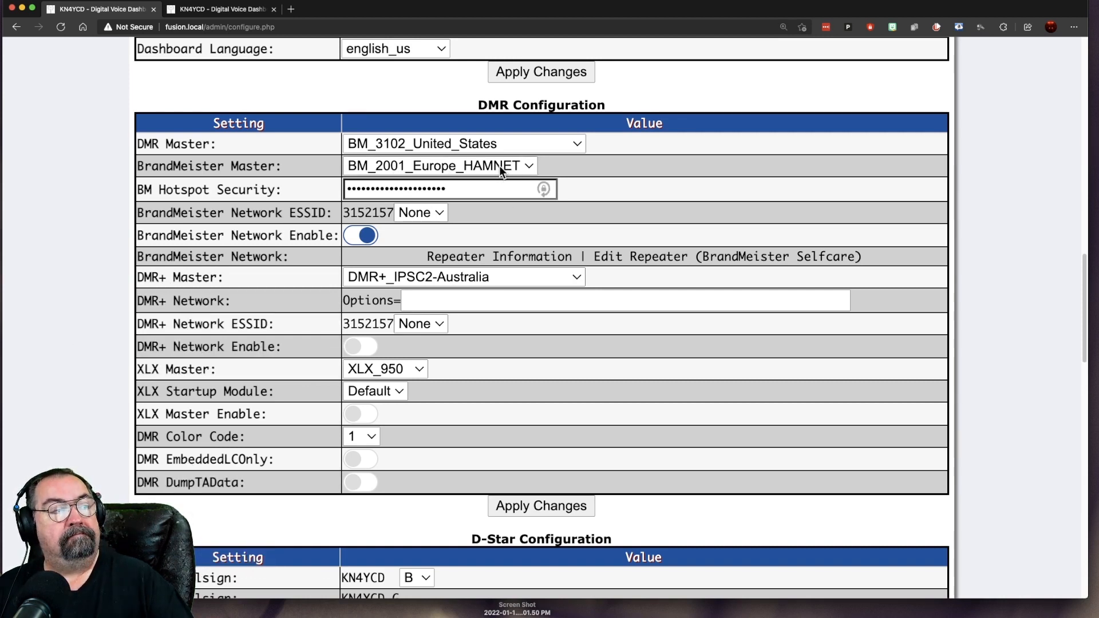
pyautogui.click(440, 166)
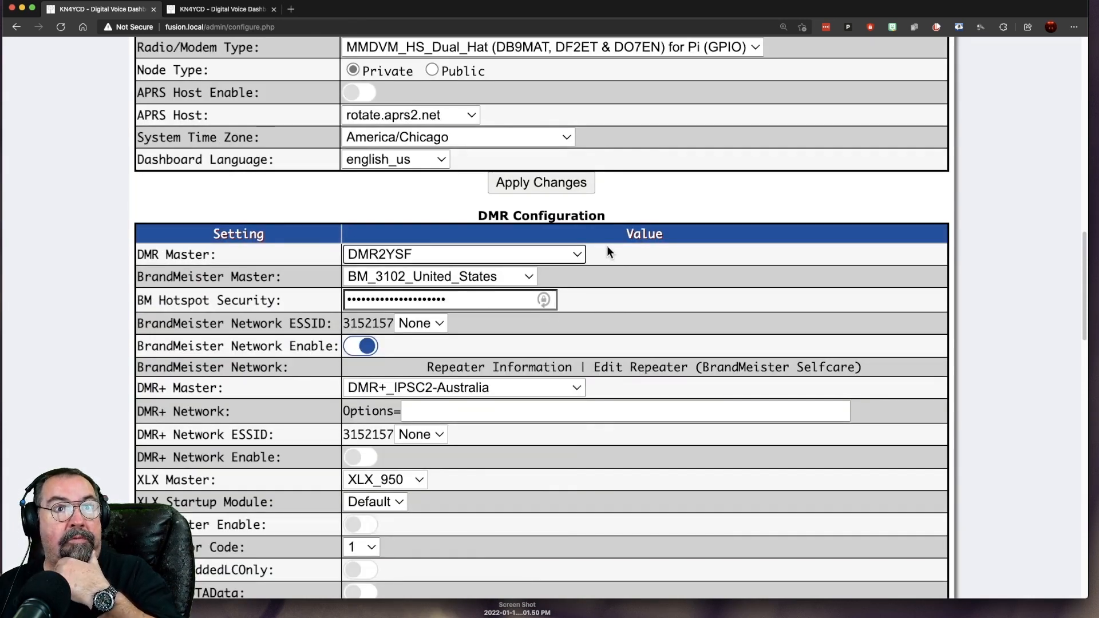
pyautogui.moveTo(492, 263)
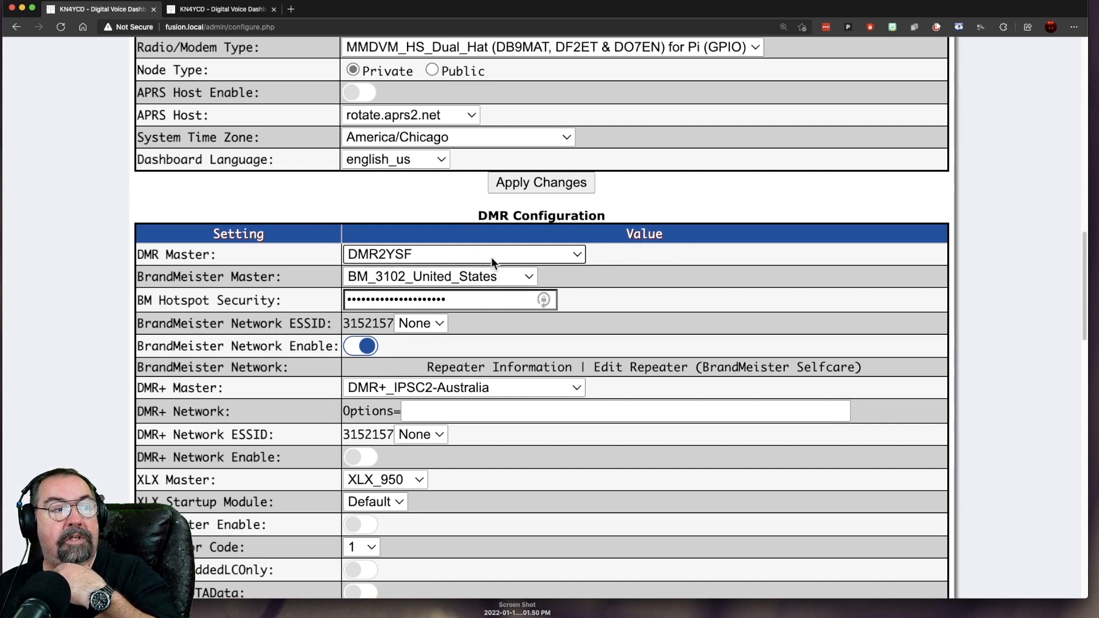
pyautogui.moveTo(481, 281)
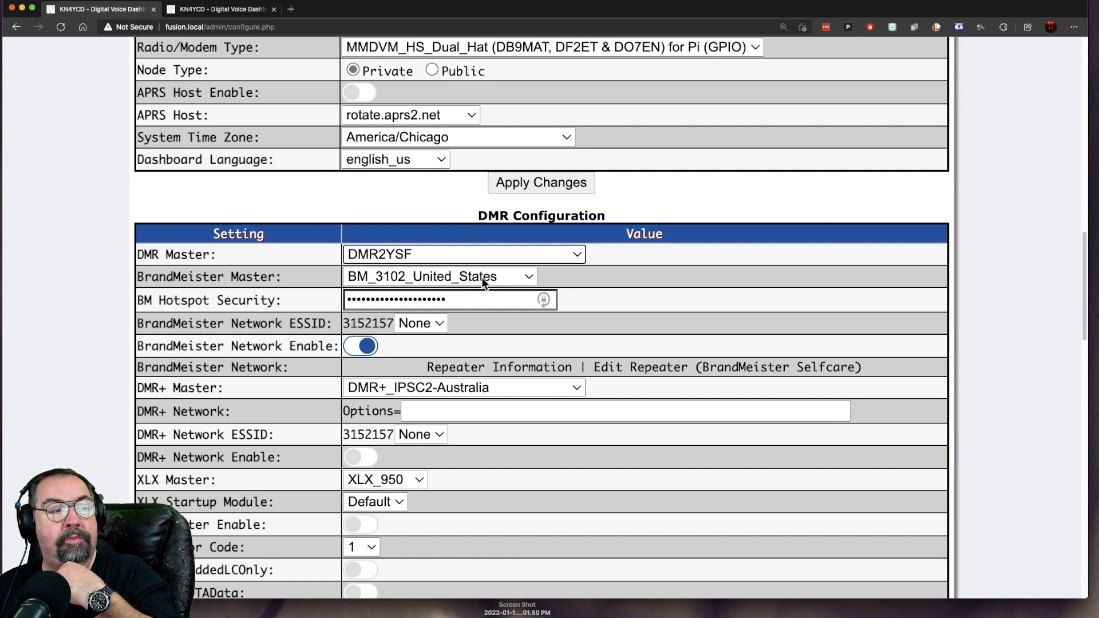
pyautogui.moveTo(547, 282)
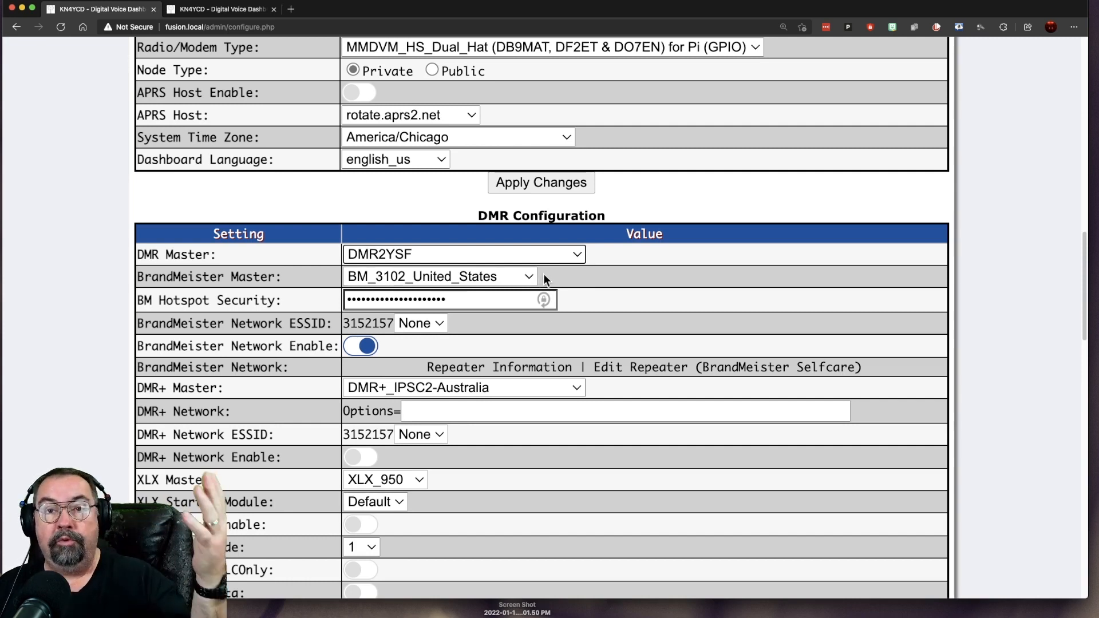
# Step: Check NXDN startup host 65000 - 176.9.1.168 and P25 startup host 10200 - dvswitch.org
pyautogui.scroll(-3)
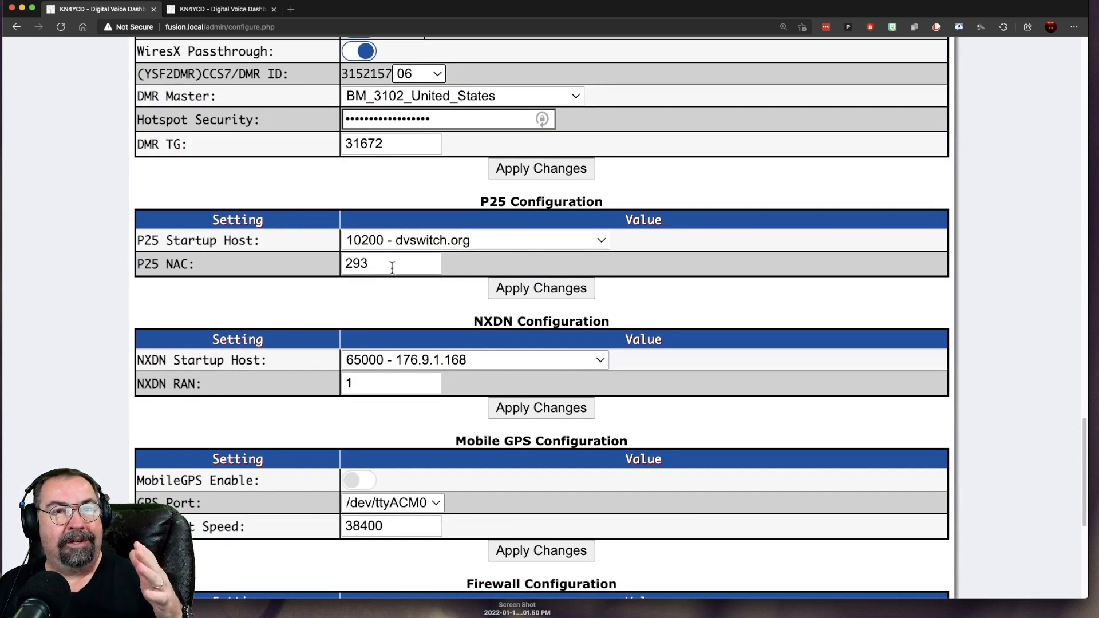
pyautogui.scroll(-3)
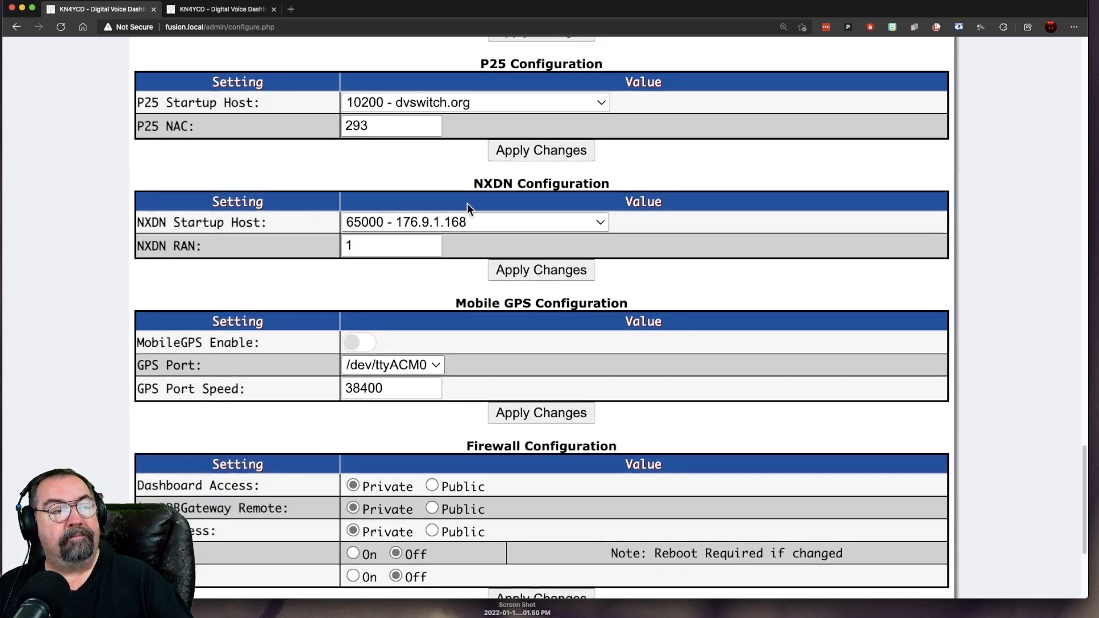
pyautogui.moveTo(388, 99)
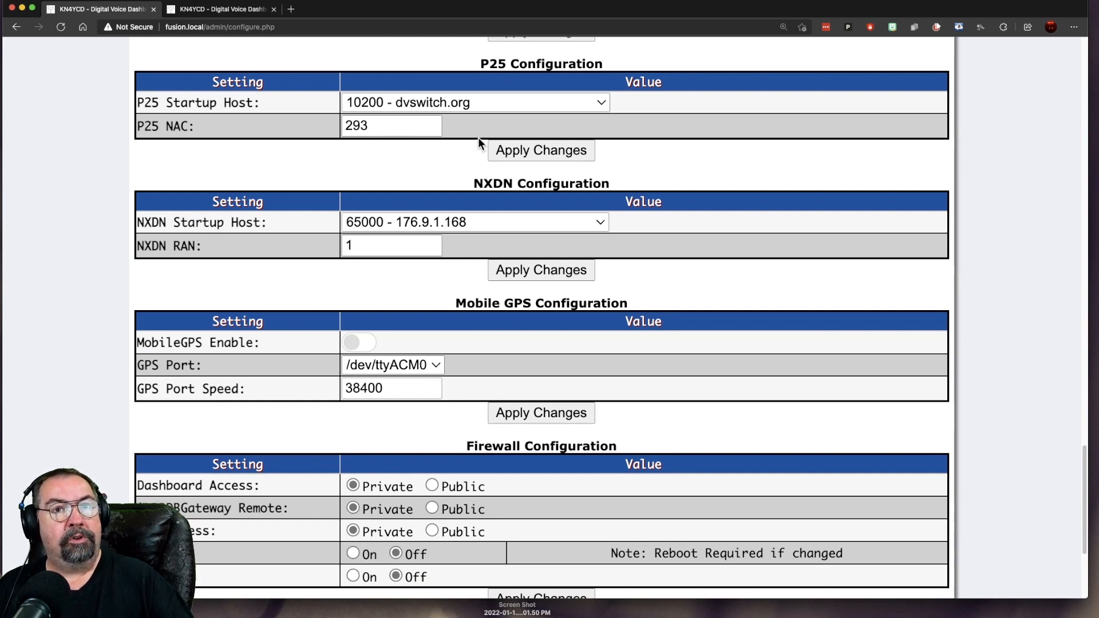
pyautogui.moveTo(428, 231)
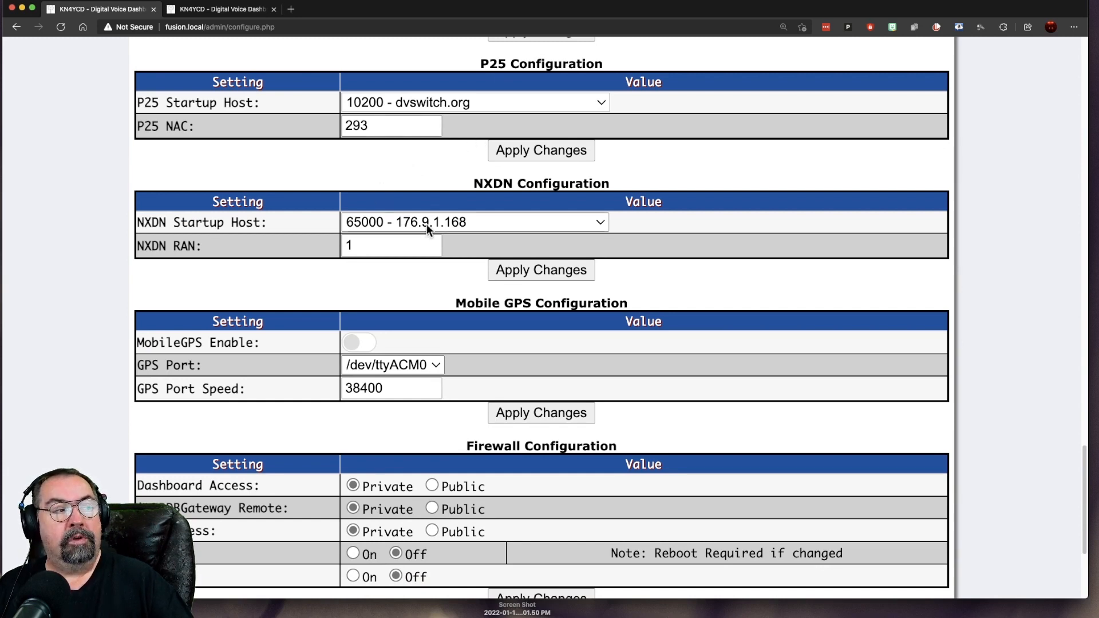
pyautogui.moveTo(420, 158)
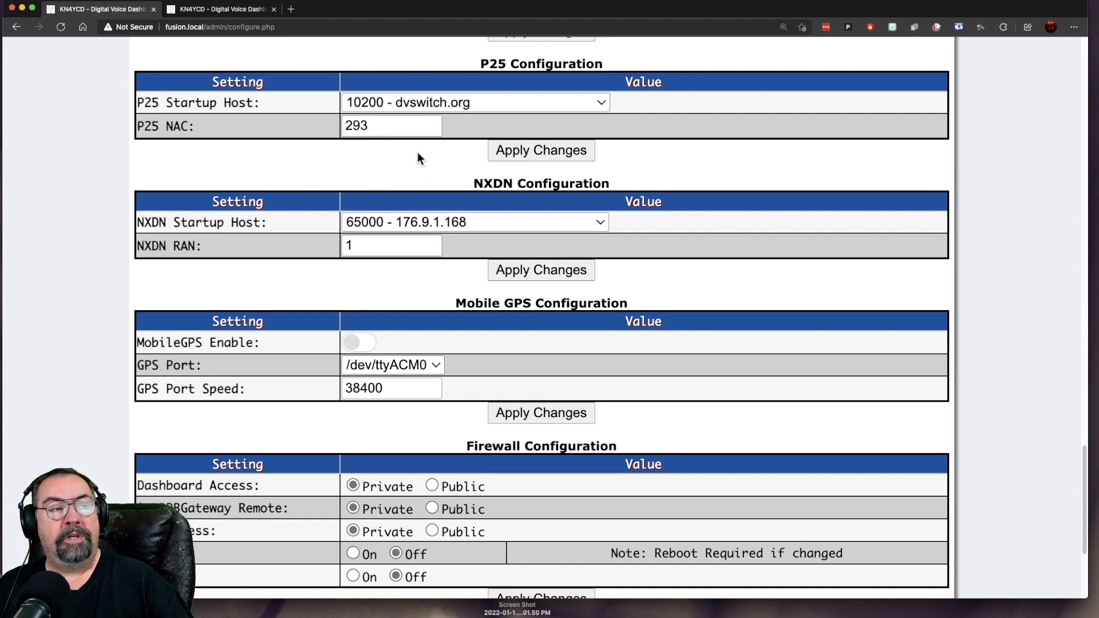
pyautogui.moveTo(321, 126)
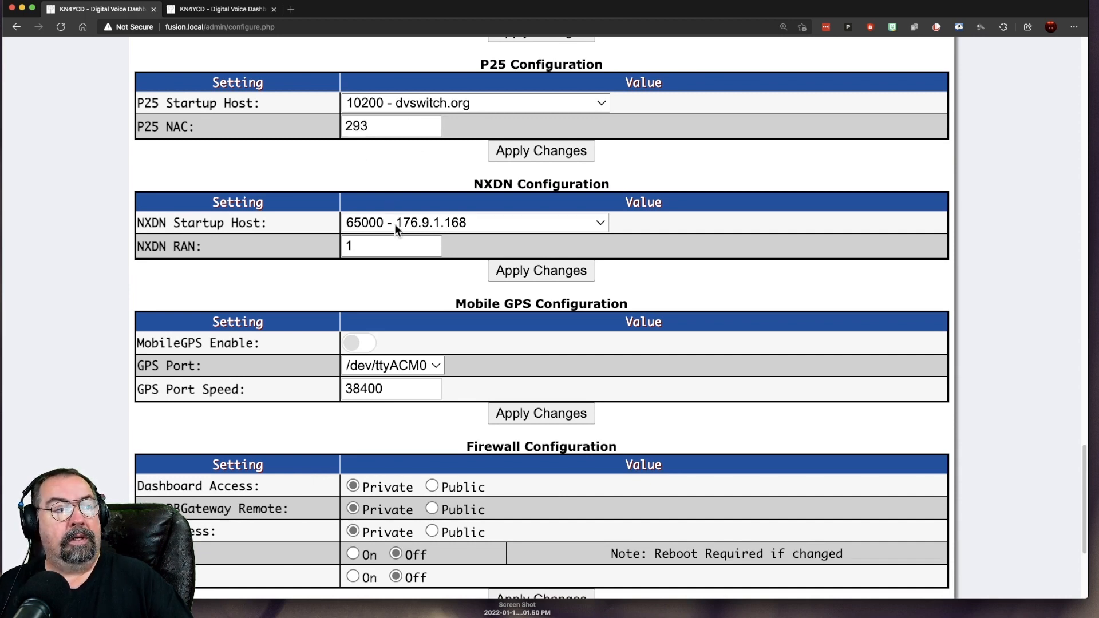
pyautogui.moveTo(482, 226)
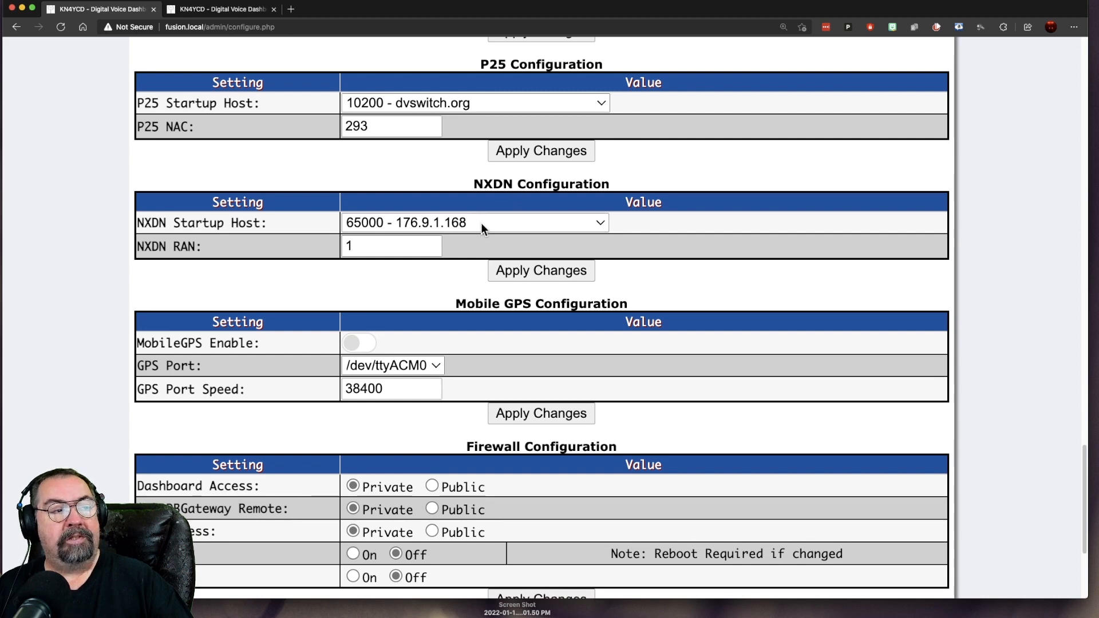
pyautogui.click(474, 222)
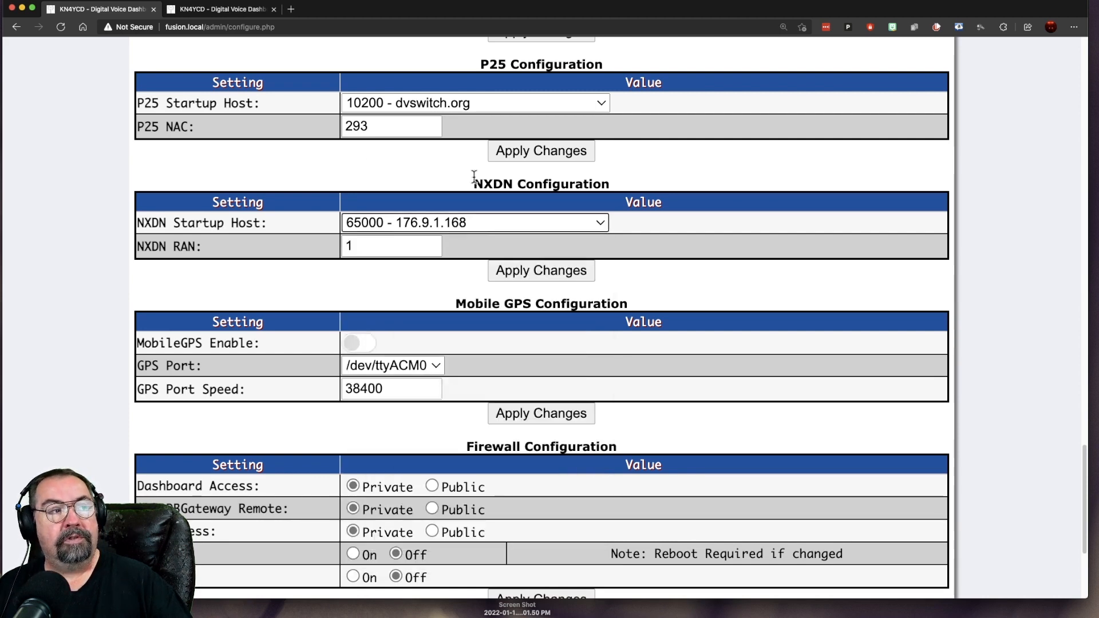
pyautogui.click(475, 103)
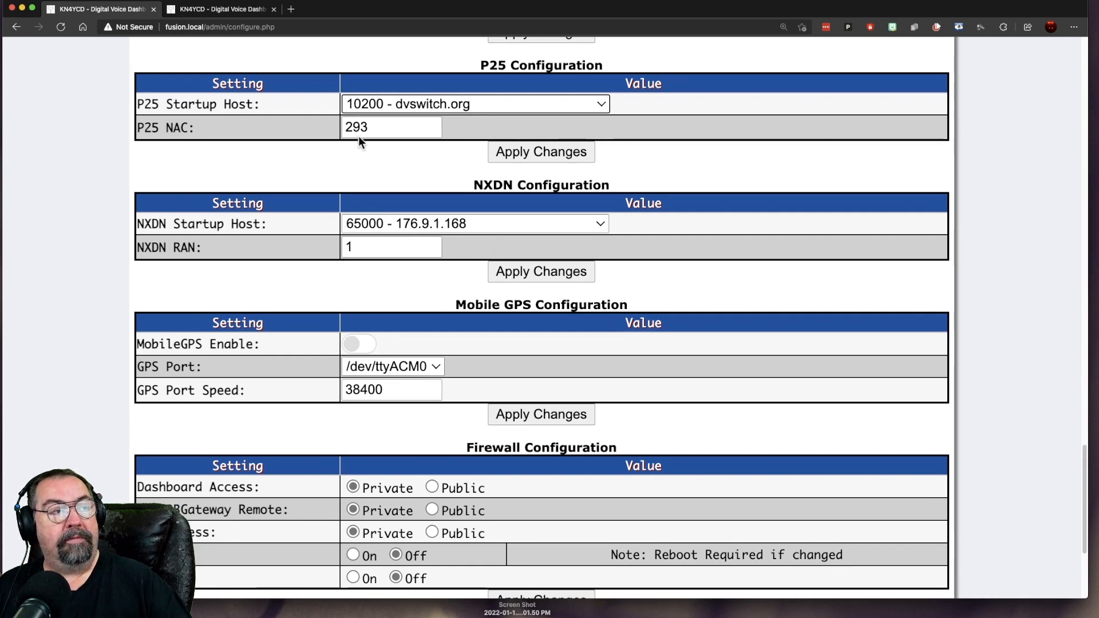
pyautogui.moveTo(385, 162)
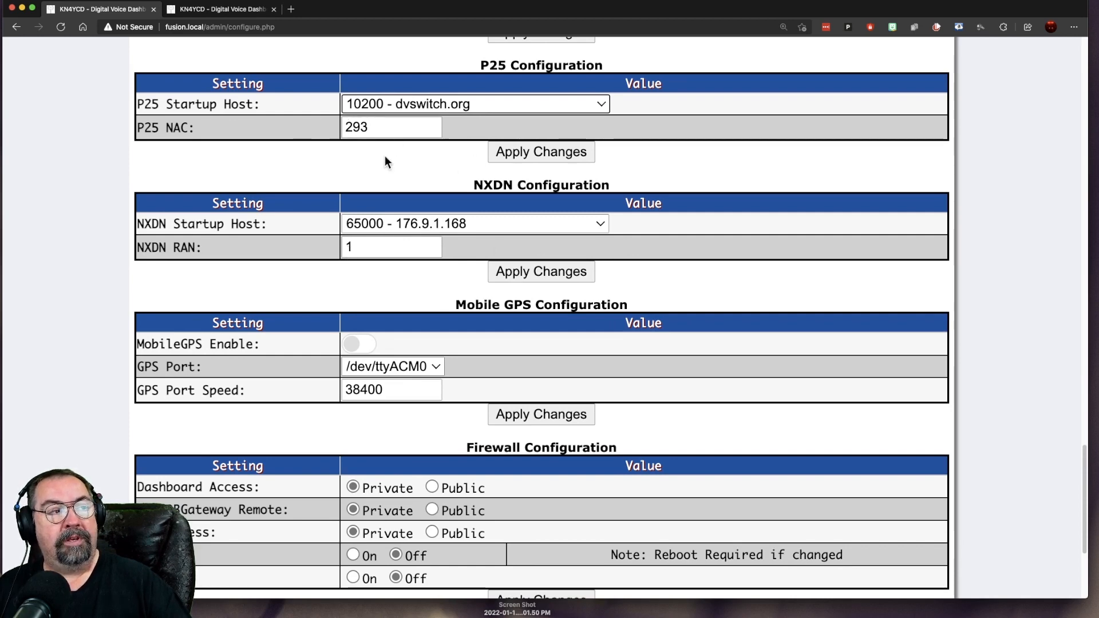